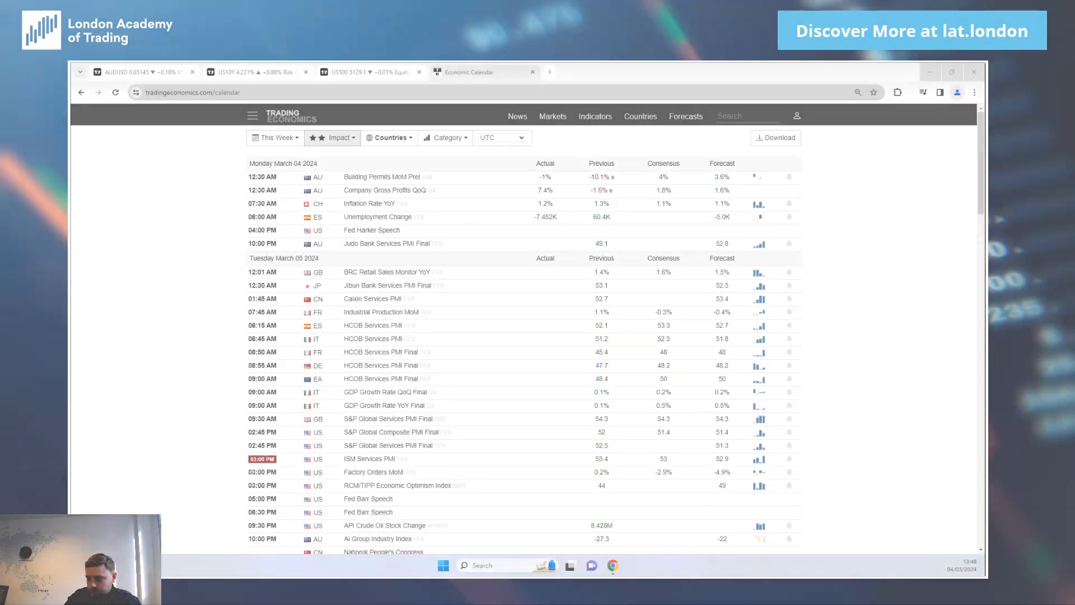
pyautogui.moveTo(852, 278)
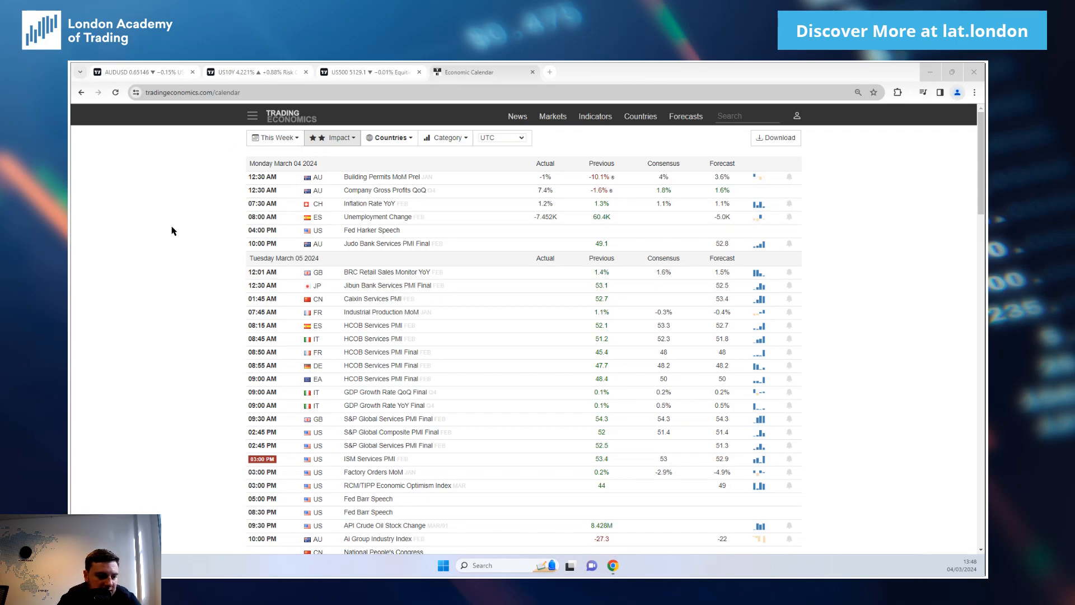
pyautogui.moveTo(157, 309)
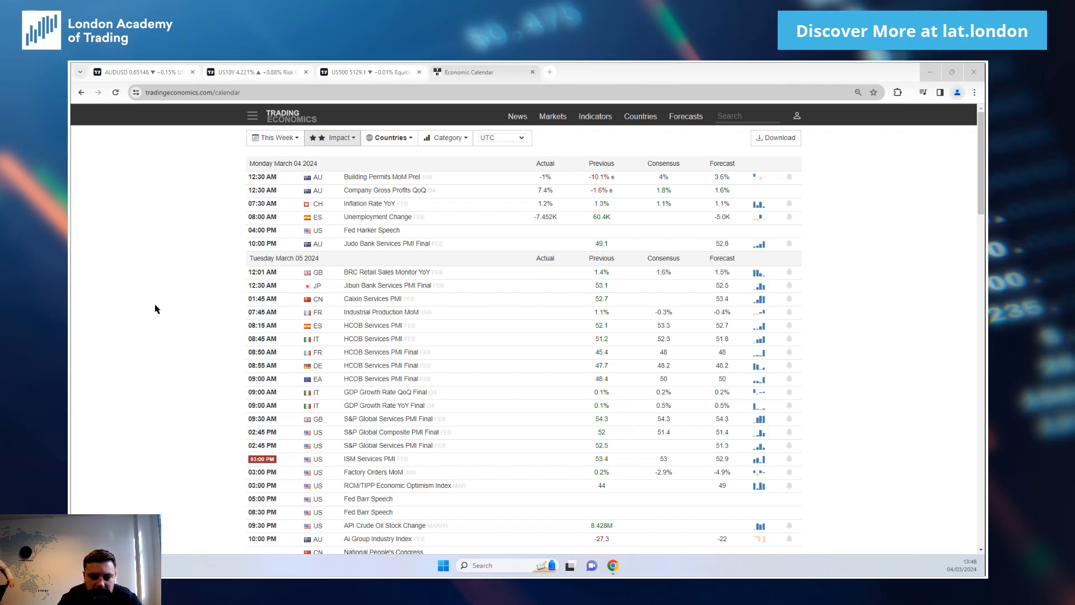
pyautogui.moveTo(149, 288)
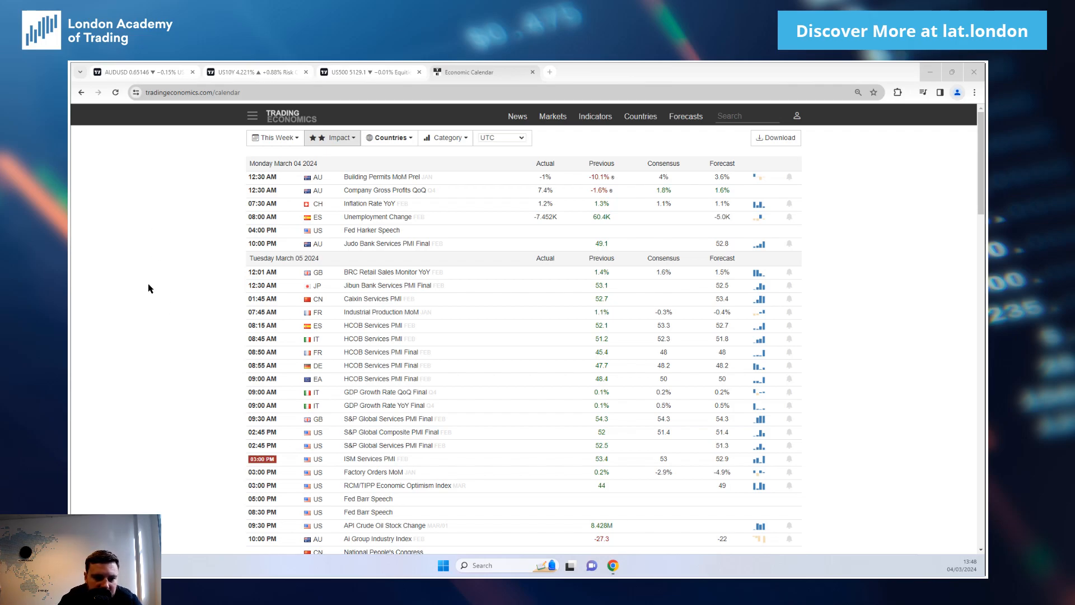
pyautogui.moveTo(158, 164)
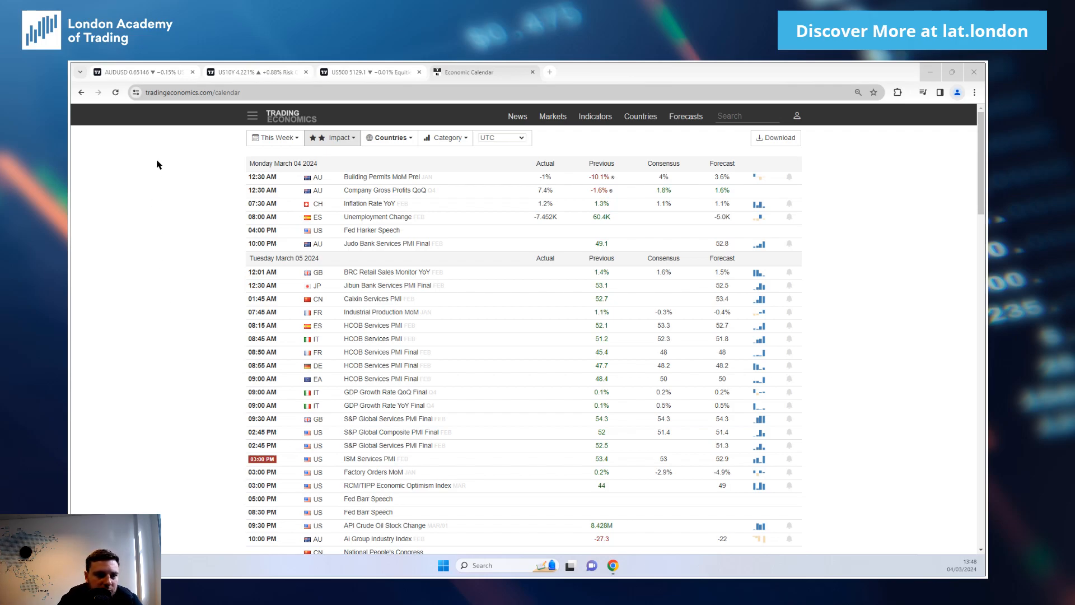
# Switch to the eight-chart 4-hour FX layout with AUD/USD, NZD/USD, EUR/USD, GBP/USD and DXY.
pyautogui.click(143, 72)
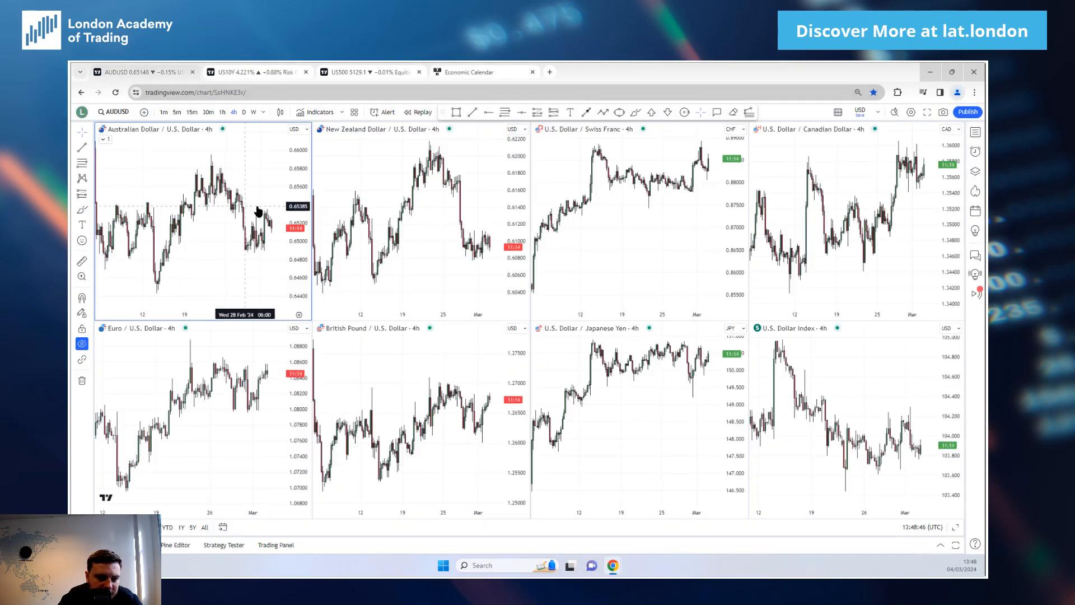
pyautogui.moveTo(249, 180)
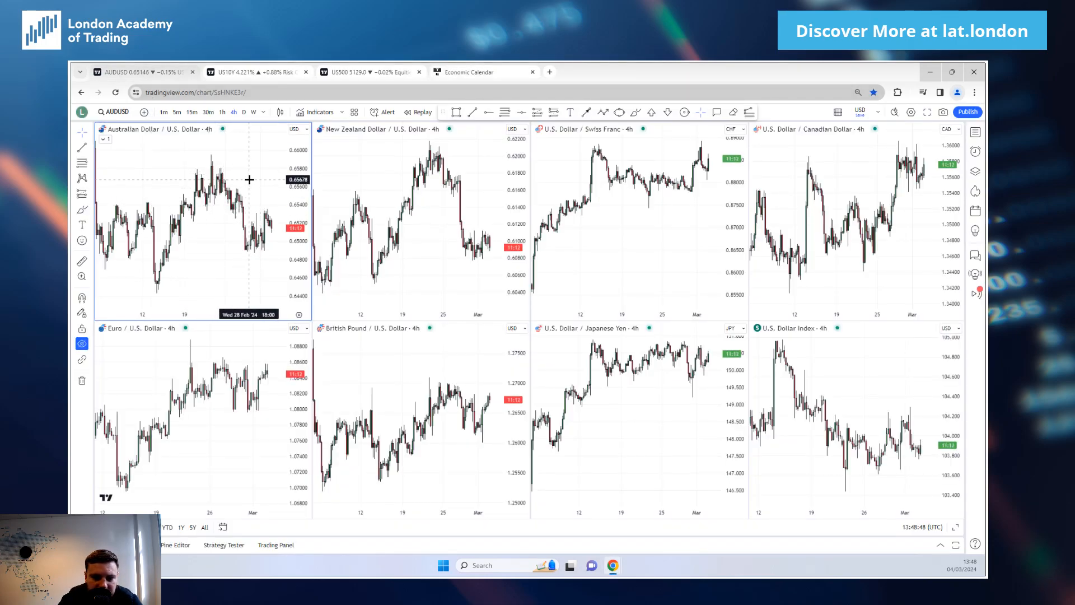
pyautogui.moveTo(232, 181)
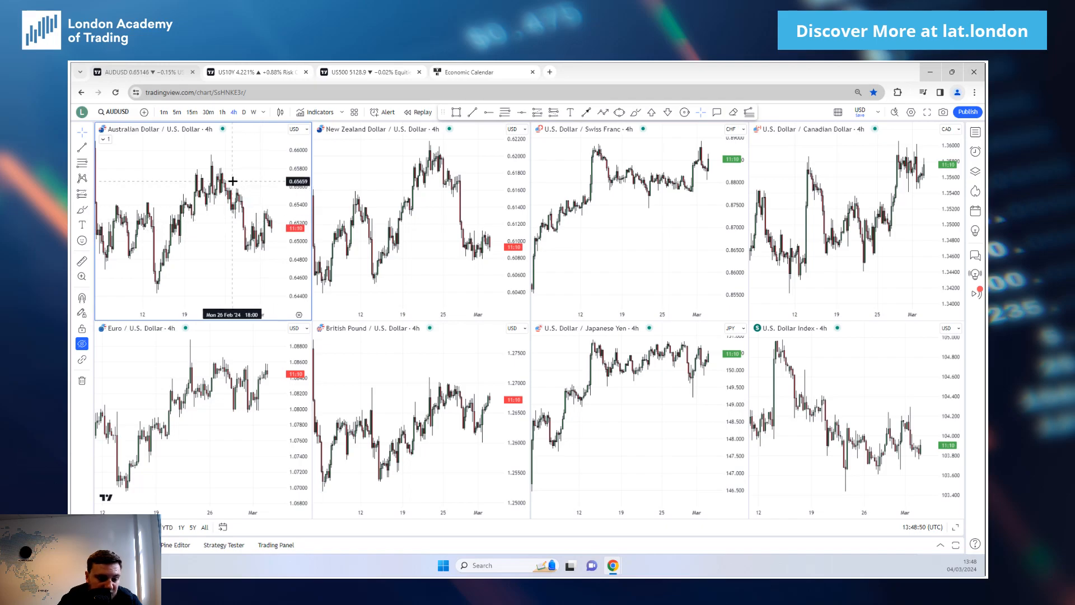
pyautogui.moveTo(233, 166)
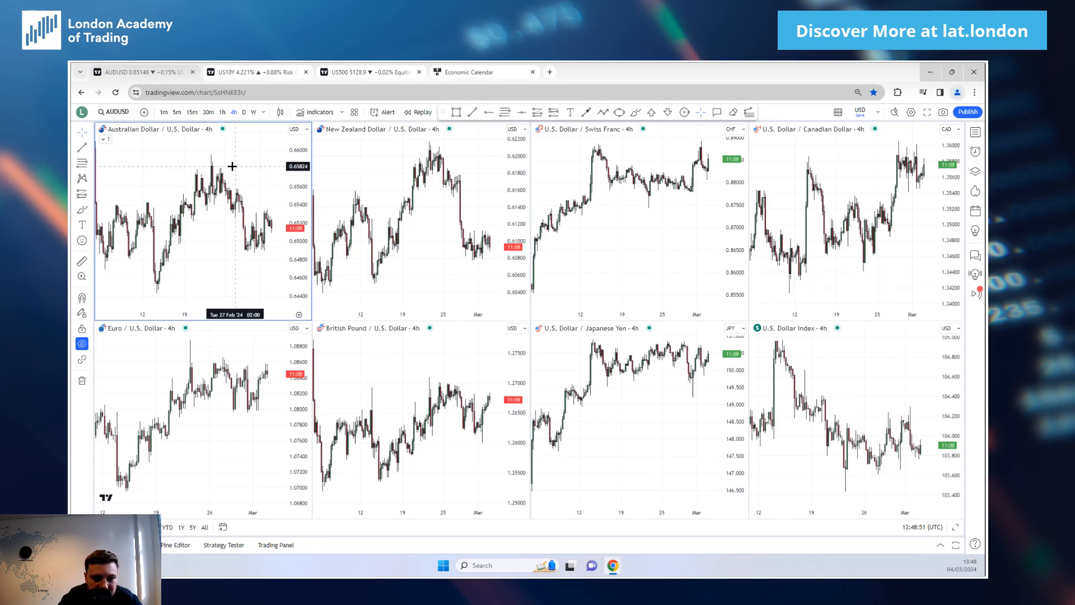
pyautogui.moveTo(245, 166)
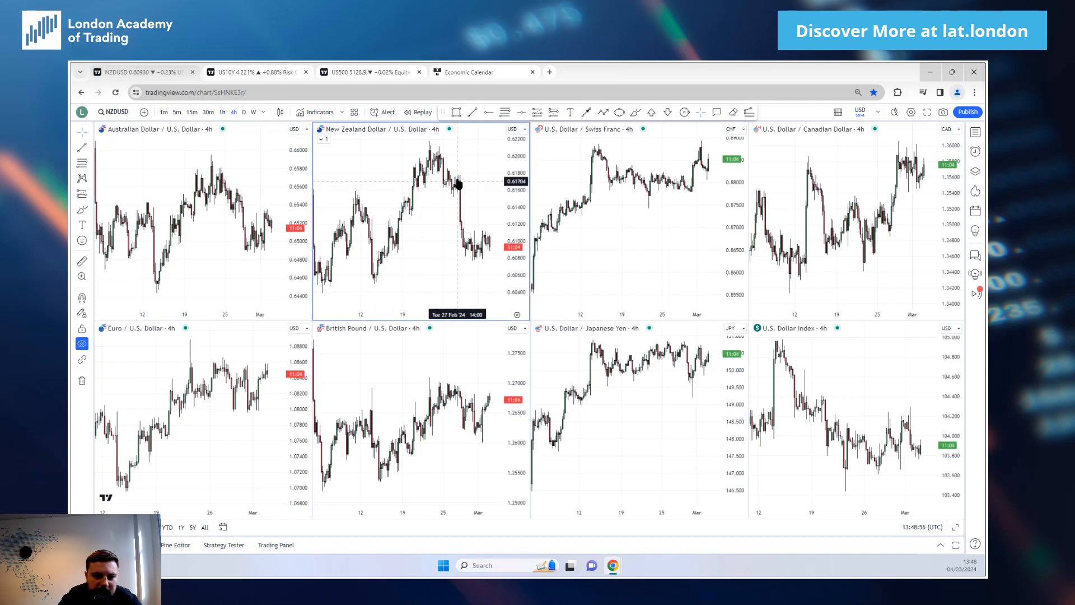
pyautogui.moveTo(450, 167)
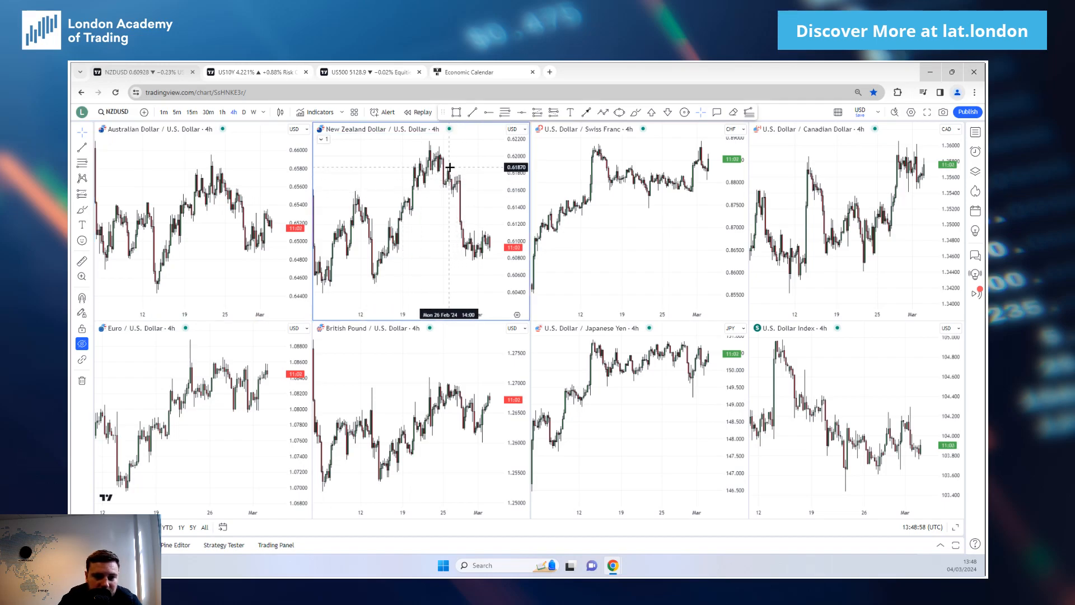
pyautogui.moveTo(468, 180)
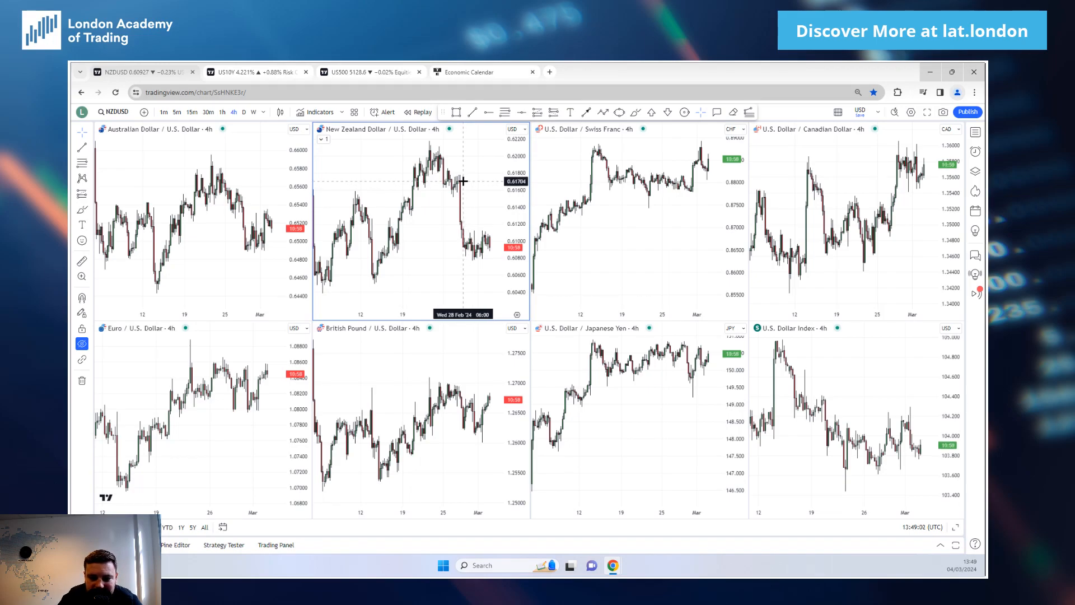
pyautogui.moveTo(216, 350)
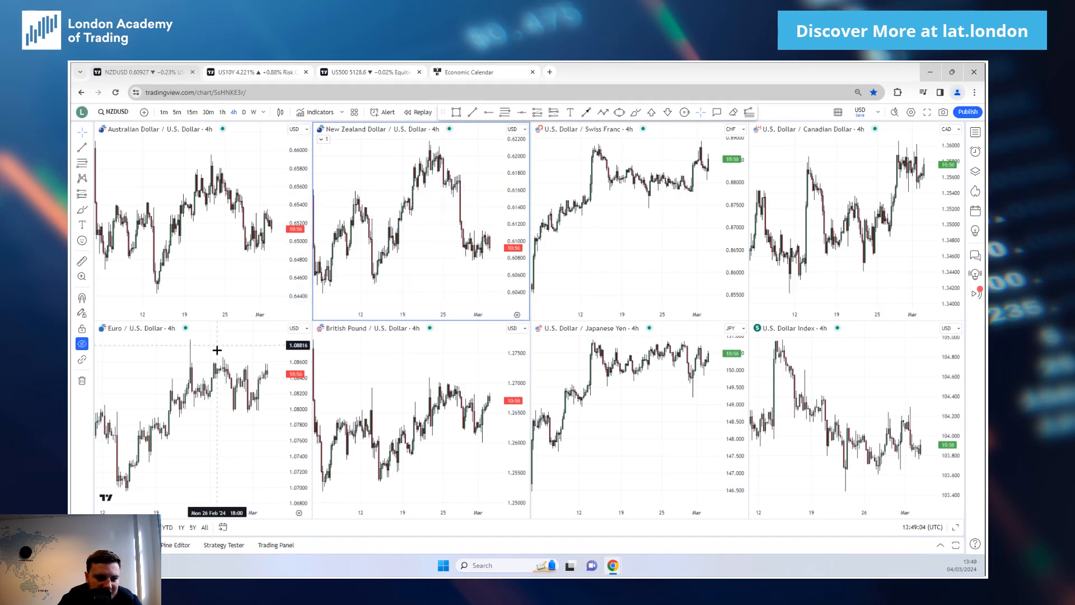
pyautogui.moveTo(190, 361)
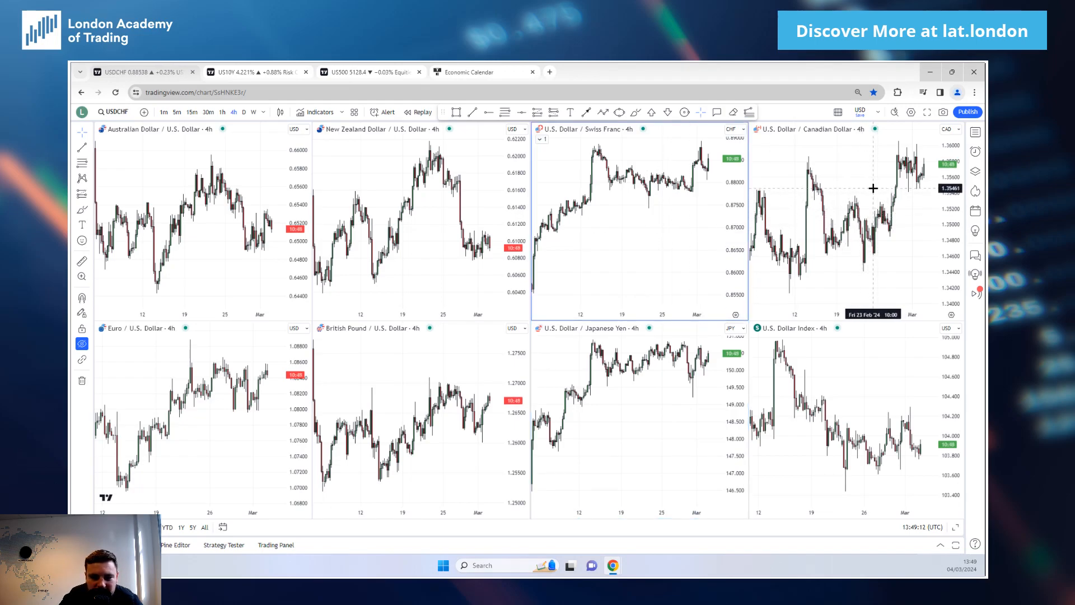
pyautogui.moveTo(690, 322)
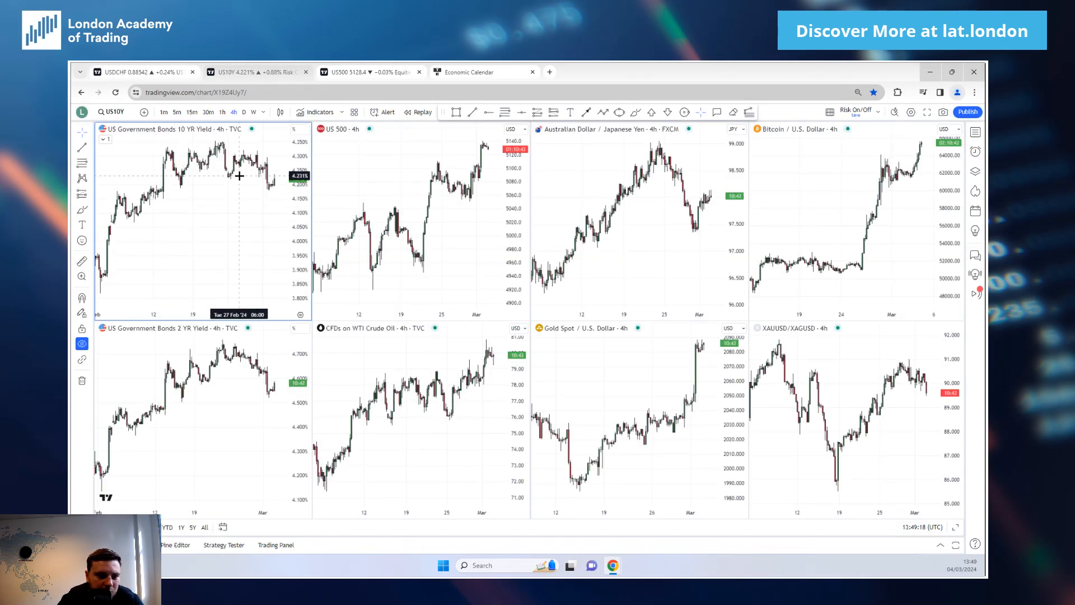
pyautogui.moveTo(221, 176)
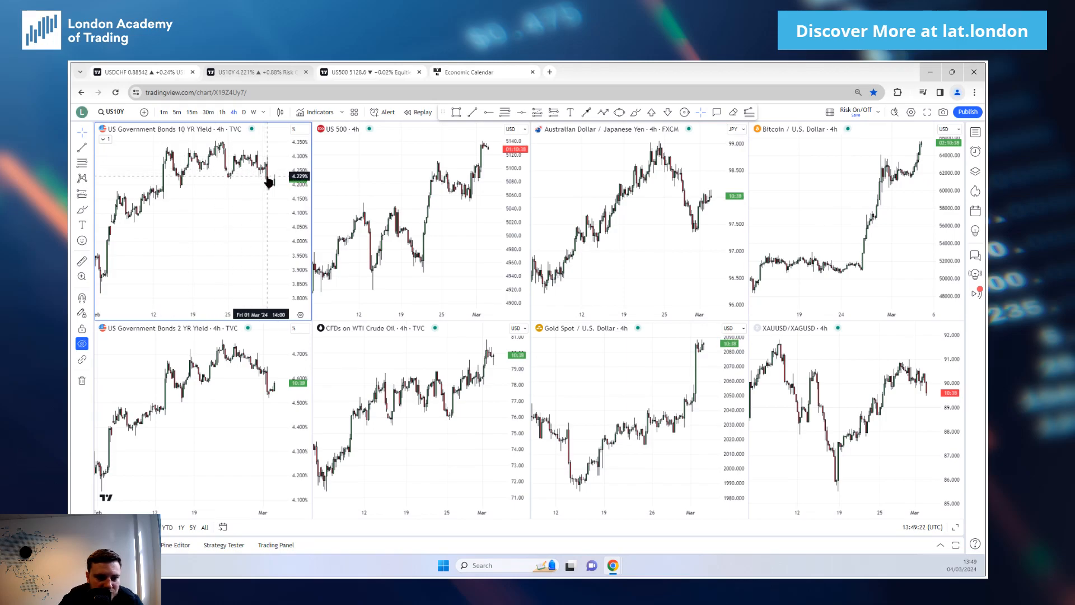
pyautogui.moveTo(268, 181)
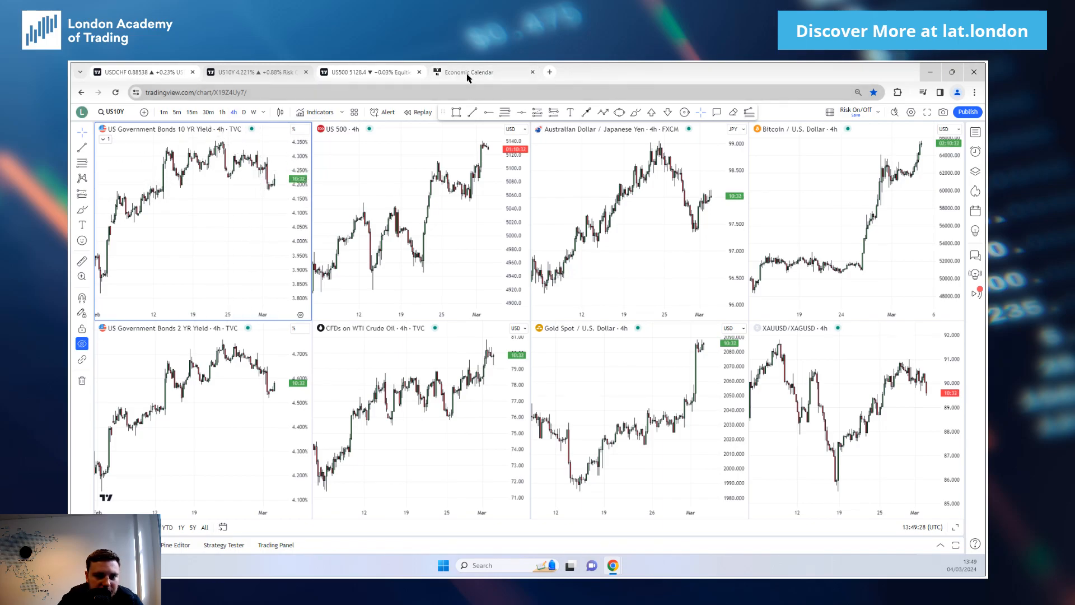
# Highlight US GDP Growth Rate QoQ and scroll through the calendar to Friday, March 1.
pyautogui.click(468, 71)
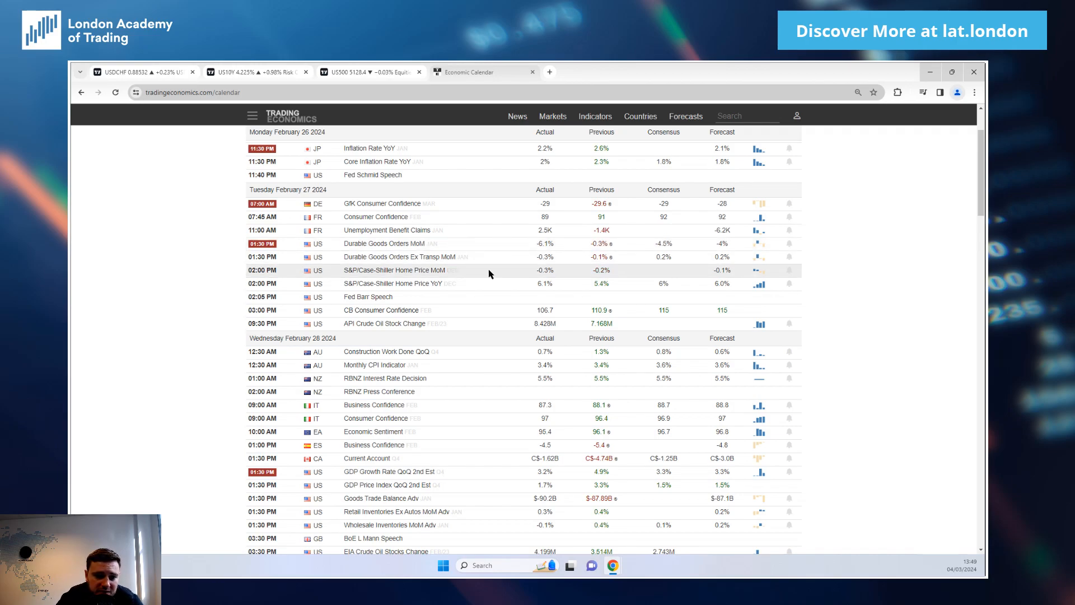
pyautogui.doubleClick(401, 257)
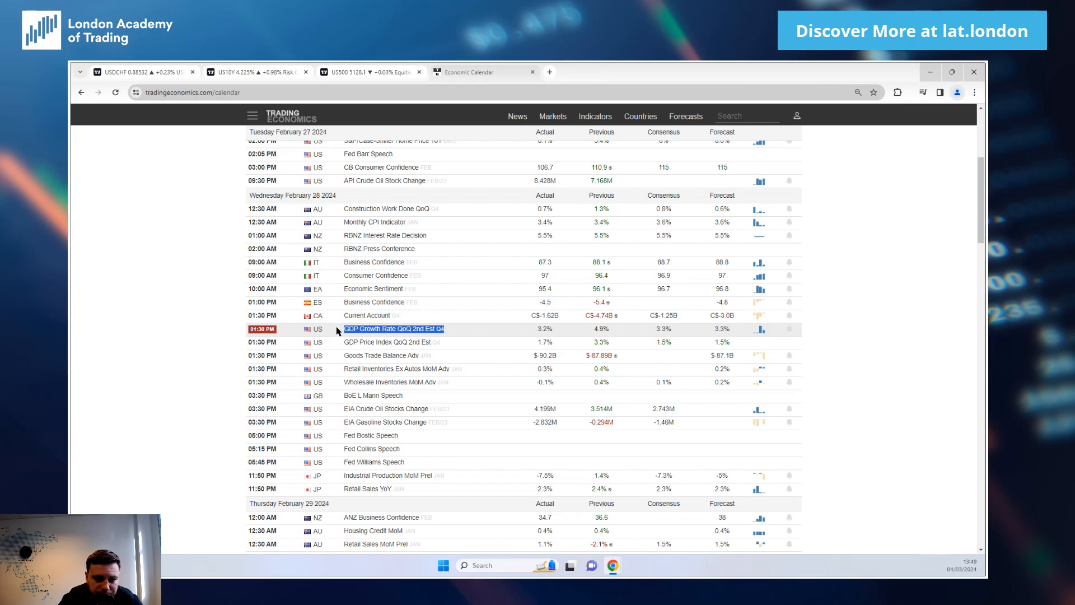
pyautogui.scroll(-3)
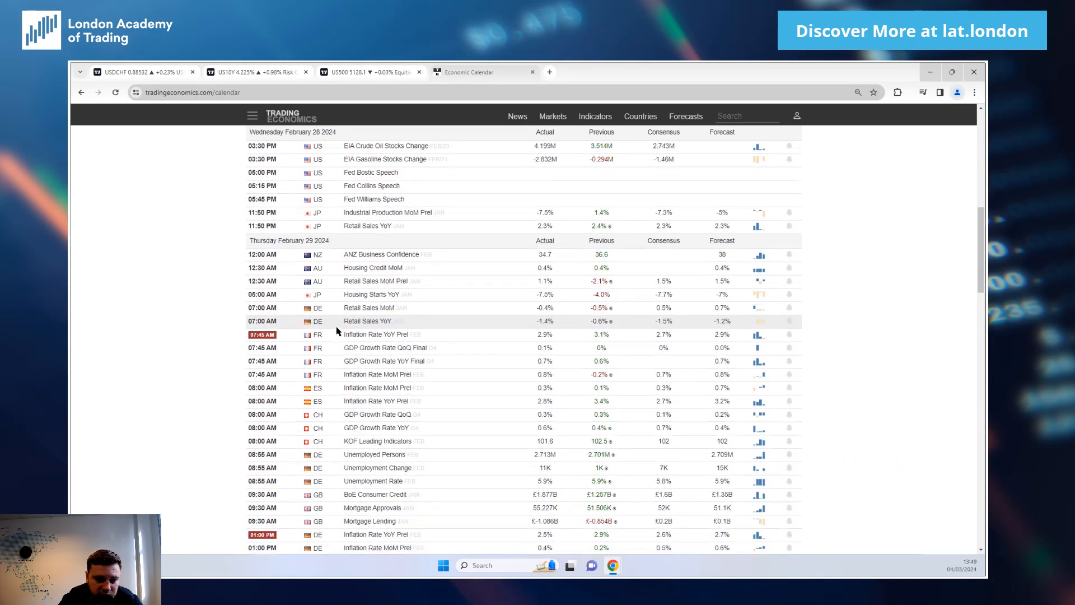
pyautogui.scroll(-3)
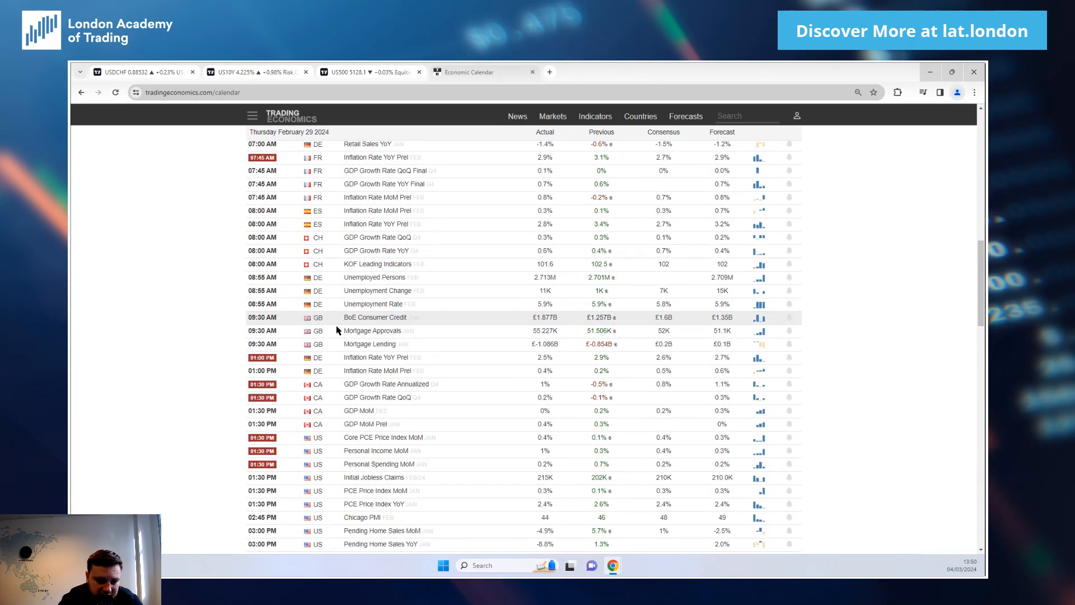
pyautogui.scroll(-3)
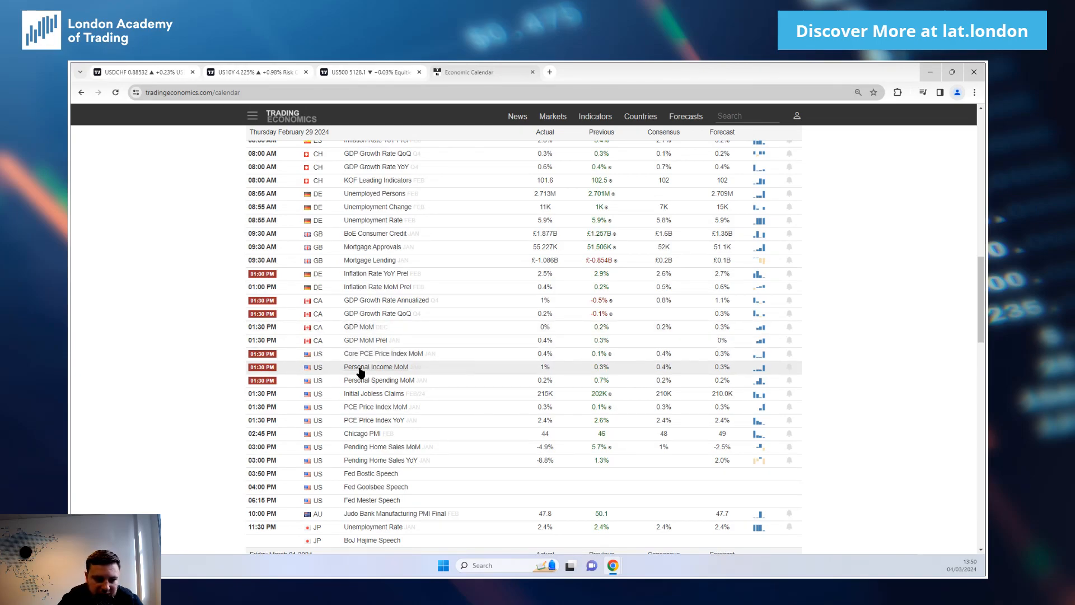
pyautogui.scroll(-3)
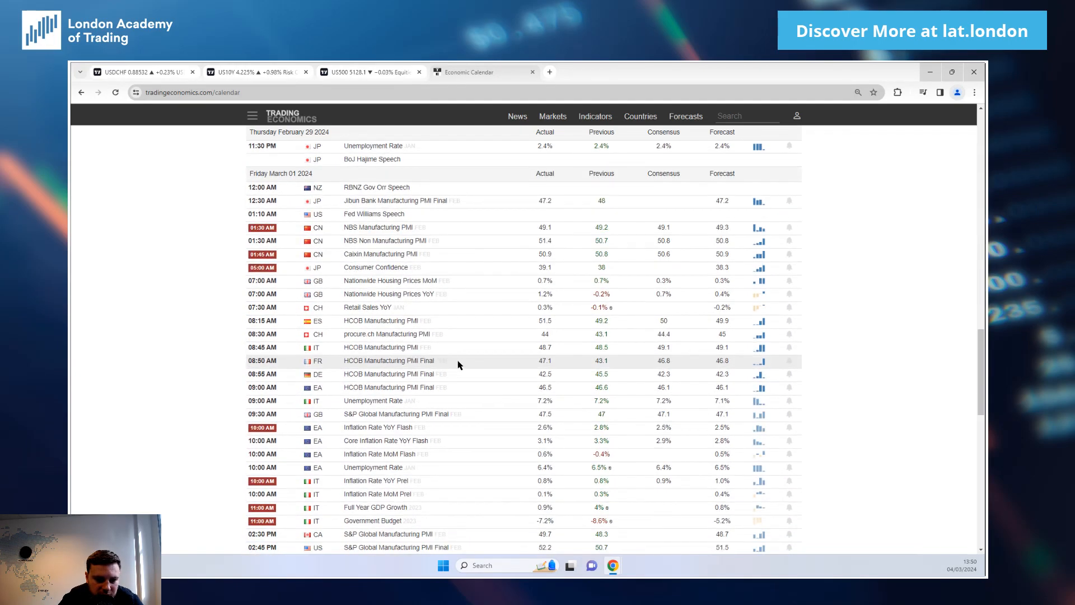
pyautogui.scroll(-3)
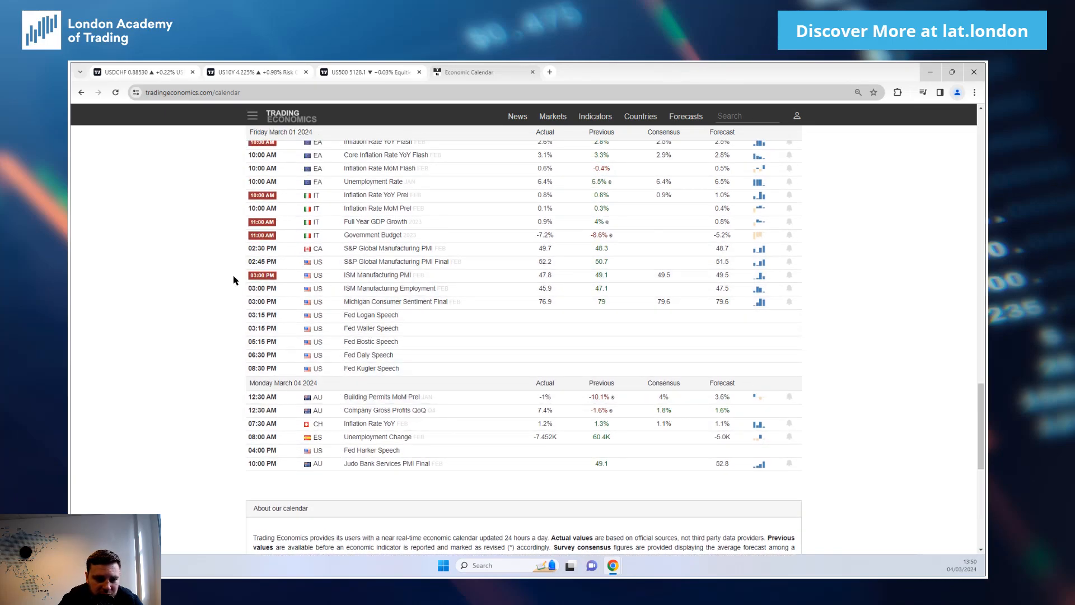
pyautogui.moveTo(108, 153)
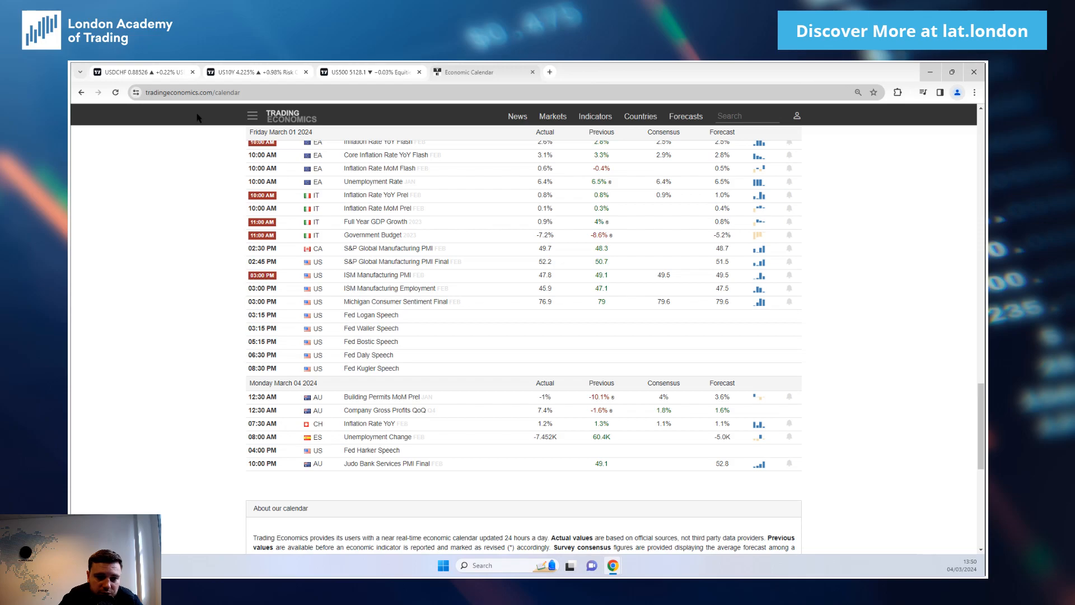
pyautogui.scroll(3)
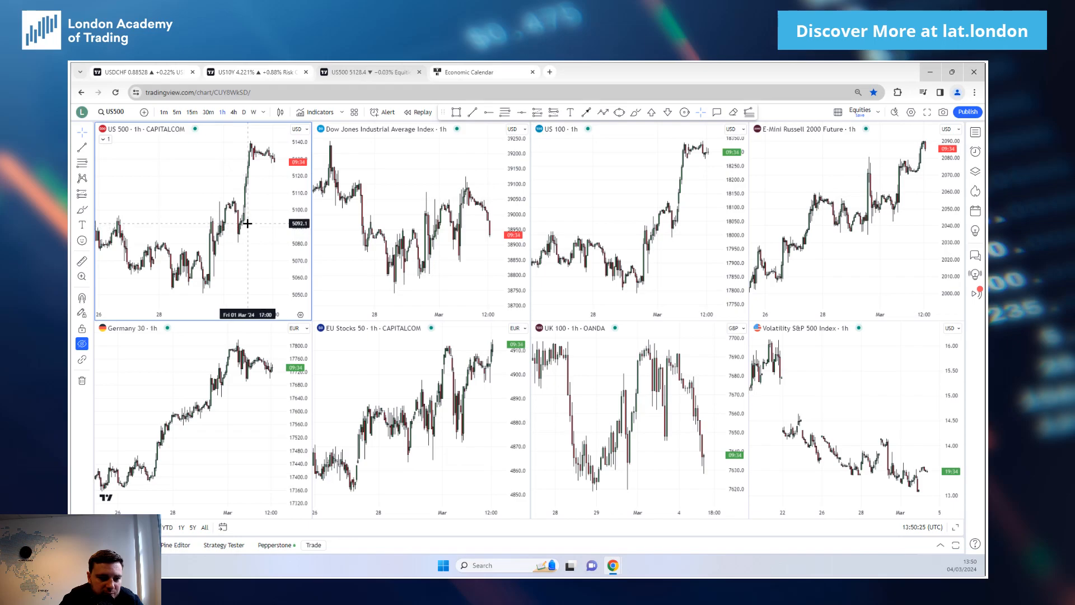
pyautogui.moveTo(662, 181)
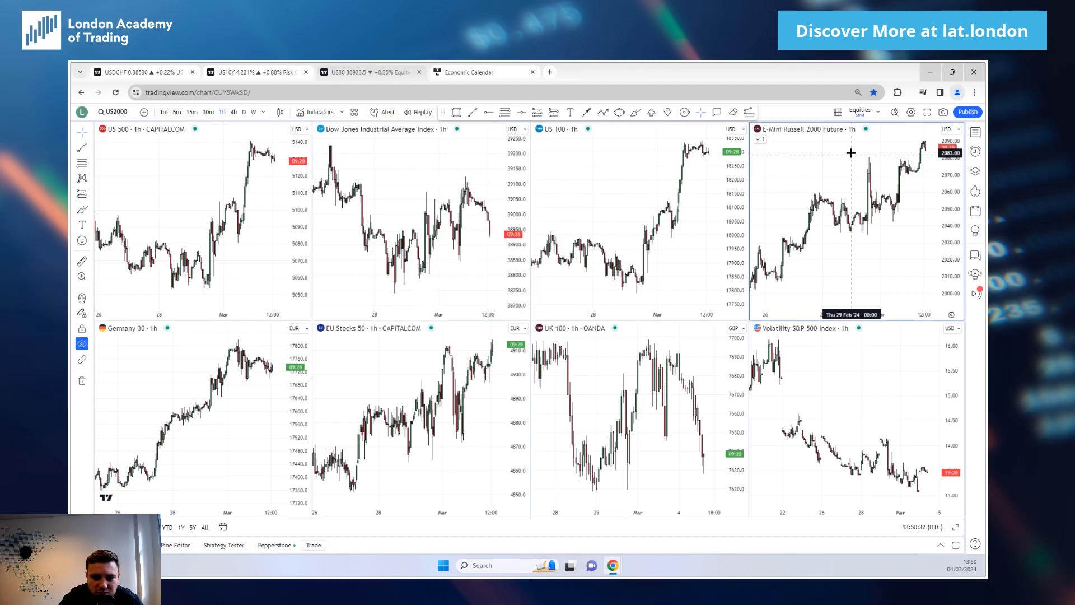
pyautogui.moveTo(480, 191)
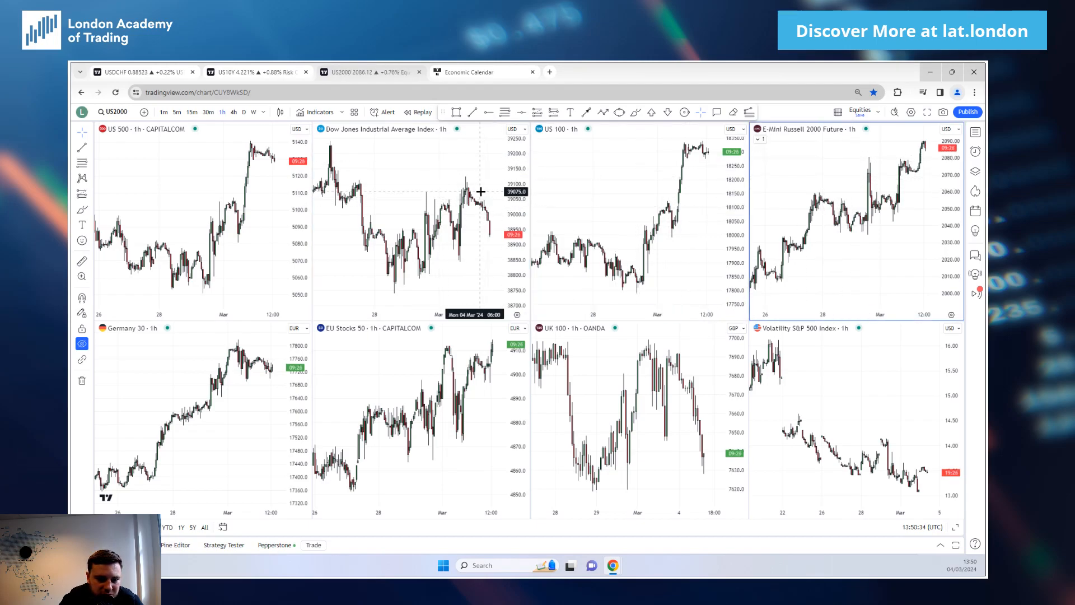
pyautogui.moveTo(481, 174)
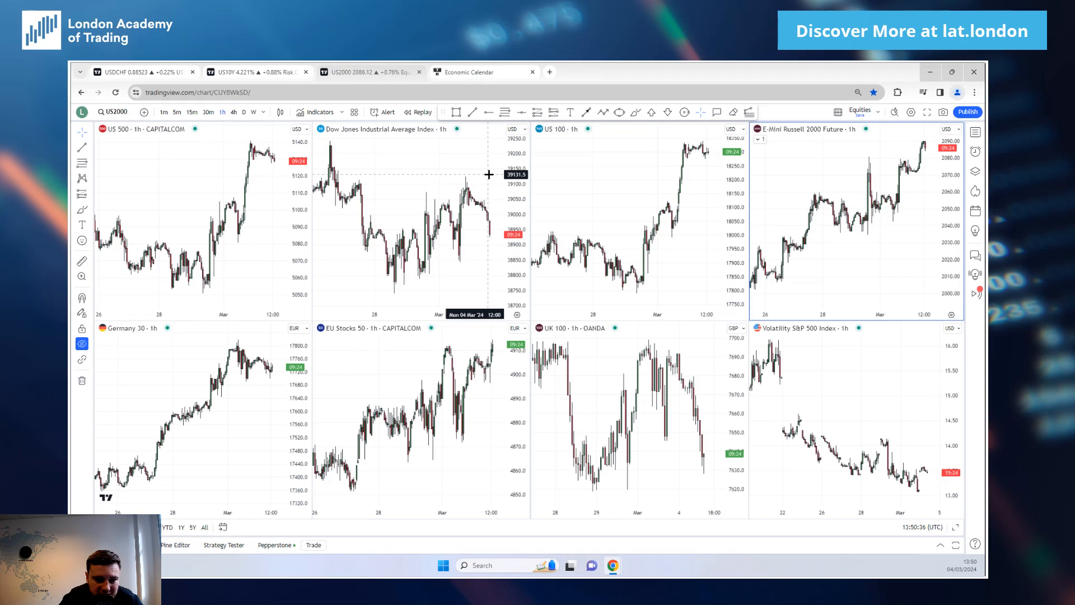
pyautogui.moveTo(470, 237)
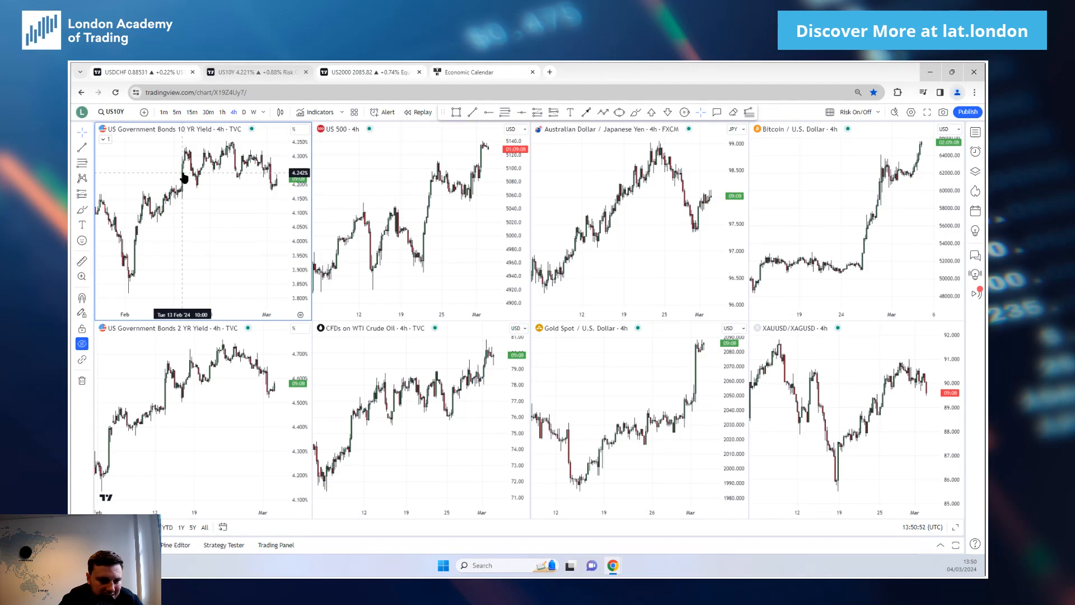
pyautogui.moveTo(275, 193)
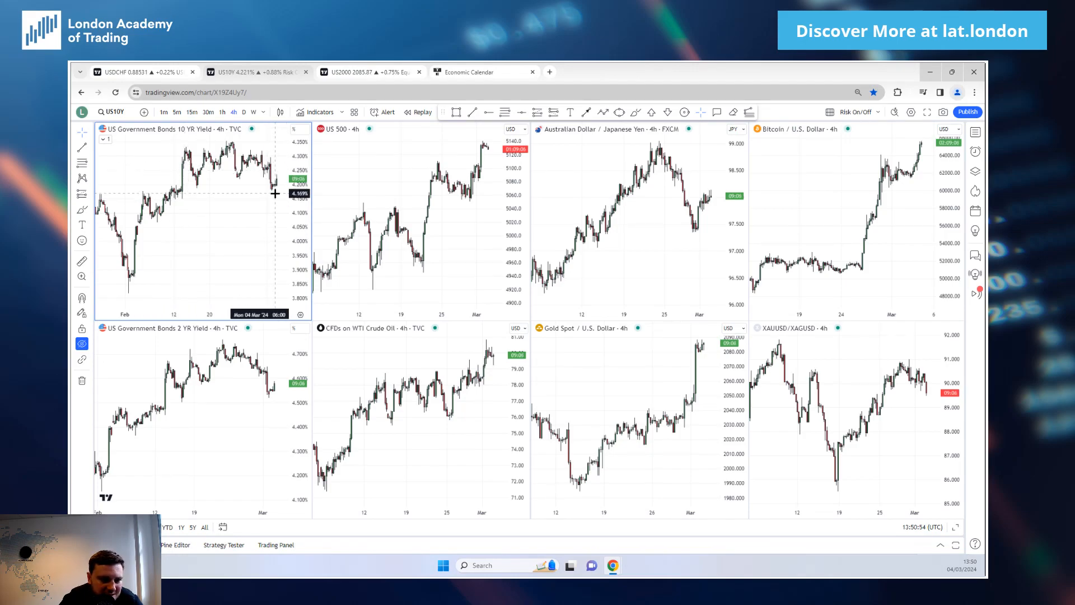
pyautogui.click(221, 112)
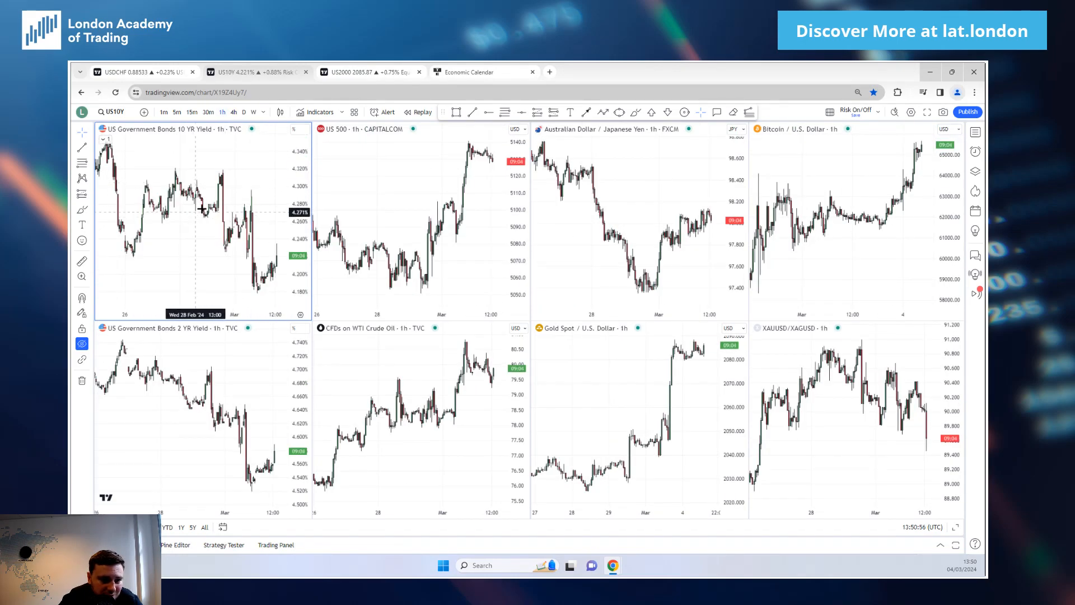
pyautogui.click(234, 112)
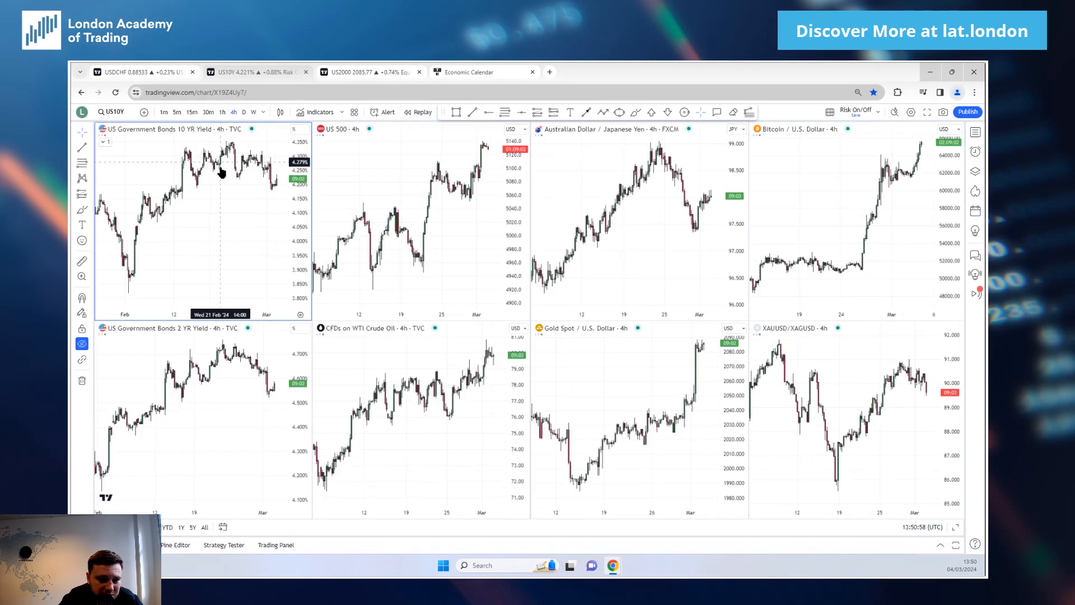
pyautogui.moveTo(206, 288)
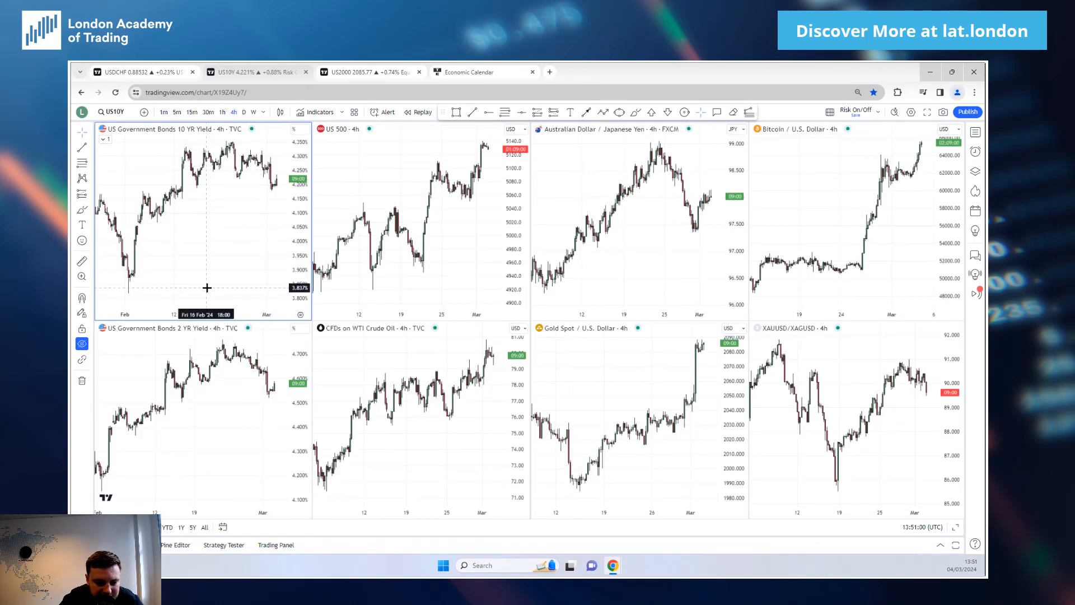
pyautogui.moveTo(203, 391)
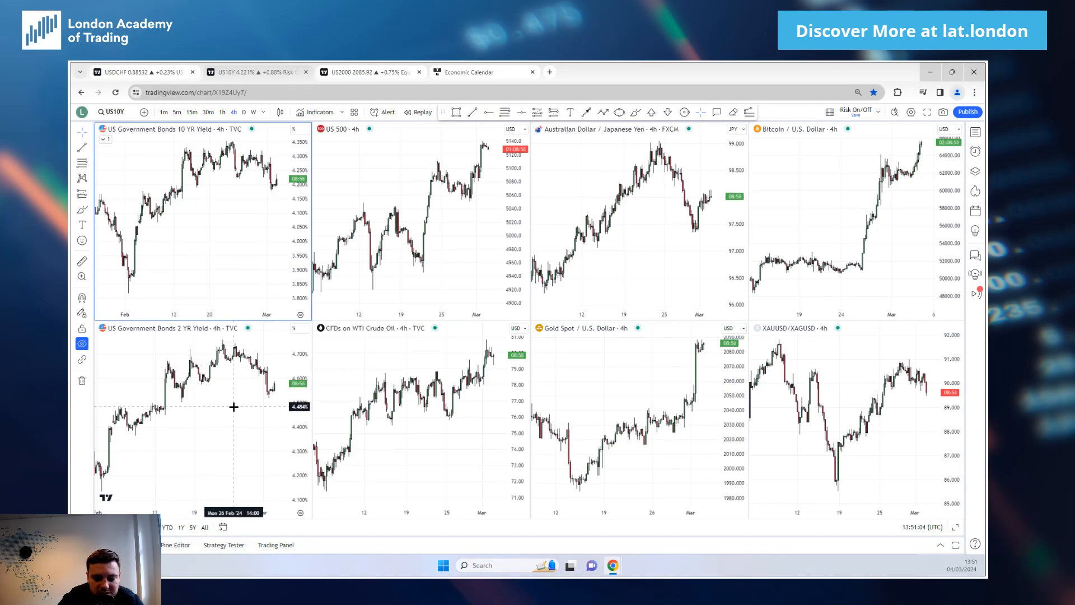
pyautogui.moveTo(235, 396)
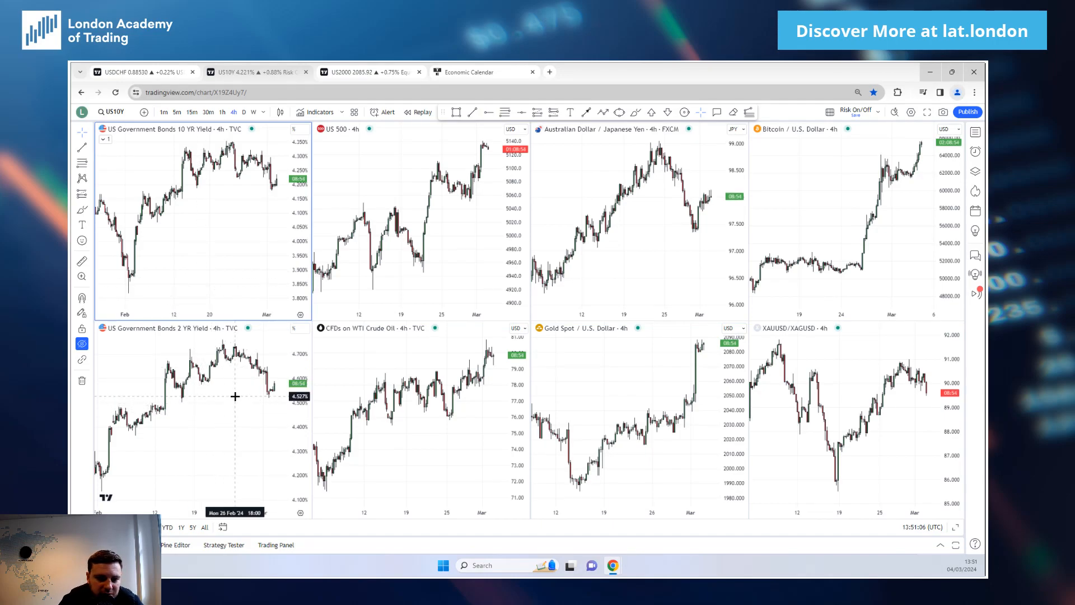
pyautogui.moveTo(239, 403)
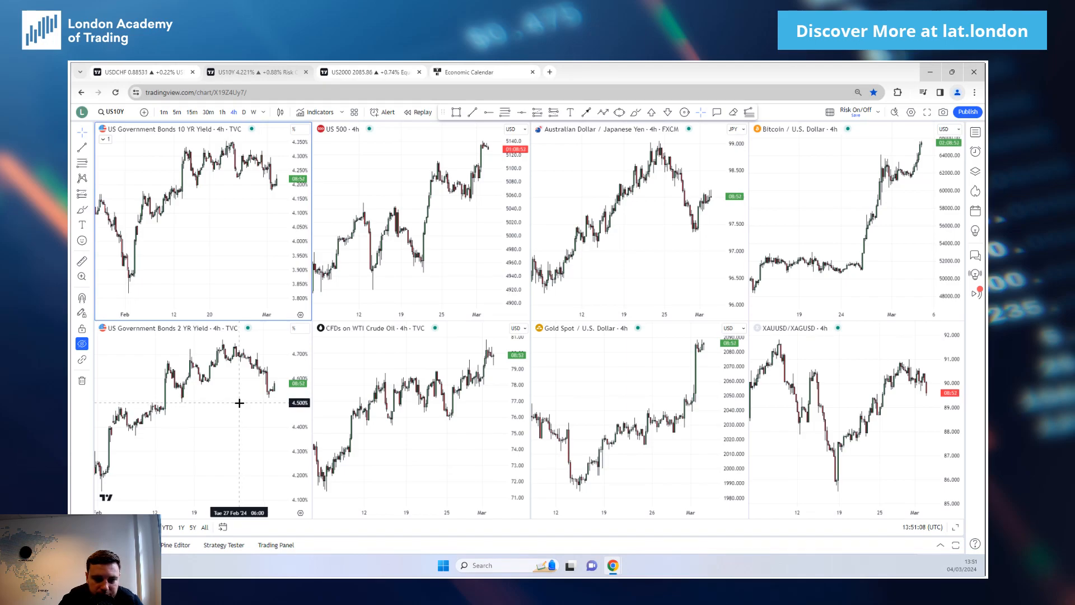
pyautogui.moveTo(214, 179)
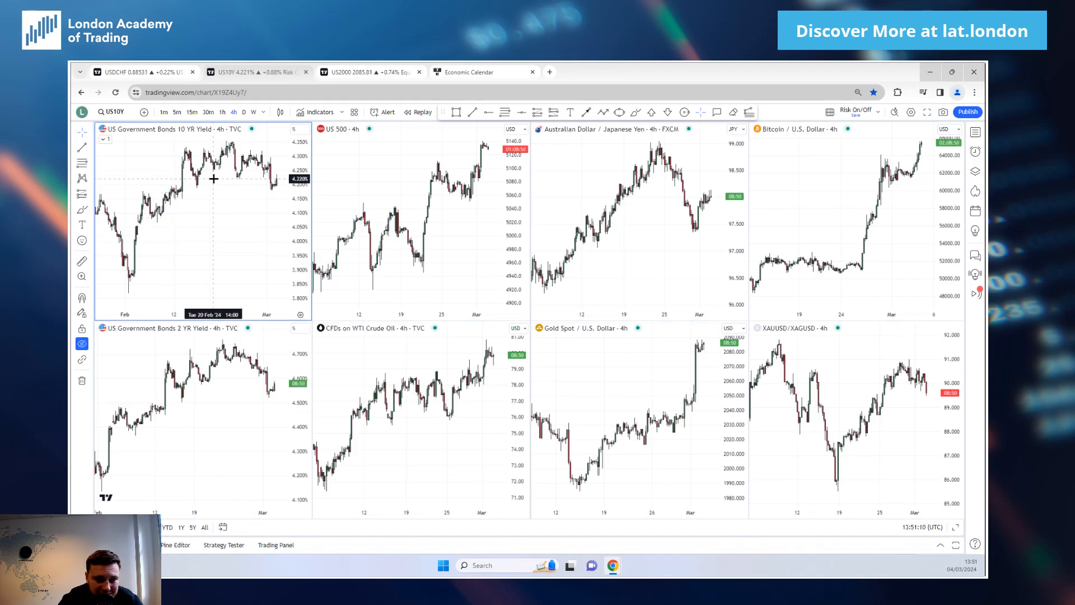
pyautogui.moveTo(227, 213)
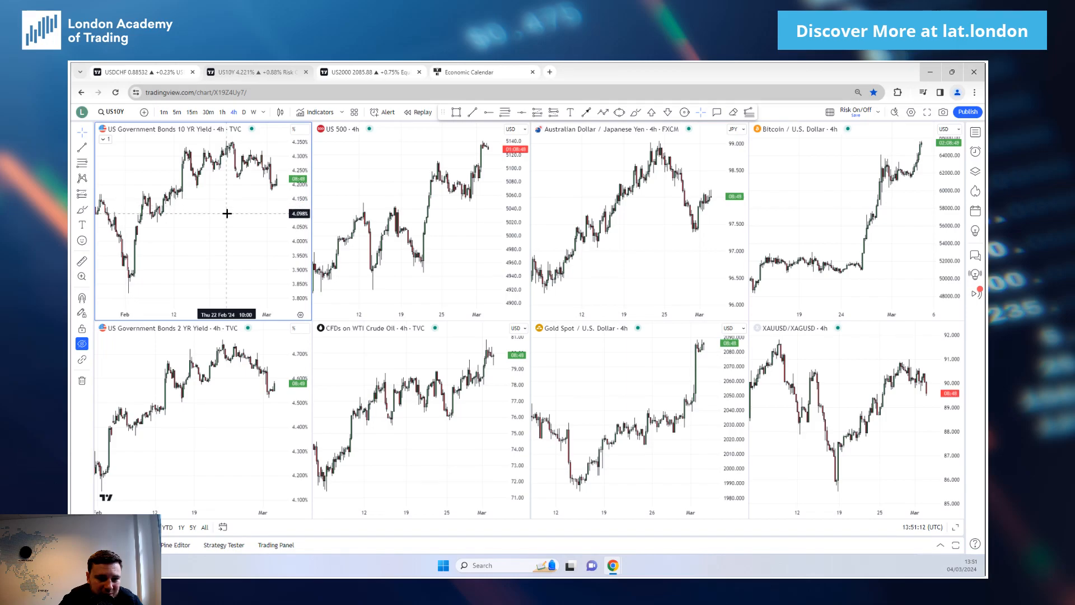
pyautogui.moveTo(222, 222)
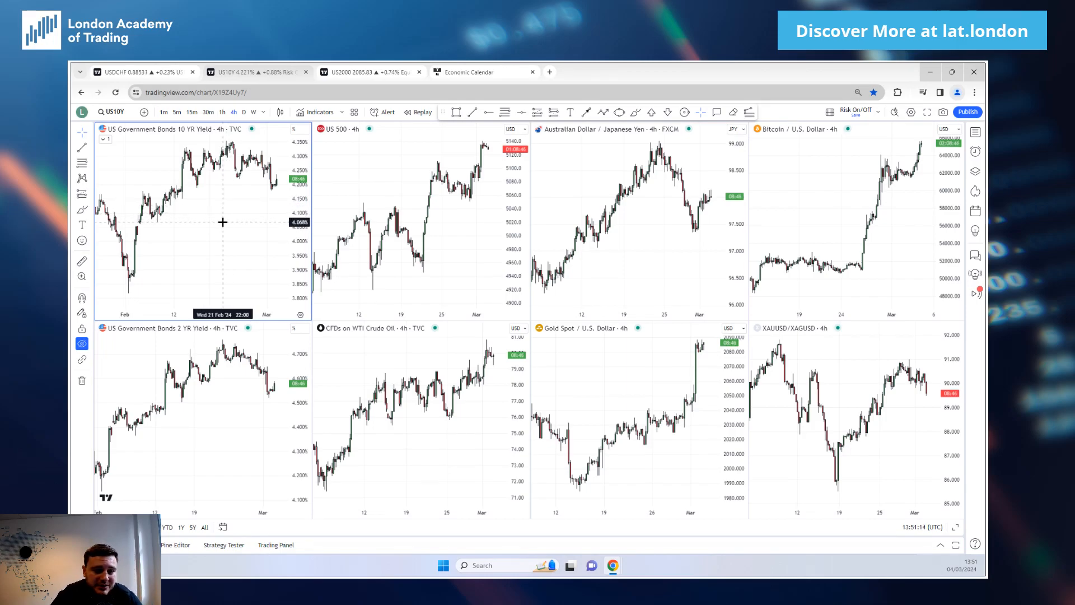
pyautogui.moveTo(245, 203)
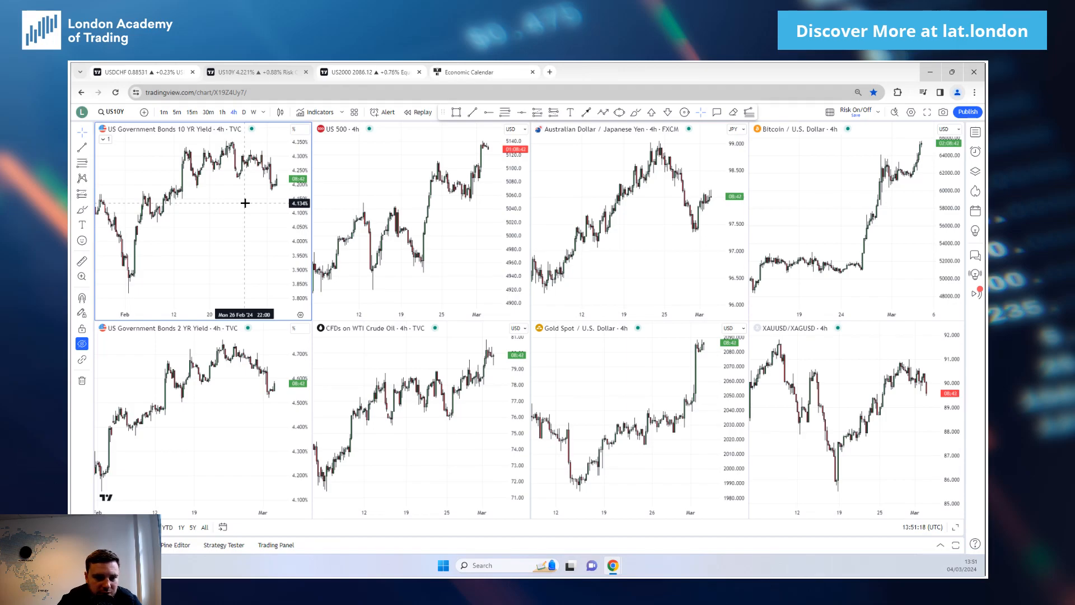
pyautogui.moveTo(196, 359)
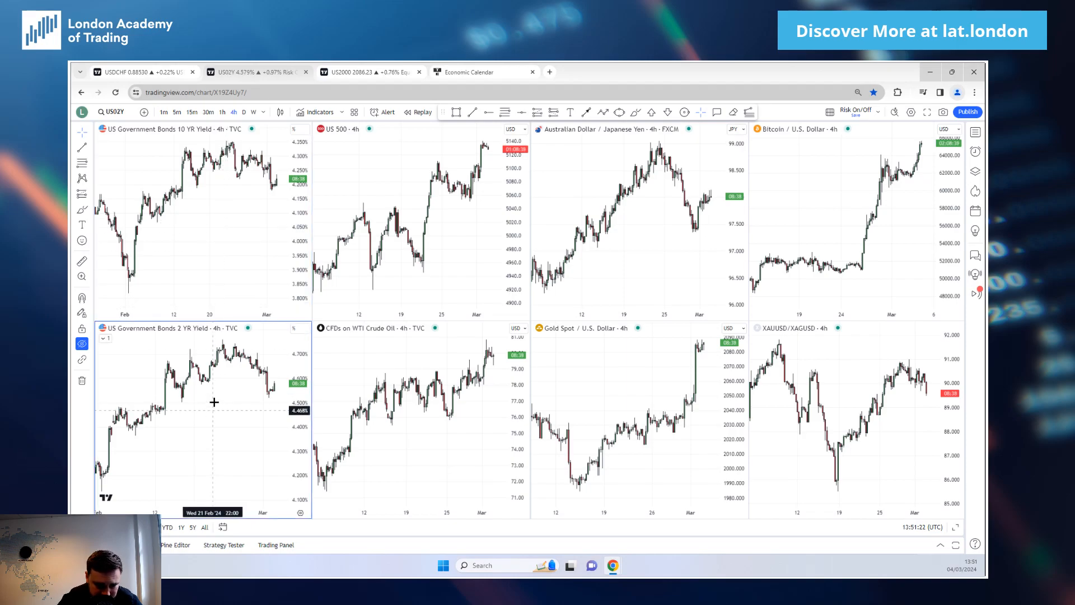
pyautogui.moveTo(649, 401)
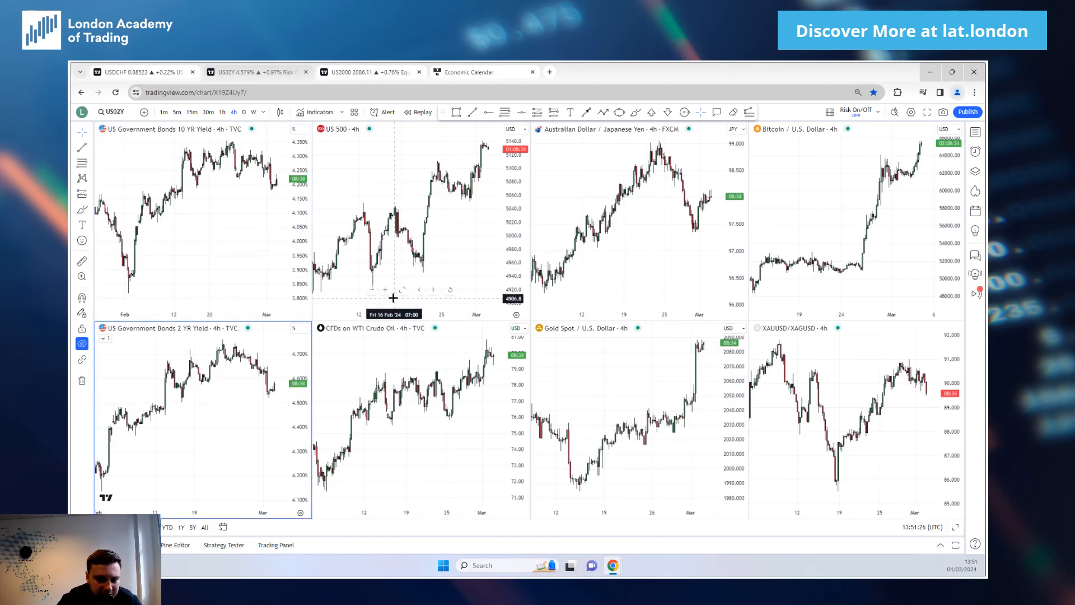
pyautogui.moveTo(188, 250)
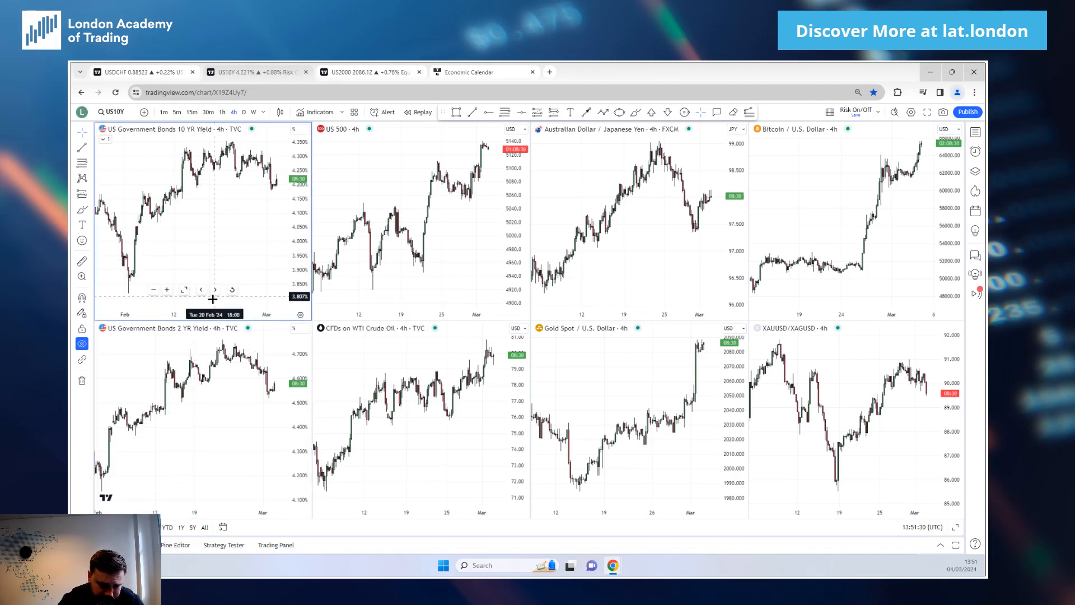
pyautogui.moveTo(212, 244)
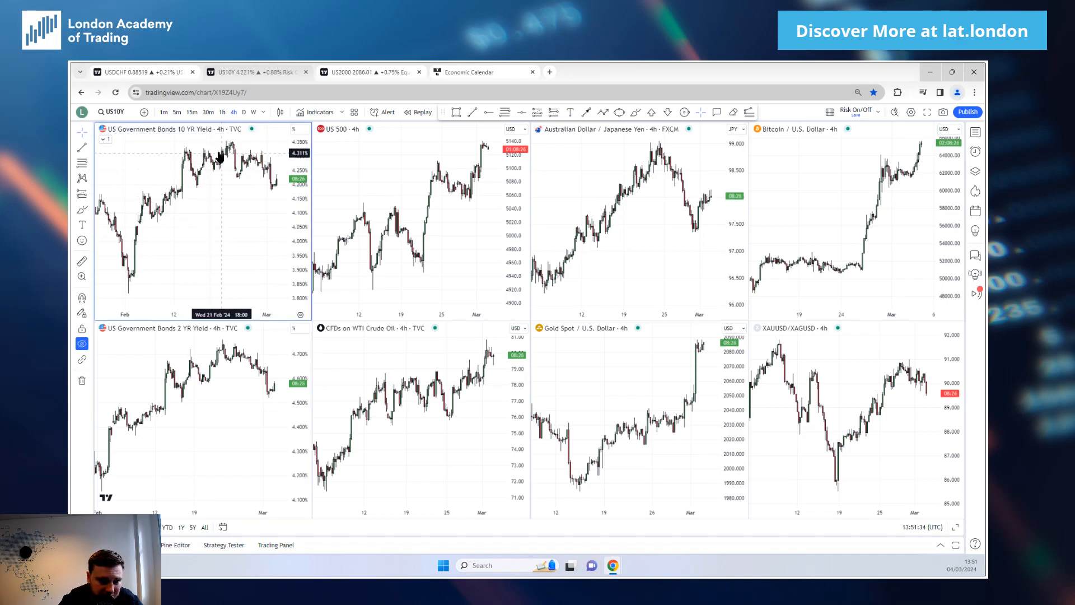
pyautogui.moveTo(235, 167)
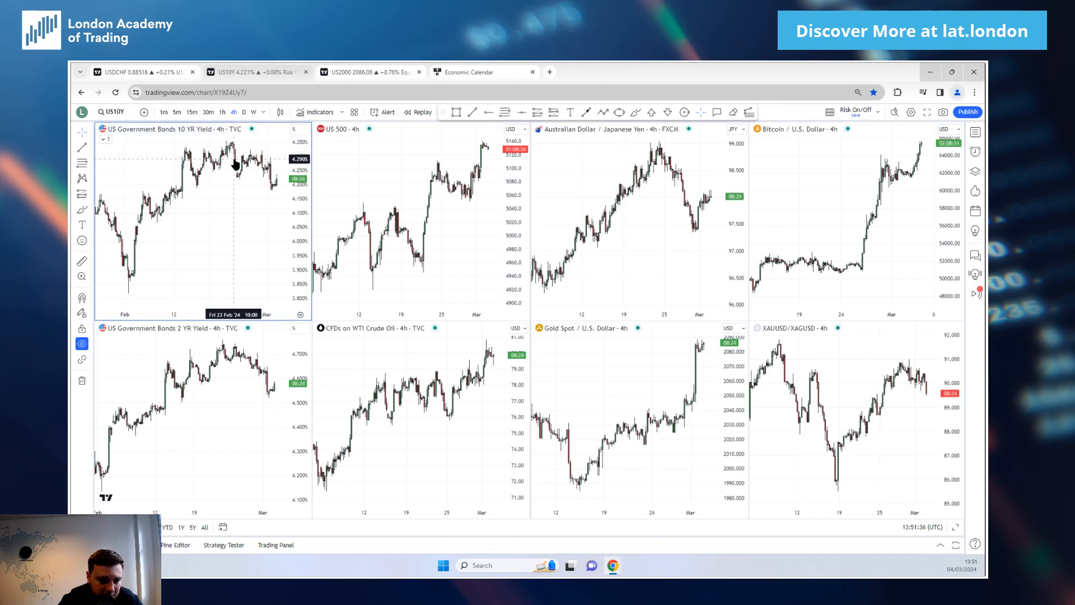
pyautogui.click(238, 362)
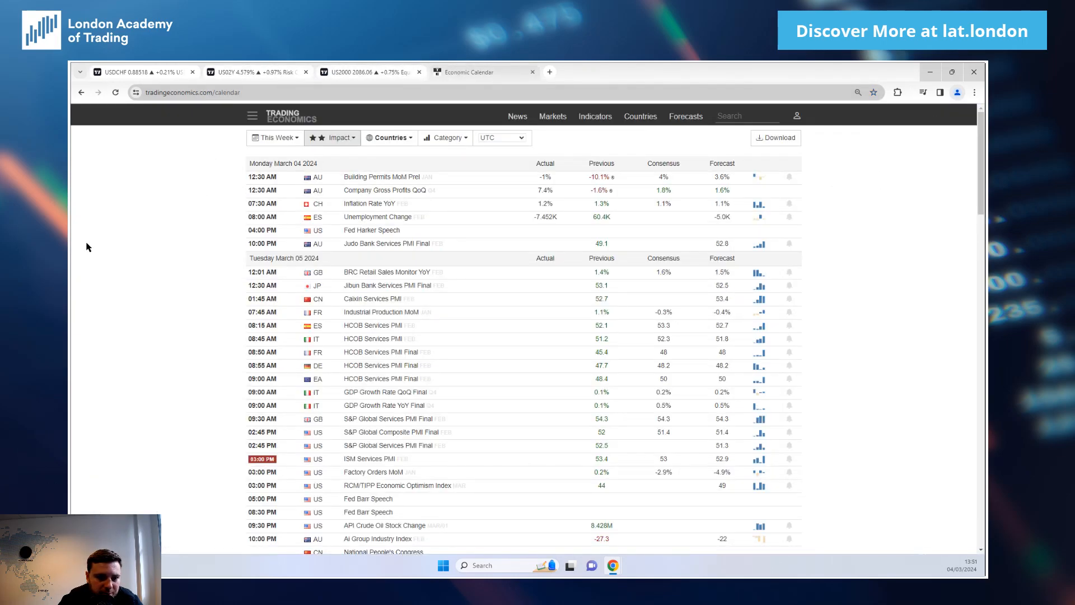
pyautogui.moveTo(305, 195)
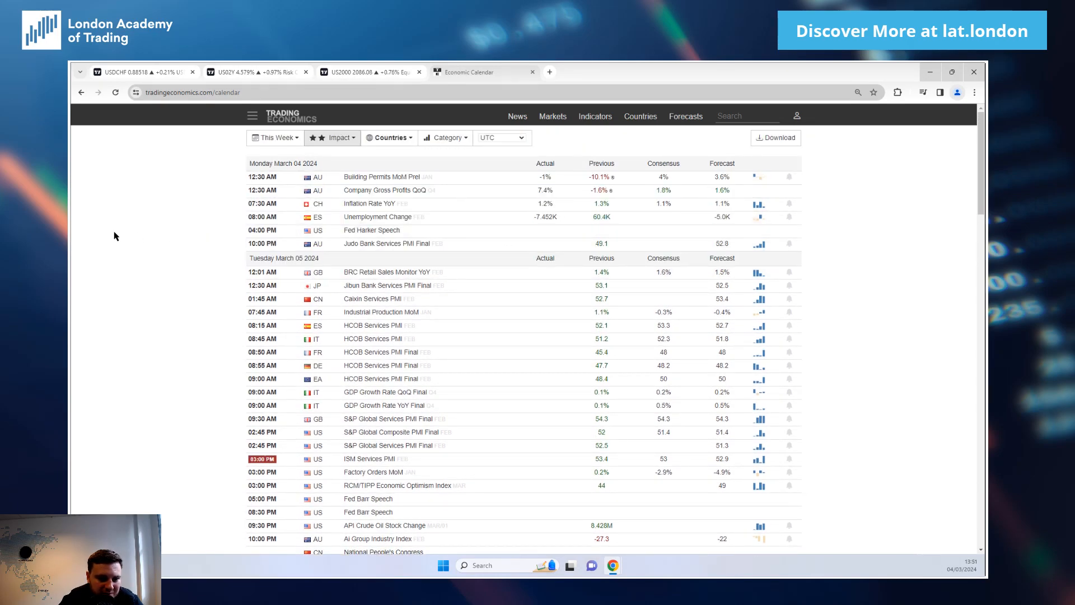
pyautogui.moveTo(122, 235)
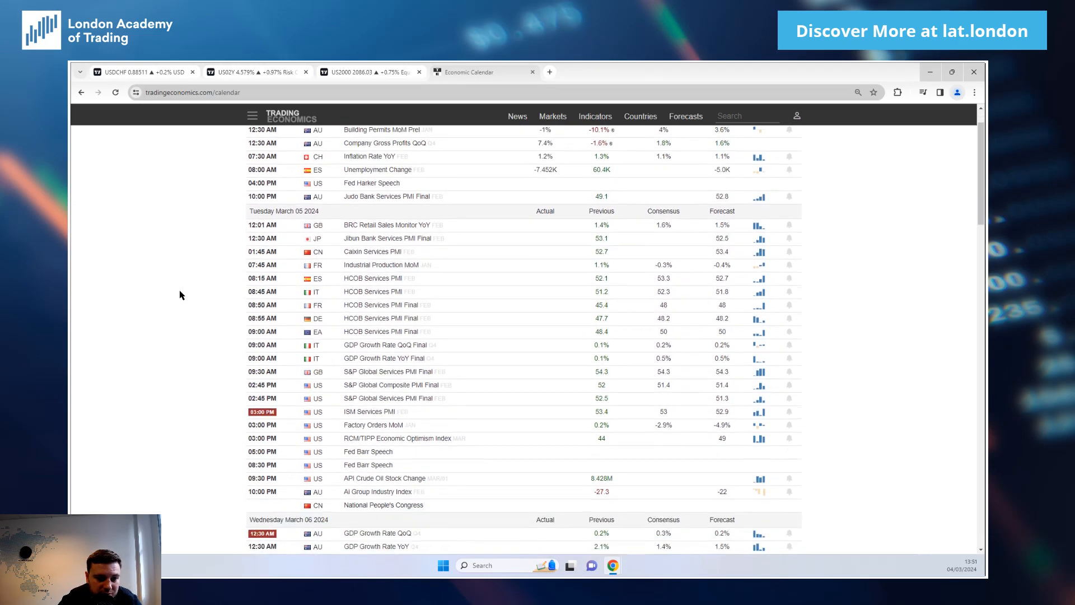
# Highlight Tuesday March 5's ISM Services PMI and RCM/TIPP Economic Optimism Index events.
pyautogui.doubleClick(369, 411)
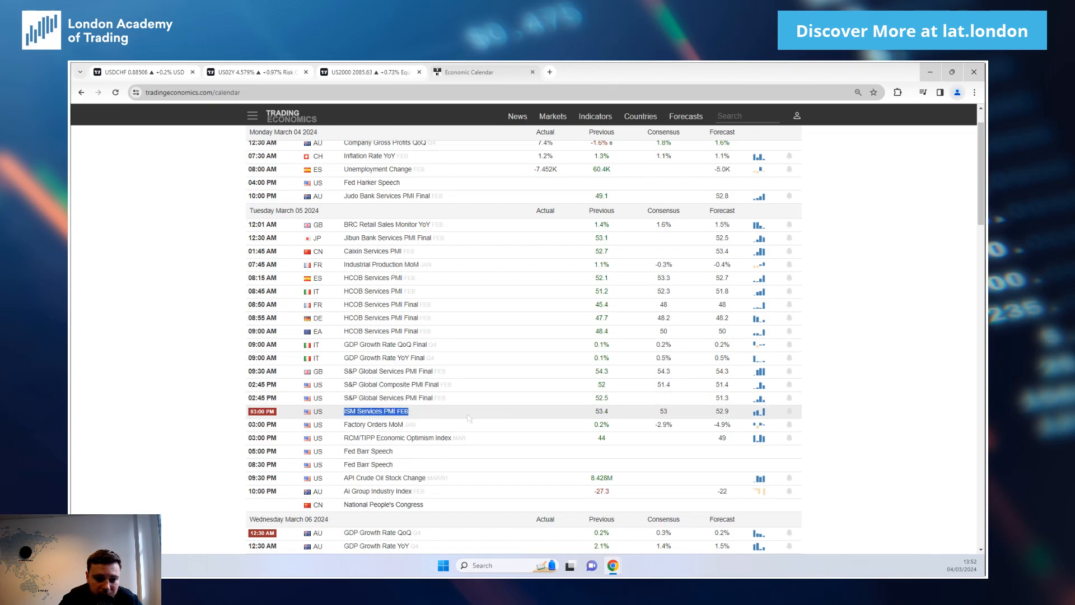
pyautogui.scroll(-3)
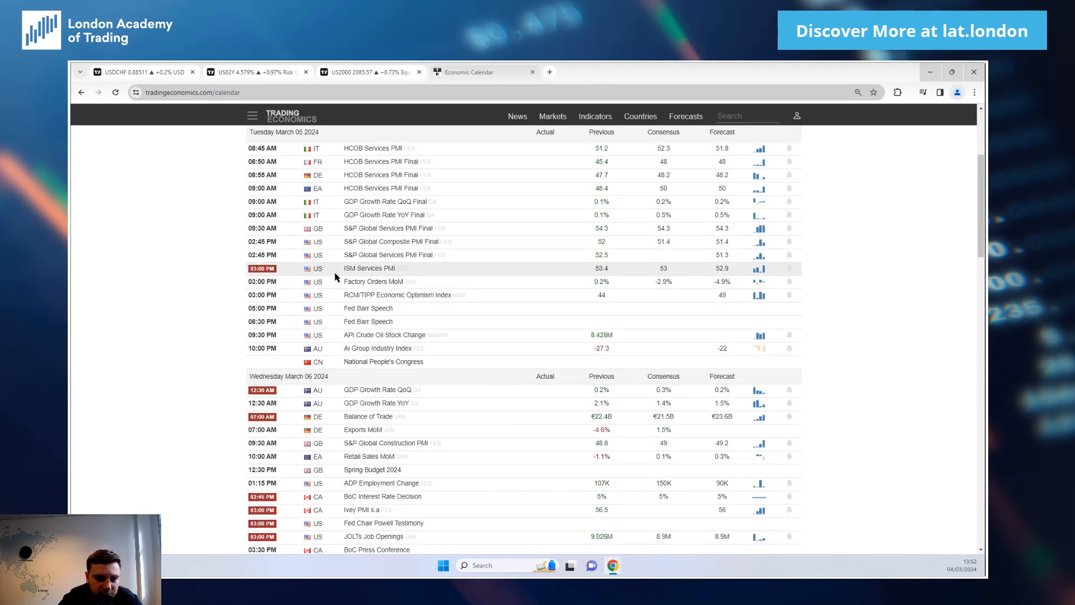
pyautogui.moveTo(354, 298)
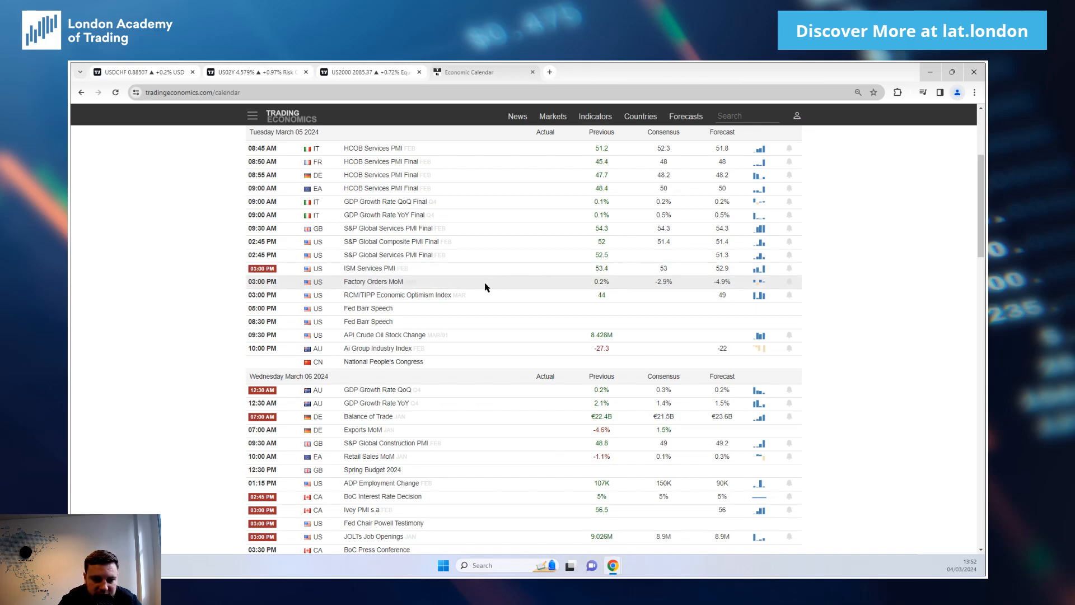
pyautogui.moveTo(423, 294)
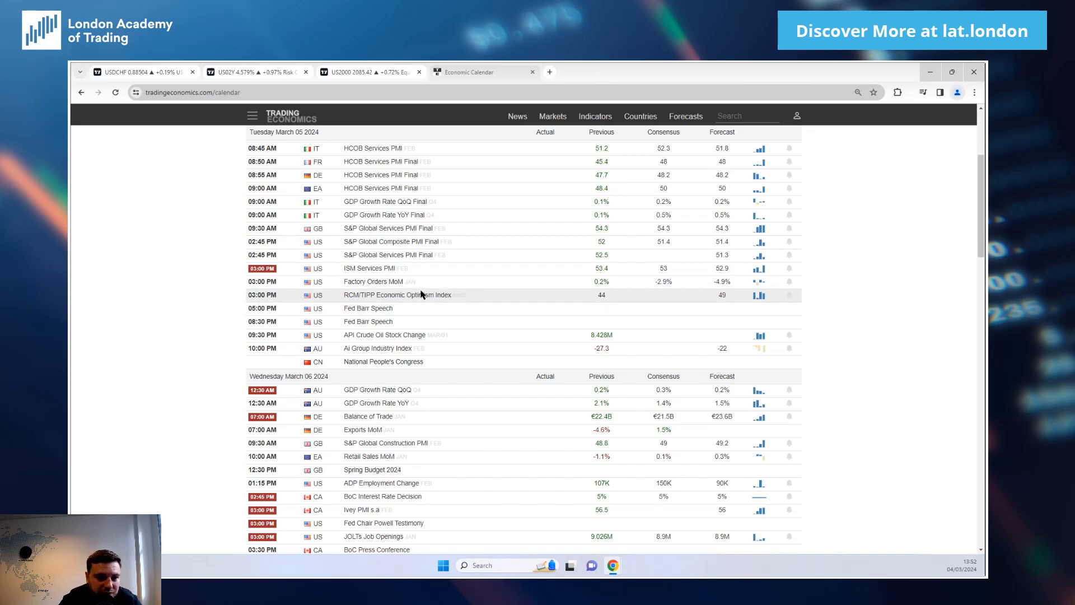
pyautogui.doubleClick(371, 282)
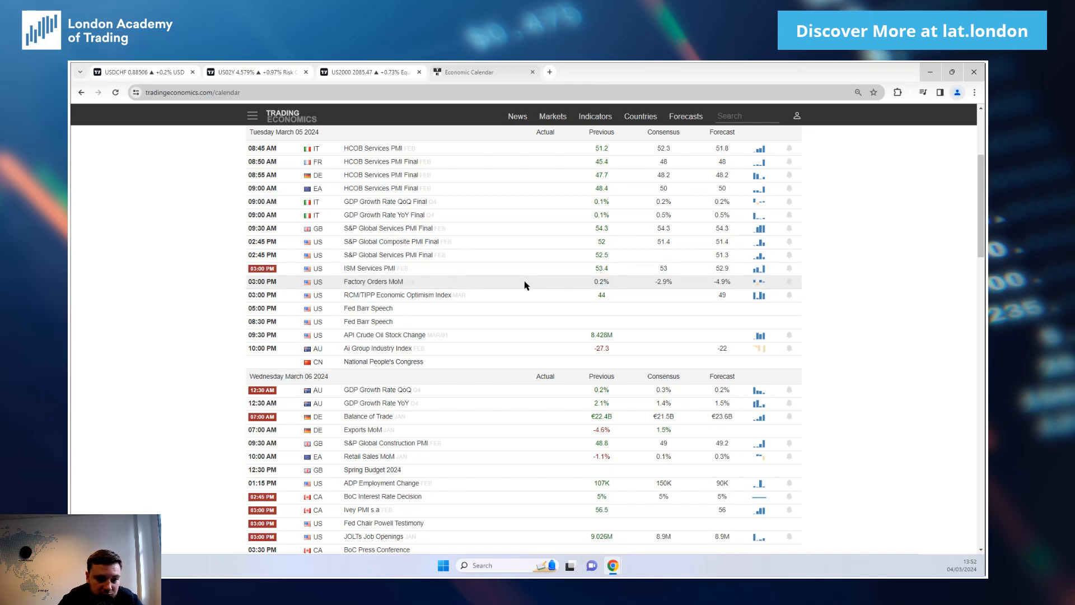
pyautogui.scroll(-3)
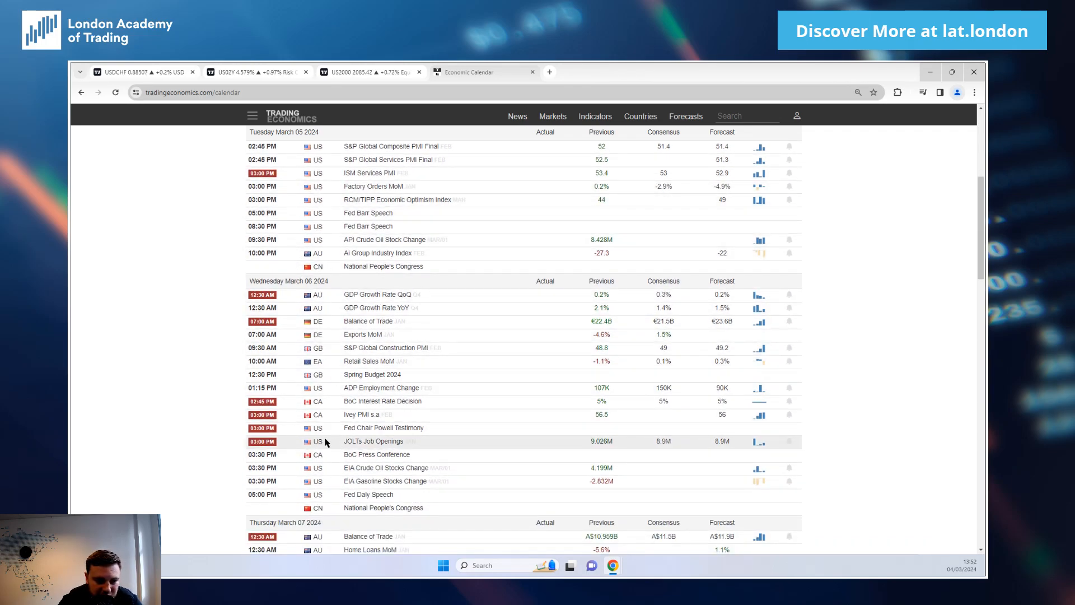
pyautogui.scroll(-3)
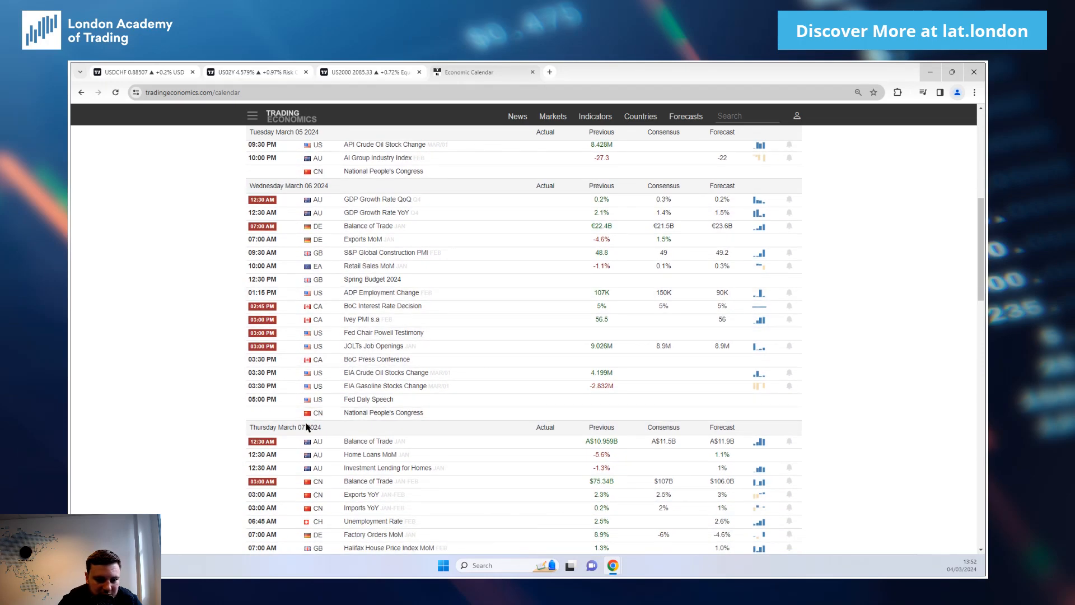
pyautogui.doubleClick(368, 346)
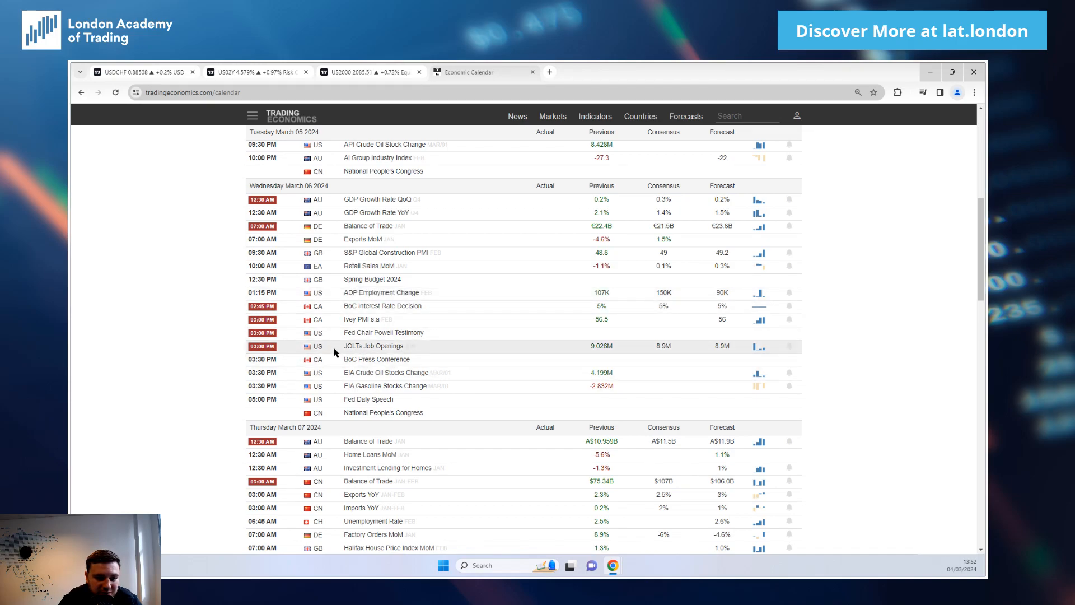
pyautogui.moveTo(473, 351)
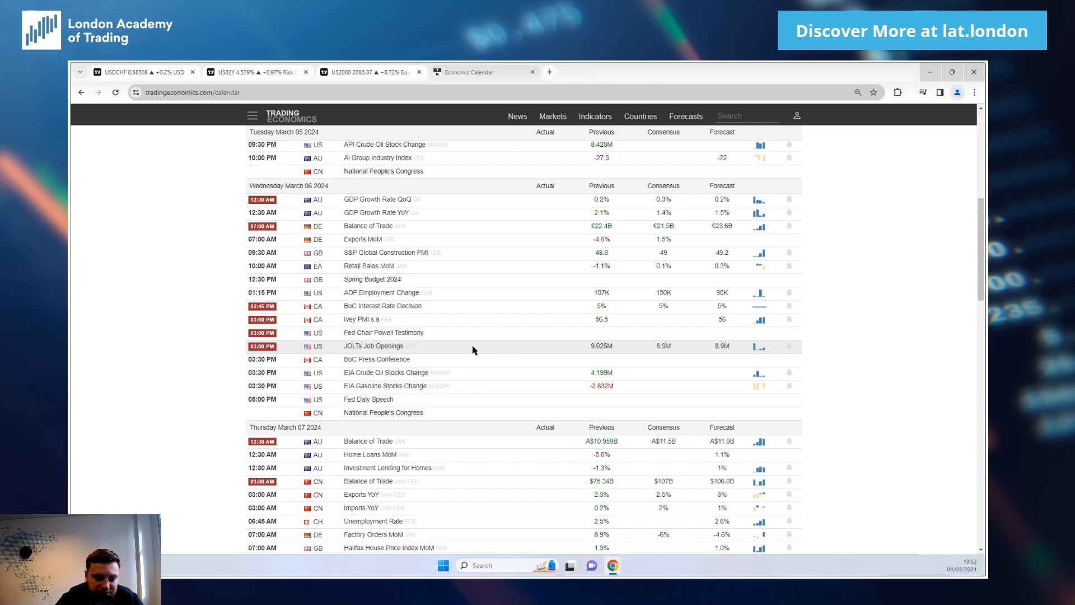
pyautogui.moveTo(464, 352)
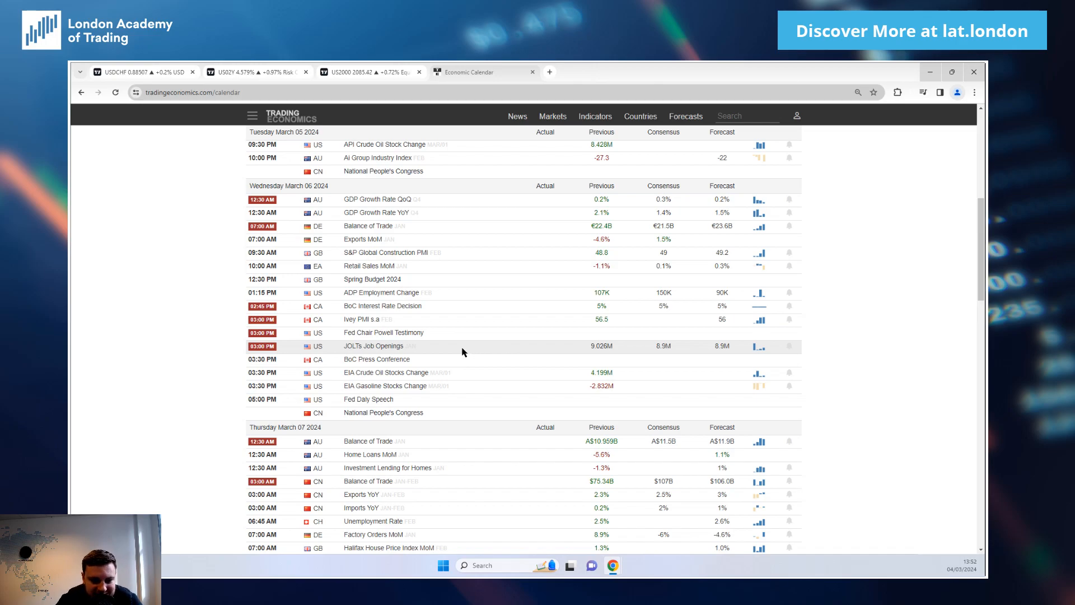
pyautogui.scroll(-3)
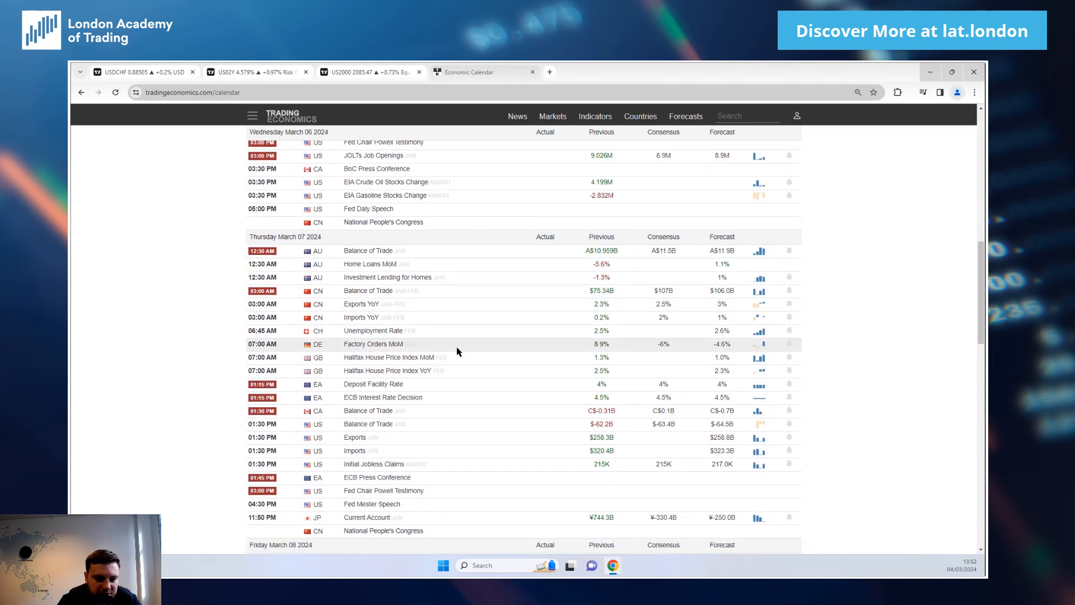
pyautogui.scroll(-3)
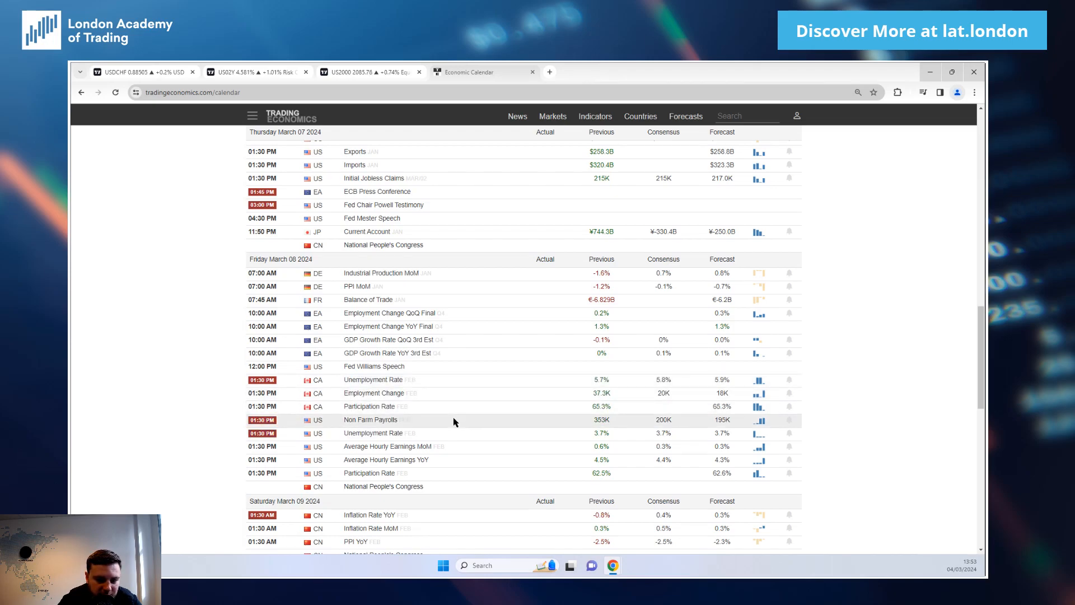
pyautogui.doubleClick(663, 420)
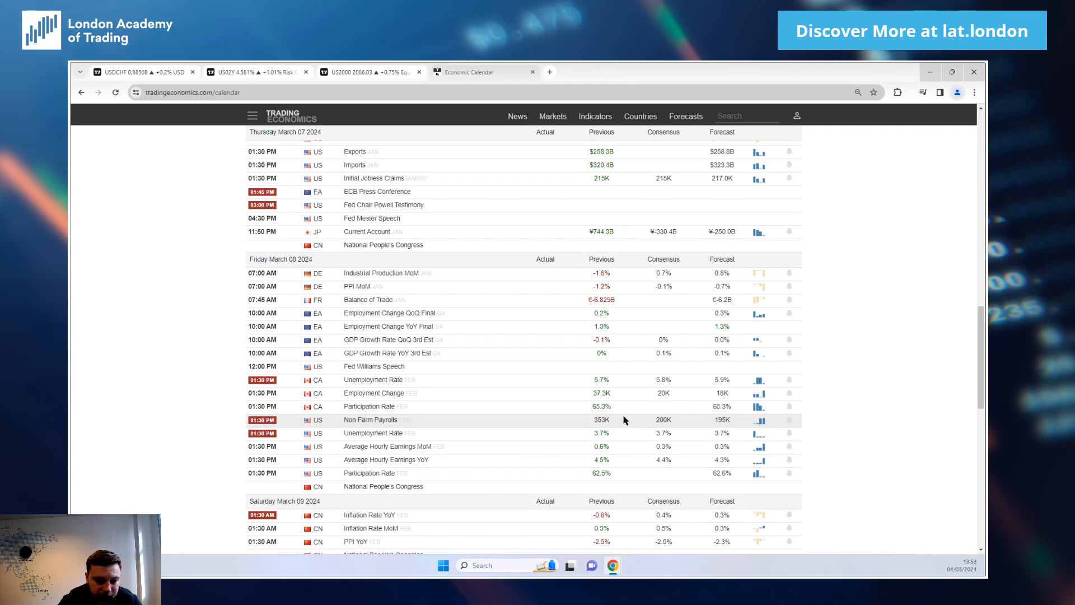
pyautogui.scroll(-3)
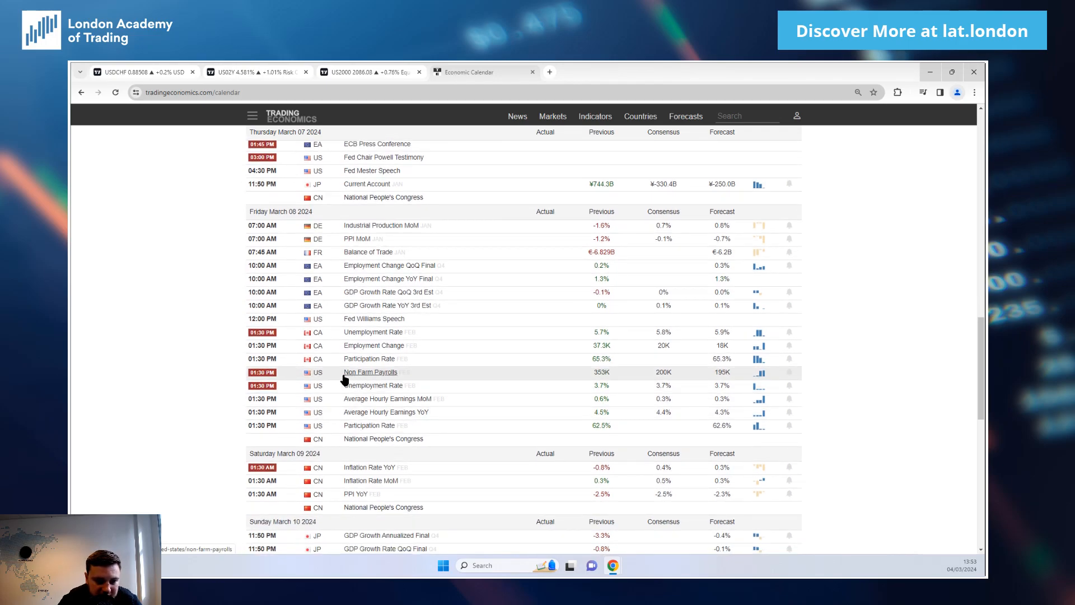
pyautogui.moveTo(451, 379)
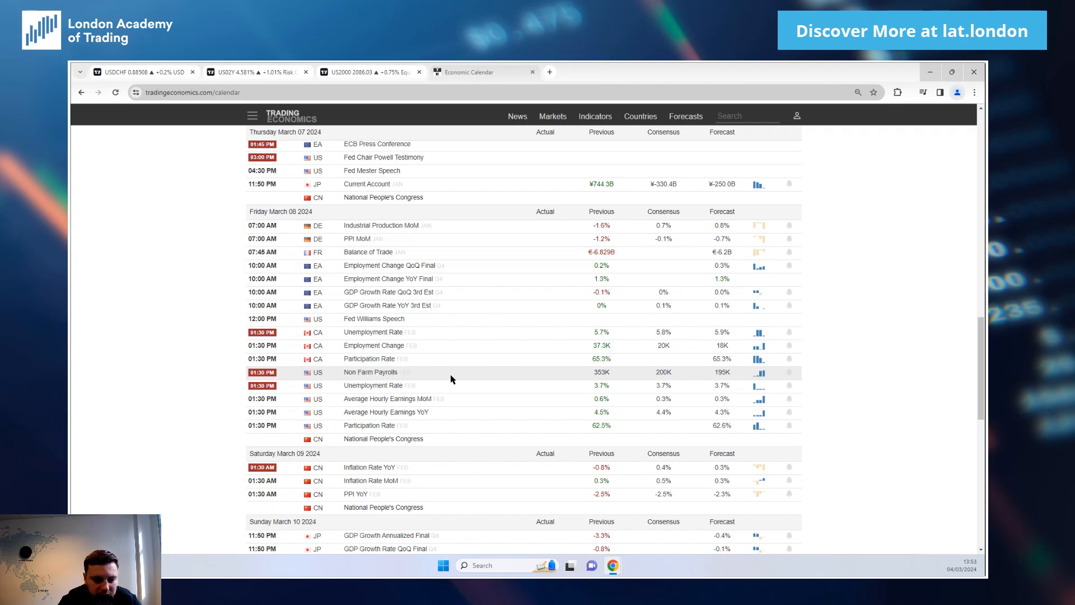
pyautogui.moveTo(401, 406)
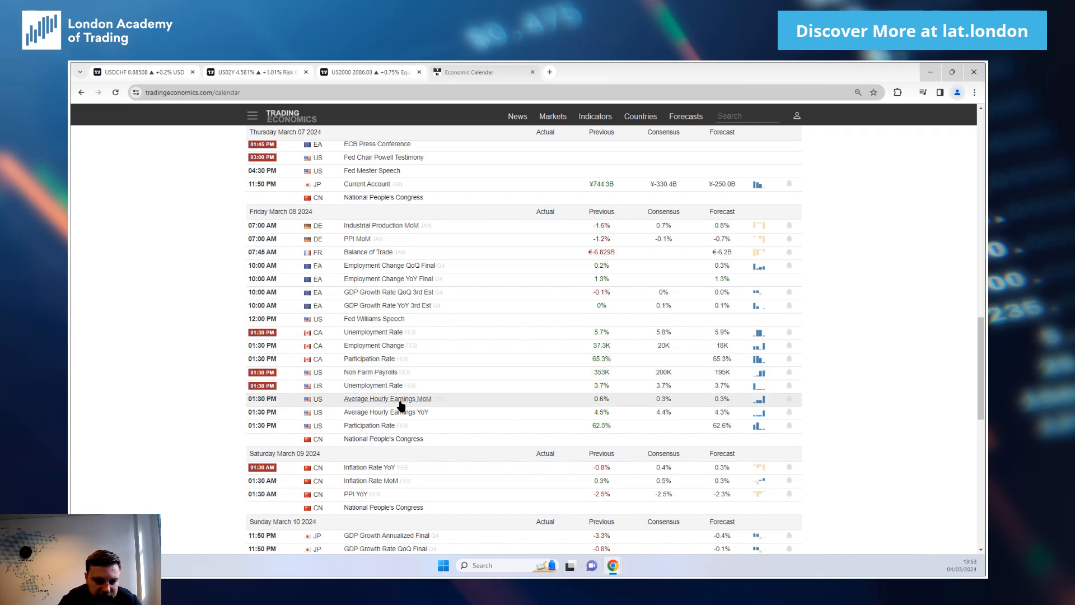
pyautogui.moveTo(356, 383)
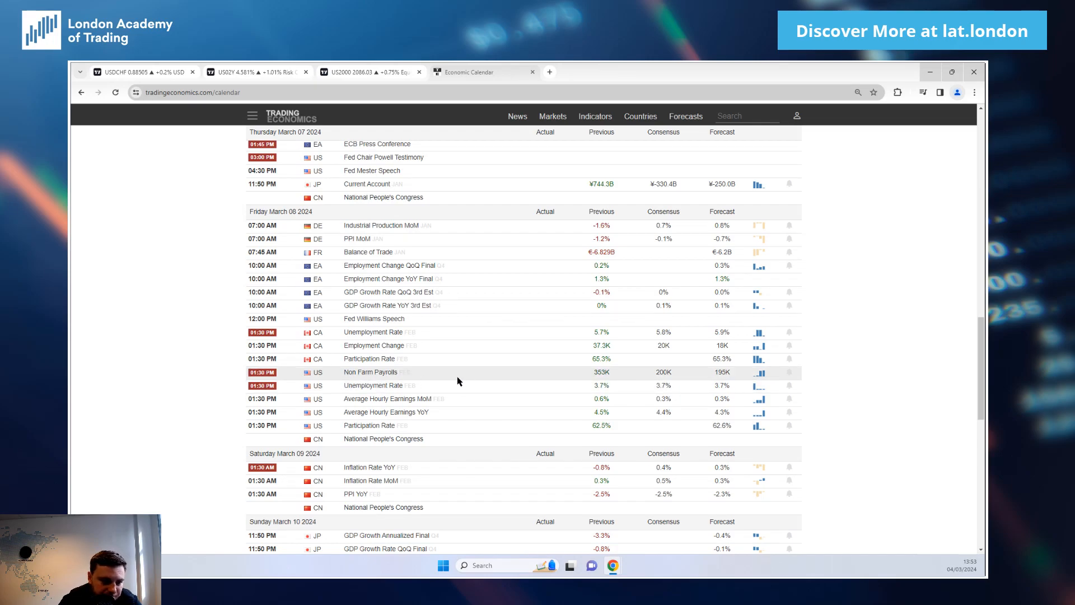
pyautogui.moveTo(402, 461)
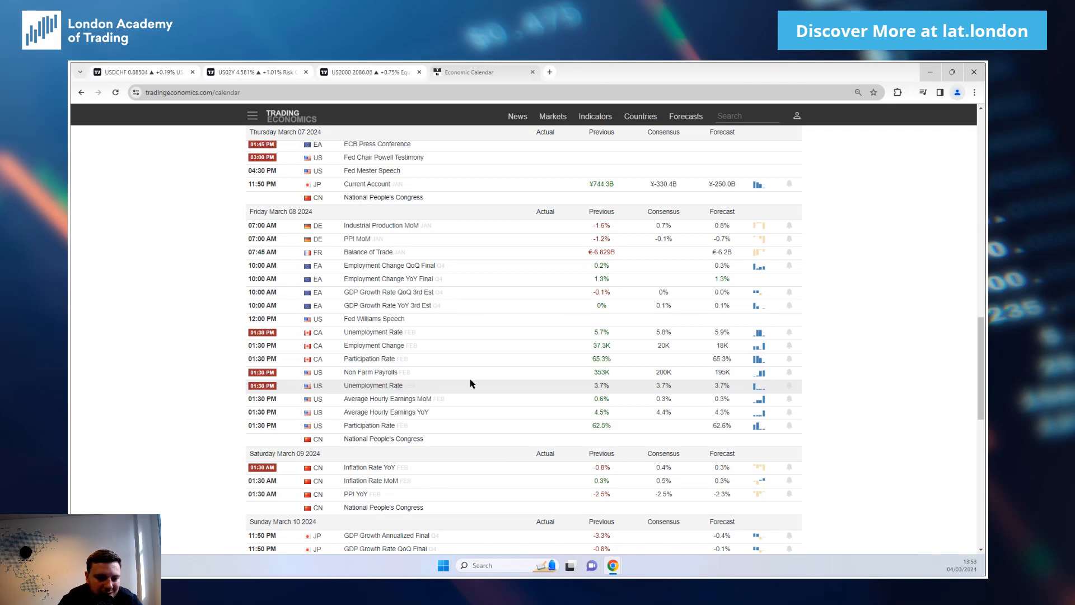
pyautogui.doubleClick(370, 372)
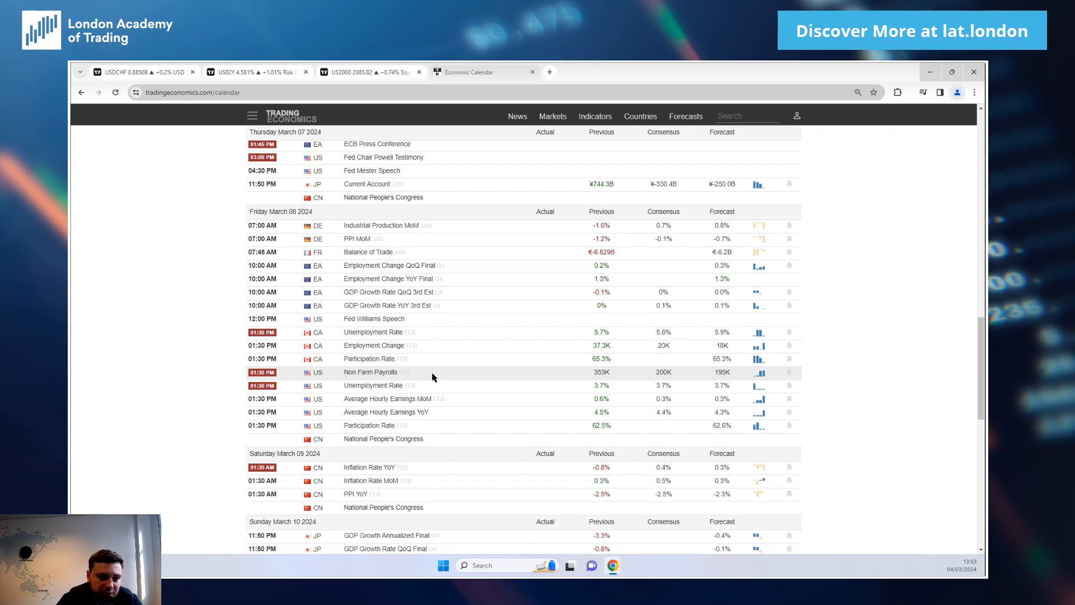
pyautogui.moveTo(438, 398)
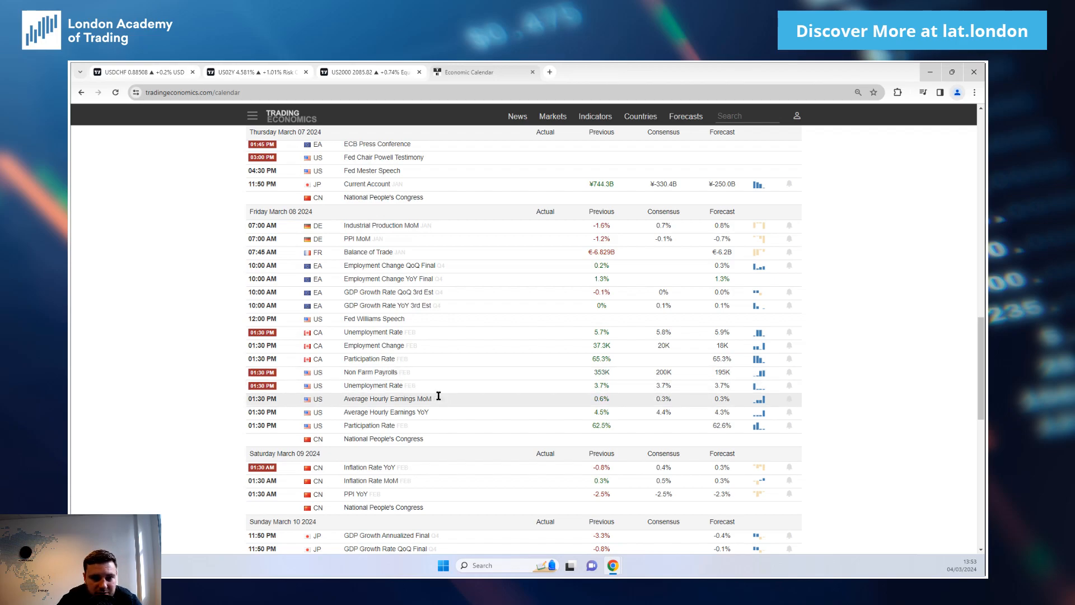
# Scroll the calendar up through Tuesday, then down past Wednesday's BoC rate decision.
pyautogui.scroll(3)
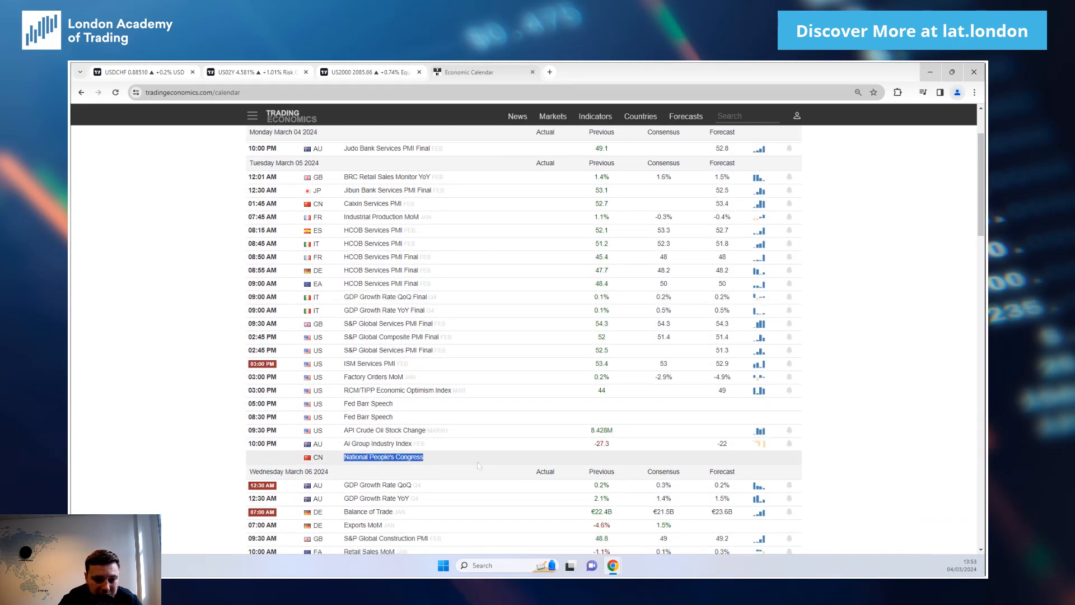
pyautogui.moveTo(510, 458)
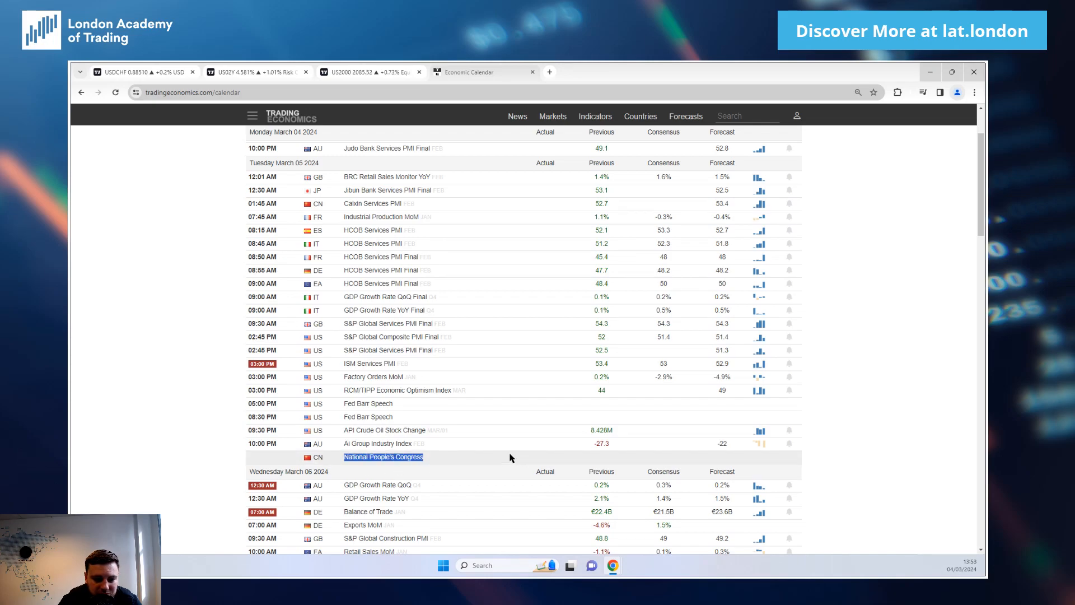
pyautogui.scroll(-3)
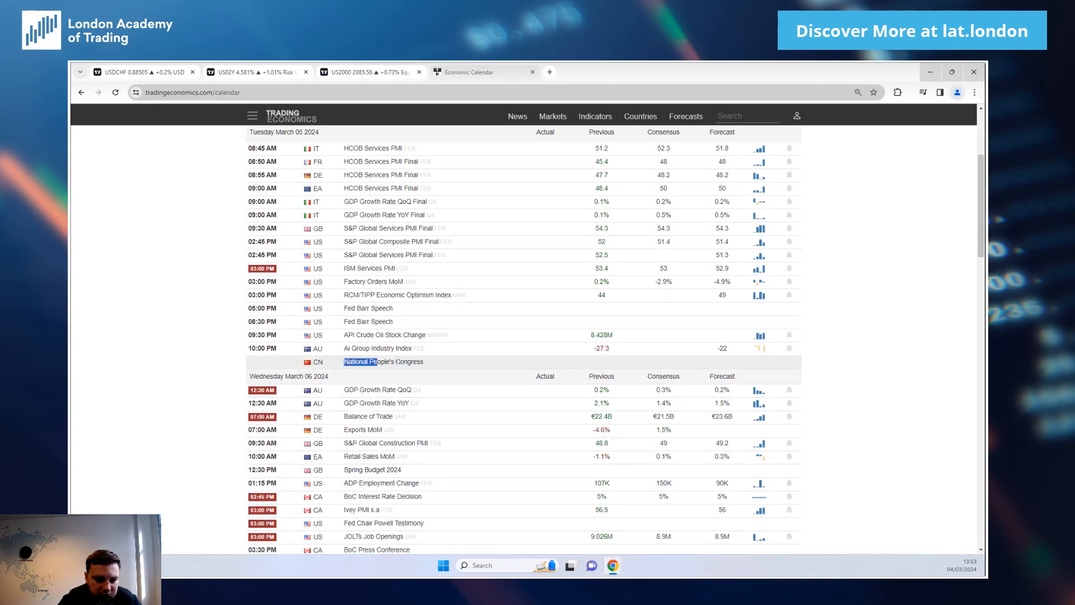
pyautogui.scroll(-3)
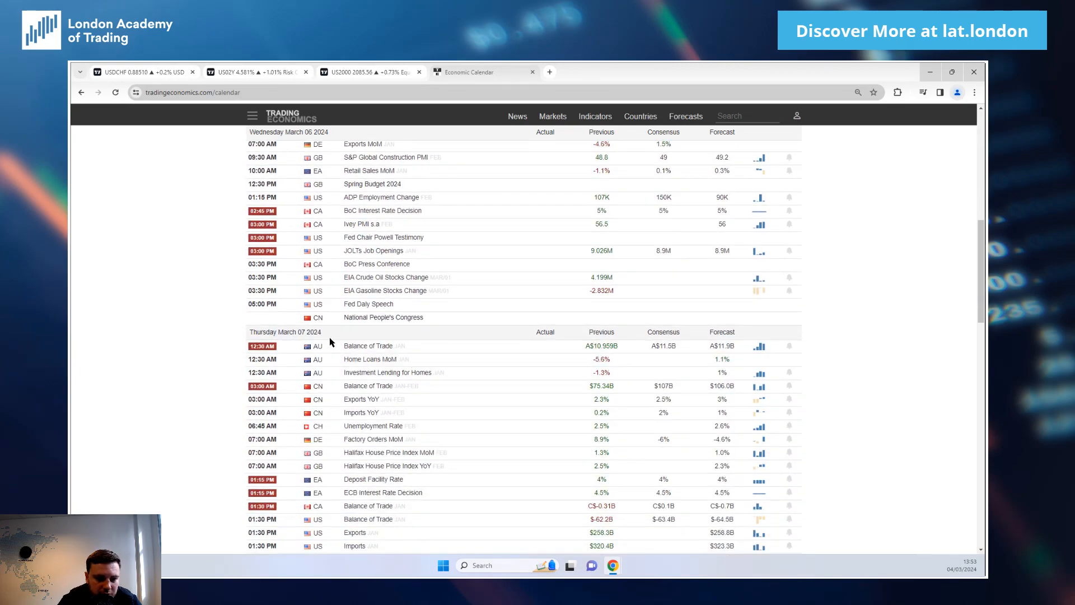
pyautogui.scroll(-3)
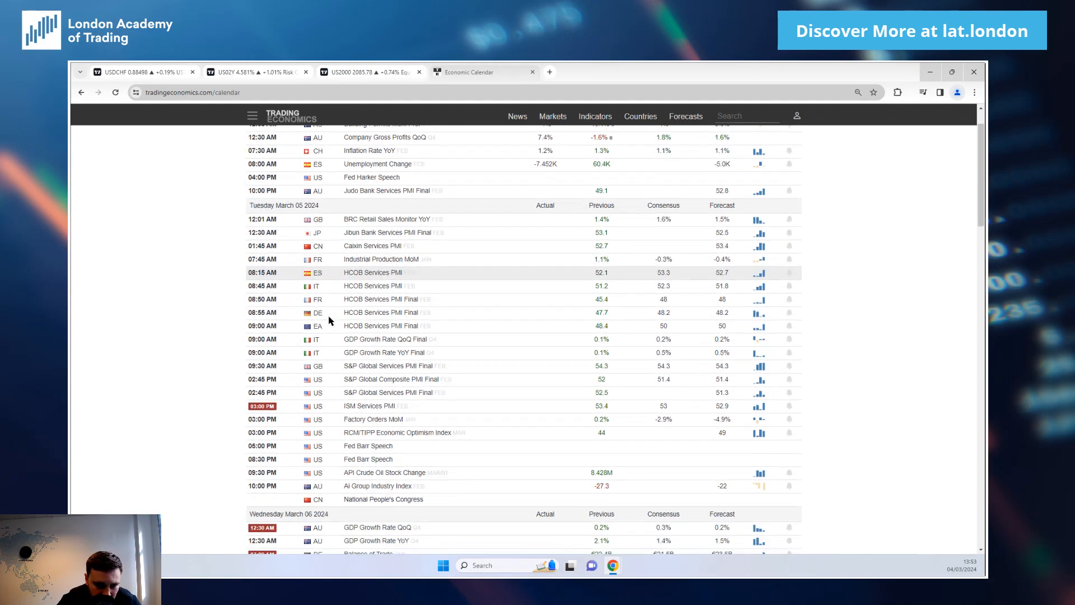
pyautogui.scroll(-3)
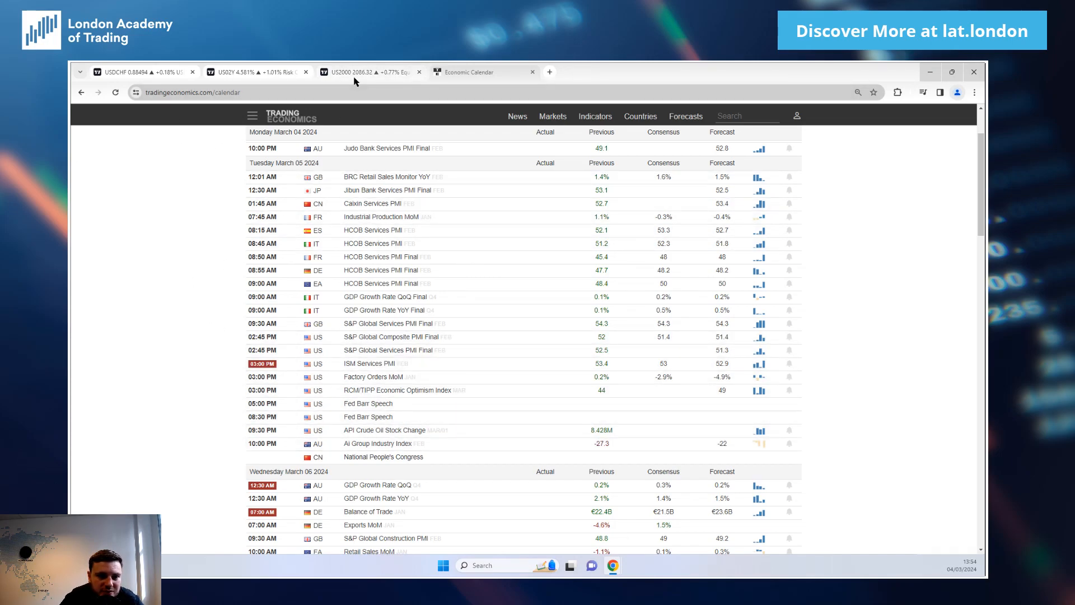
pyautogui.moveTo(477, 459)
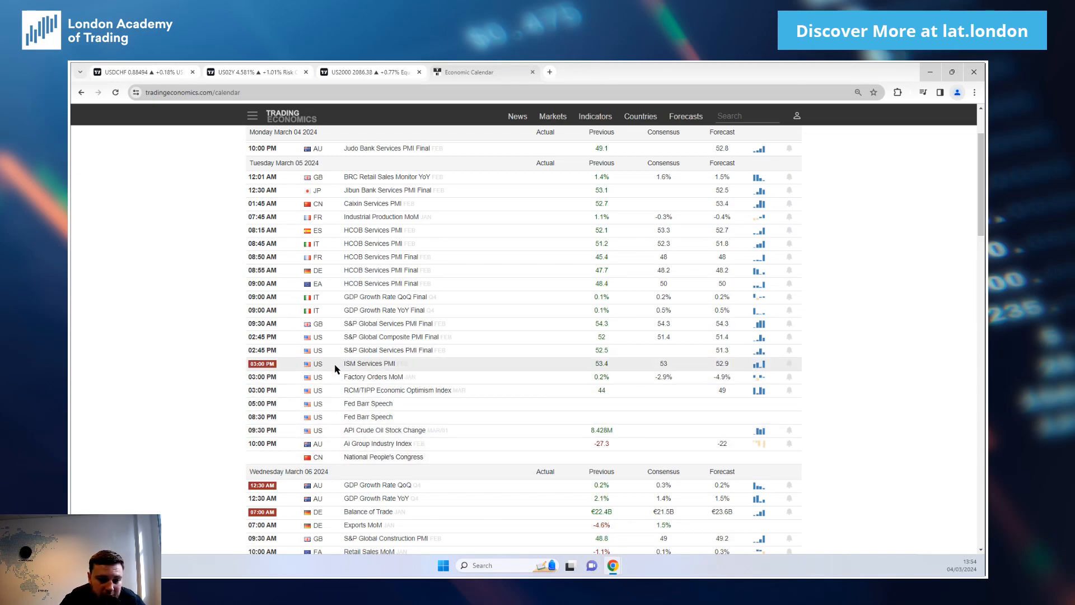
pyautogui.moveTo(213, 312)
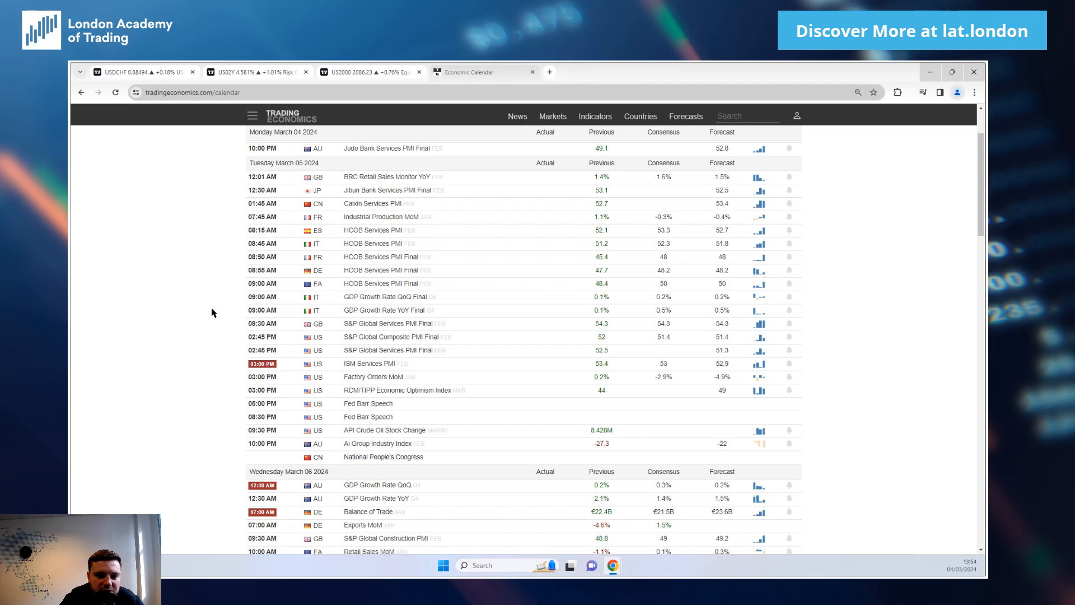
pyautogui.scroll(3)
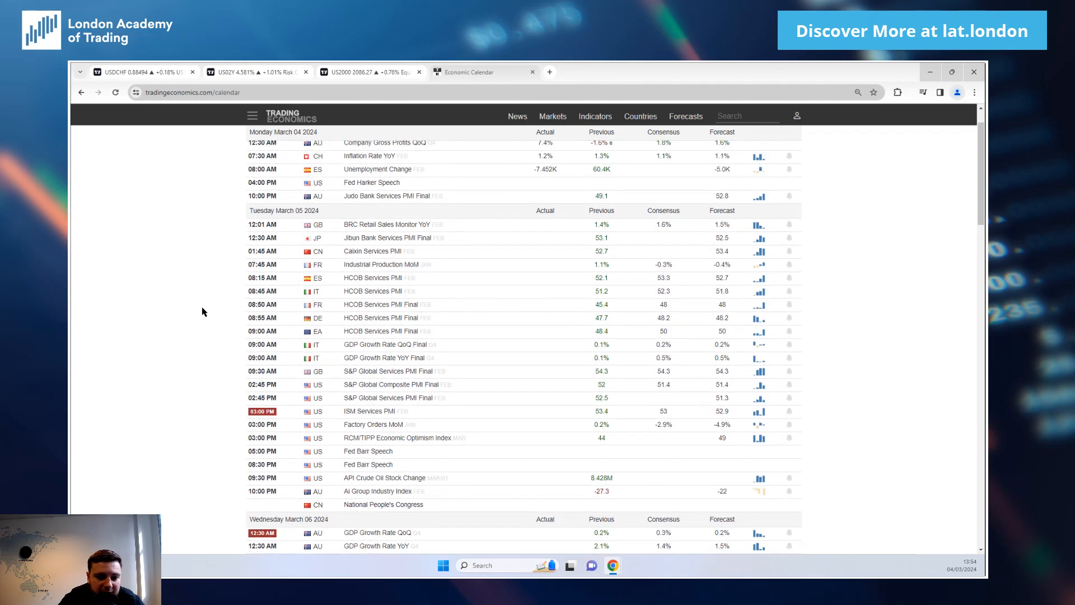
pyautogui.scroll(-3)
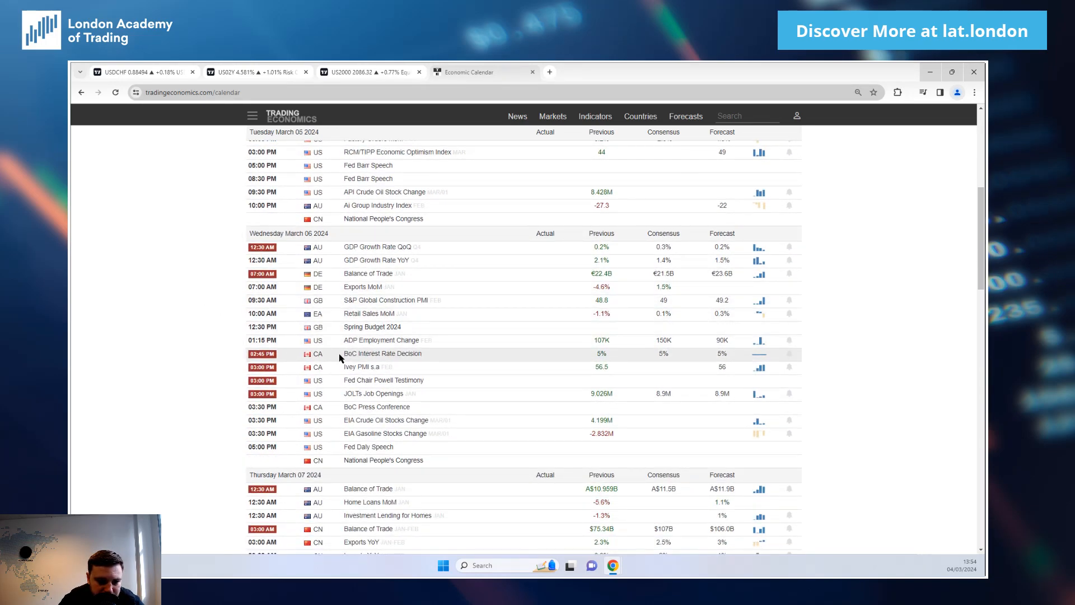
pyautogui.scroll(-3)
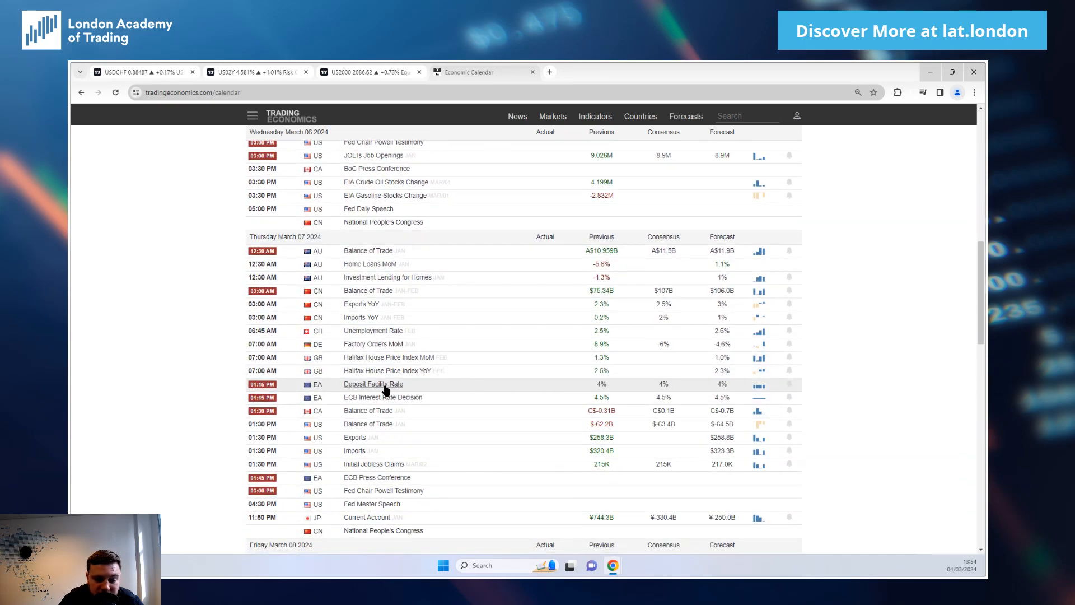
pyautogui.moveTo(464, 388)
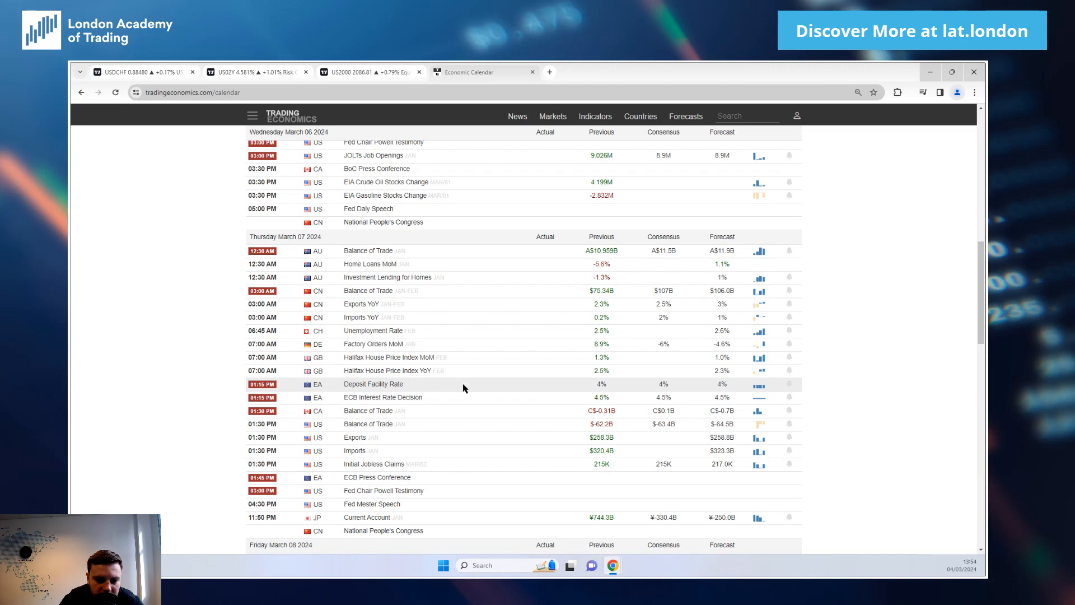
pyautogui.moveTo(481, 388)
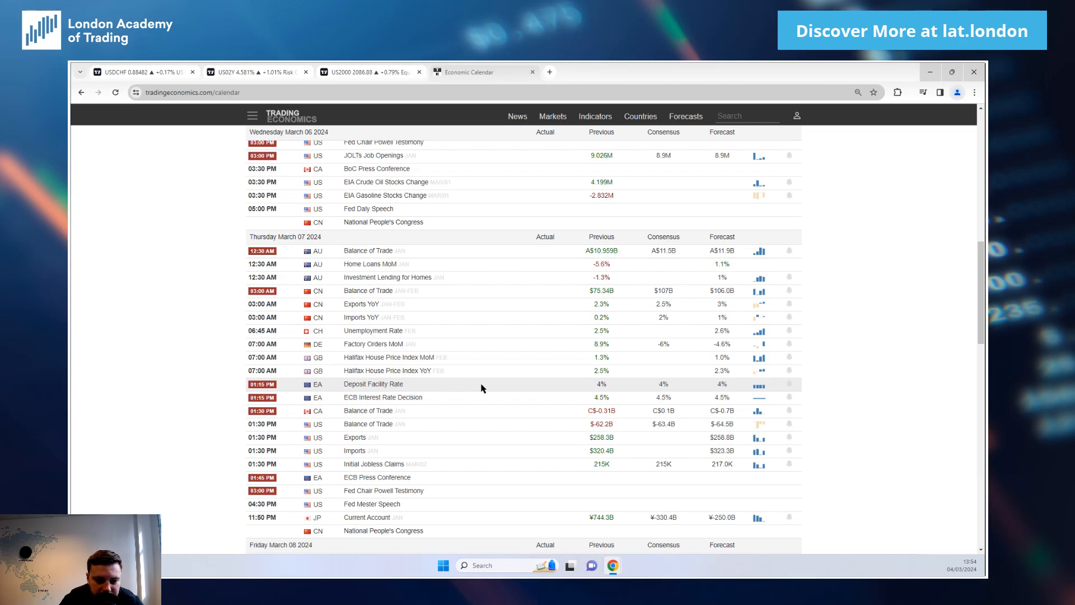
pyautogui.moveTo(478, 392)
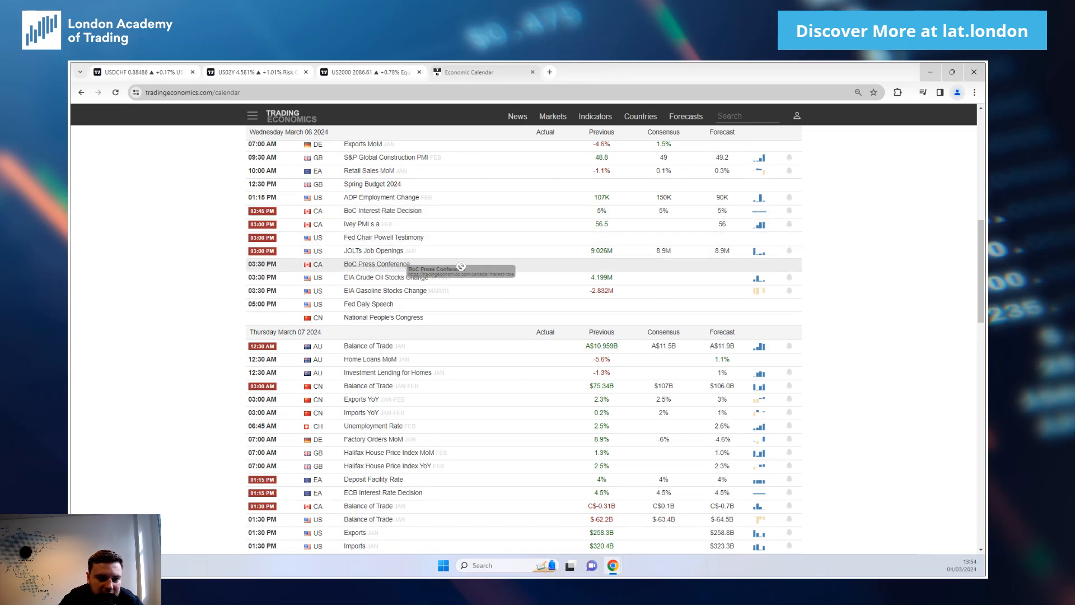
pyautogui.moveTo(460, 269)
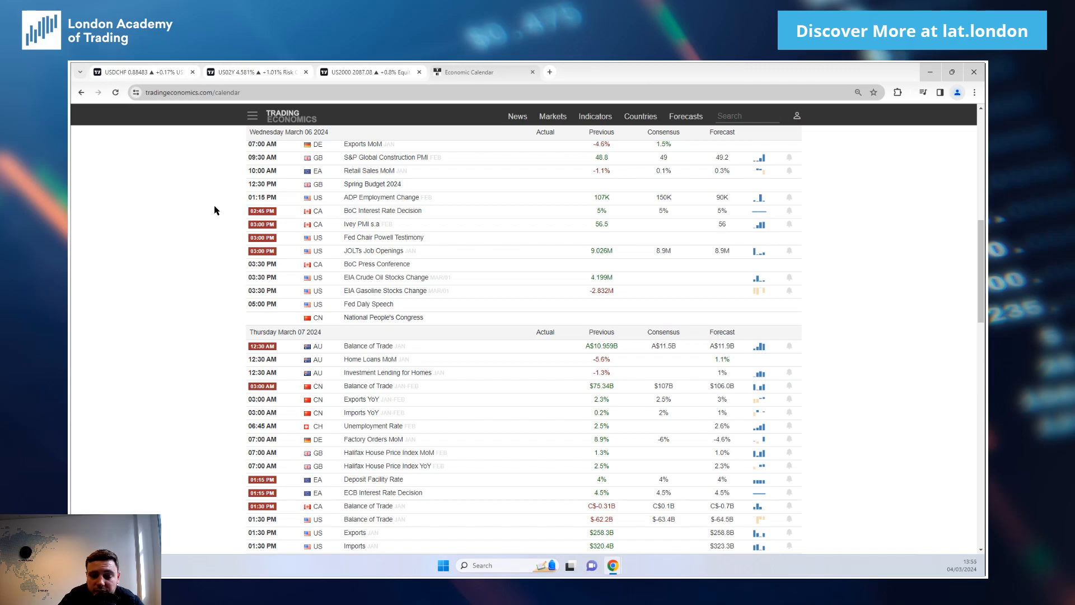
pyautogui.moveTo(336, 219)
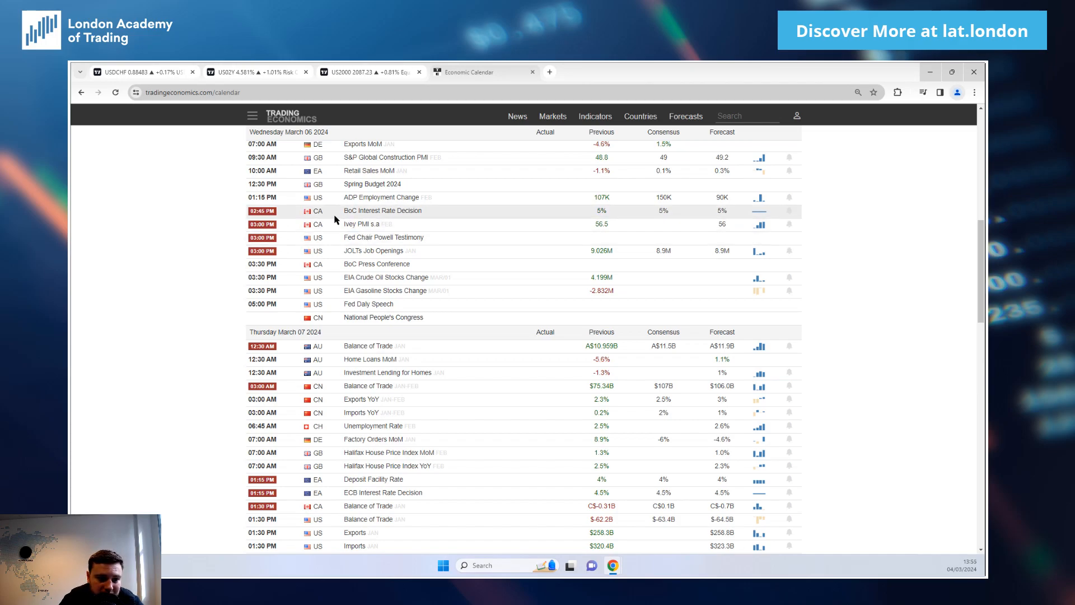
pyautogui.moveTo(467, 212)
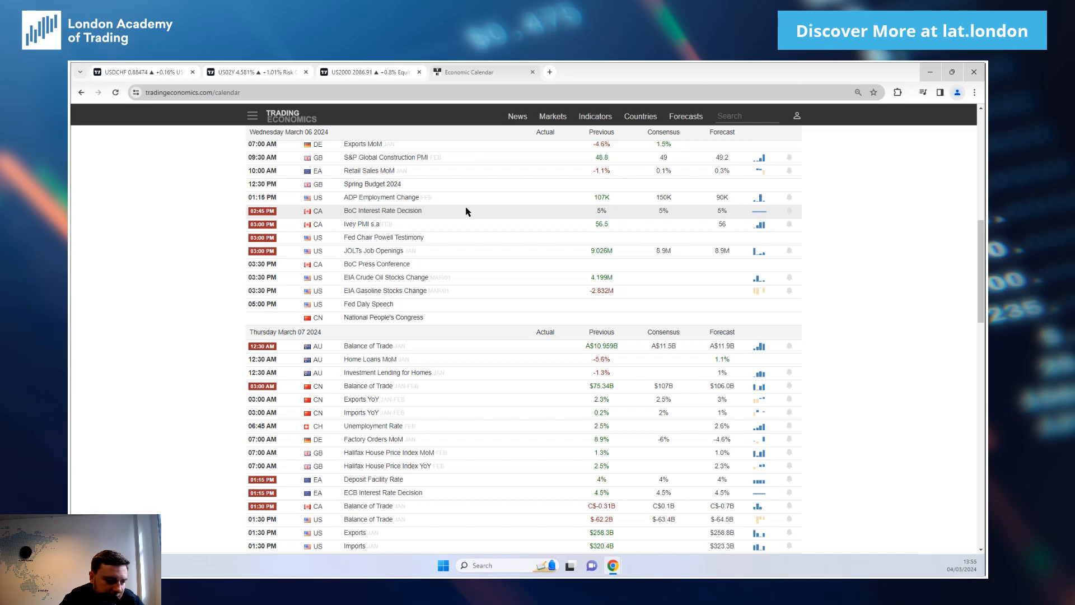
# Scroll down to Thursday March 7 releases, including the ECB Interest Rate Decision.
pyautogui.scroll(-3)
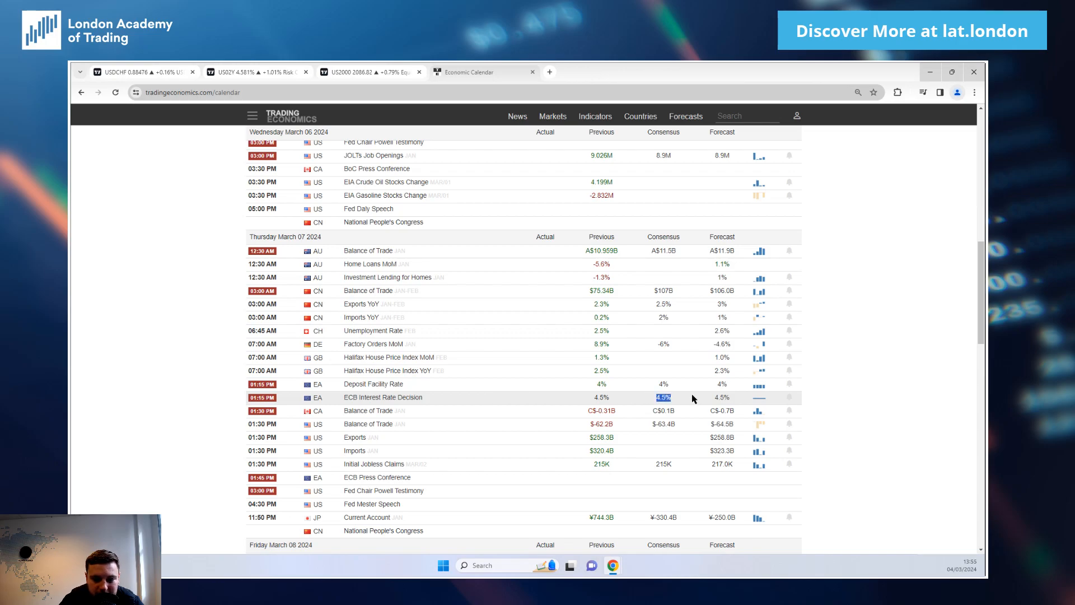
pyautogui.moveTo(690, 403)
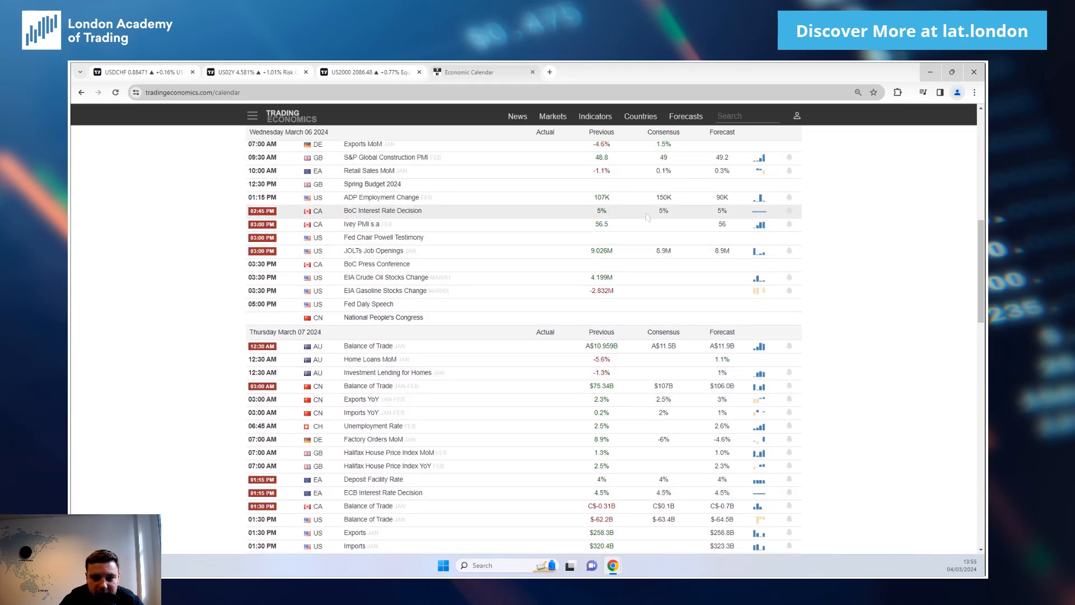
pyautogui.scroll(-3)
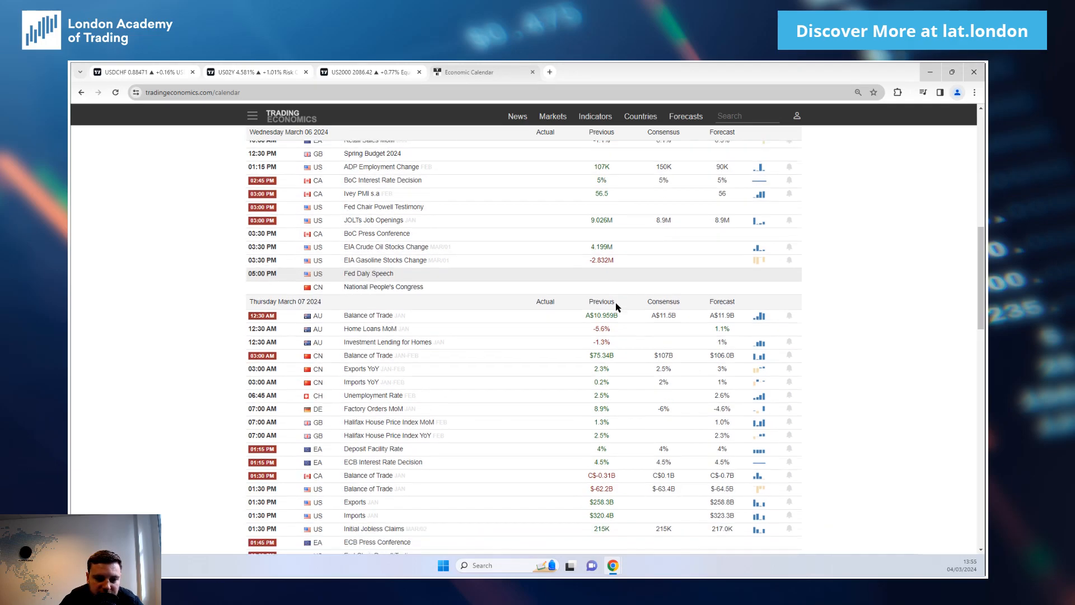
pyautogui.scroll(-3)
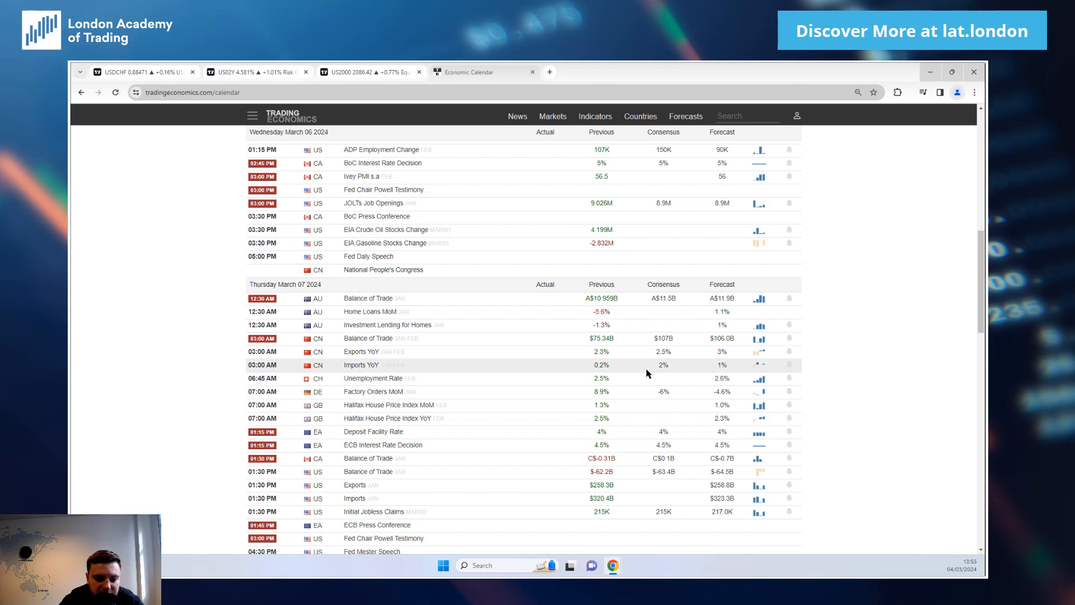
pyautogui.moveTo(638, 370)
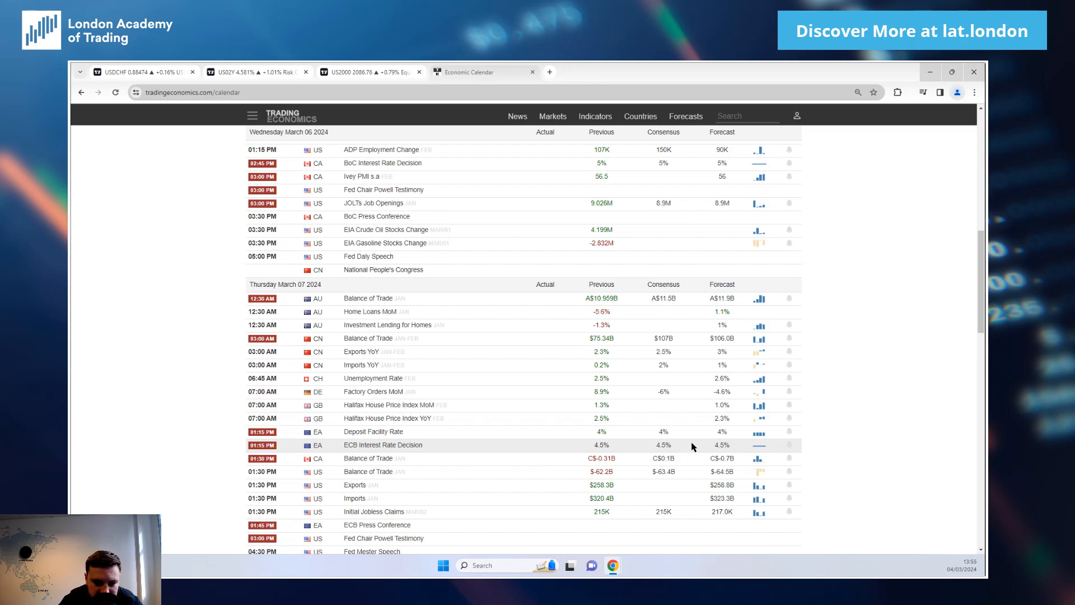
pyautogui.moveTo(677, 440)
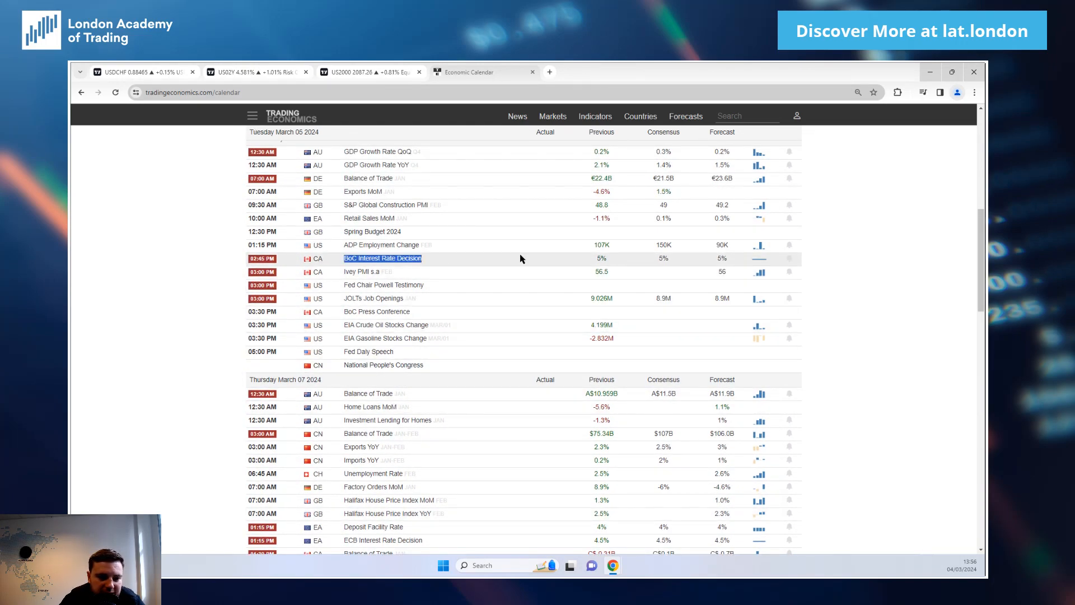
# Scroll back up to Tuesday March 5's releases and highlight one of the events.
pyautogui.scroll(3)
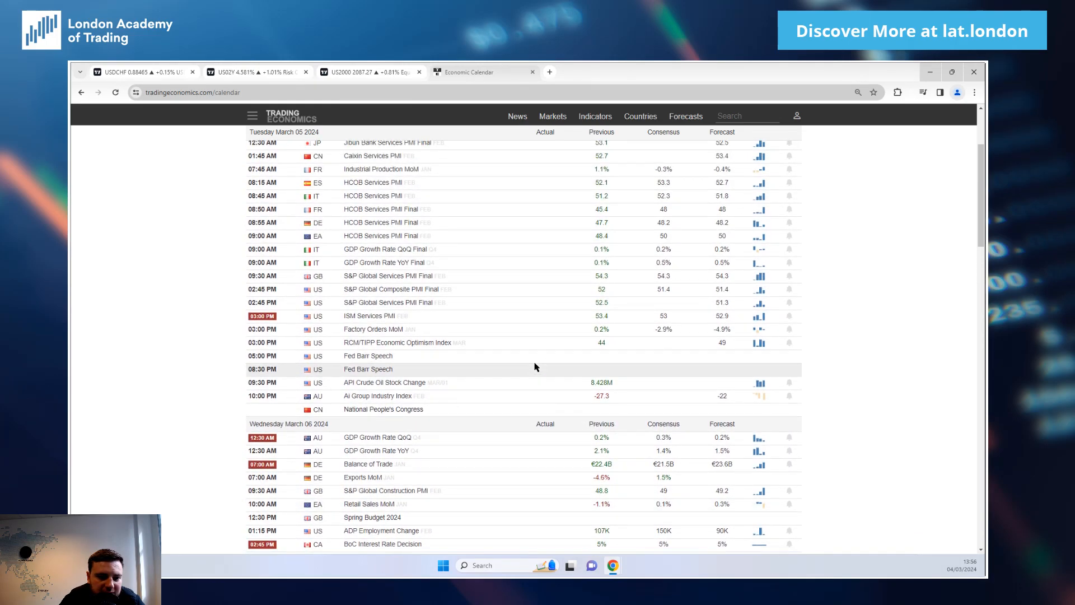
pyautogui.scroll(3)
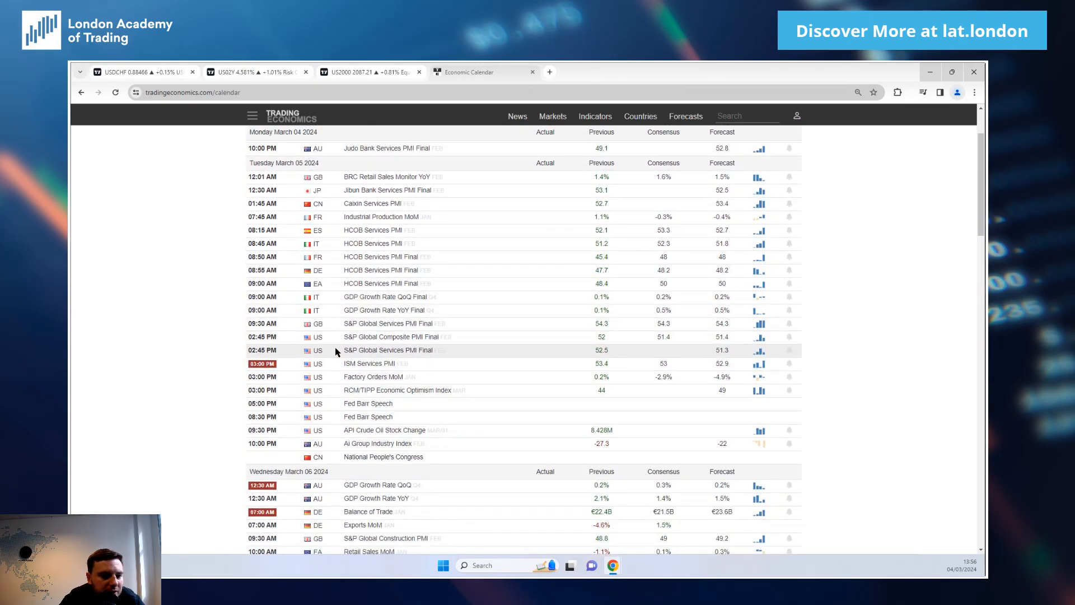
pyautogui.doubleClick(365, 363)
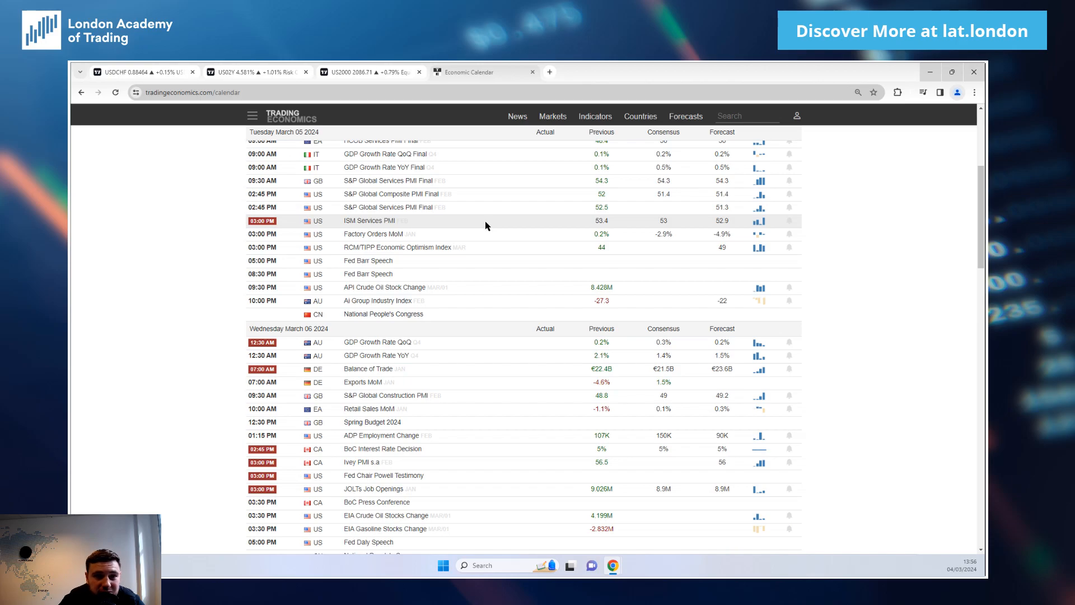
pyautogui.moveTo(492, 223)
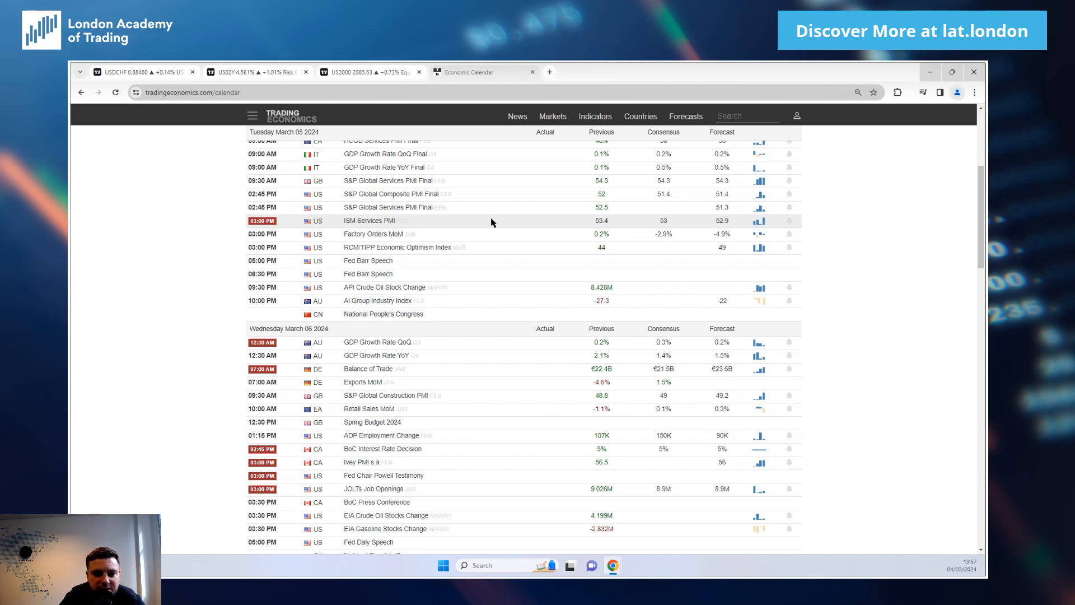
pyautogui.moveTo(552, 220)
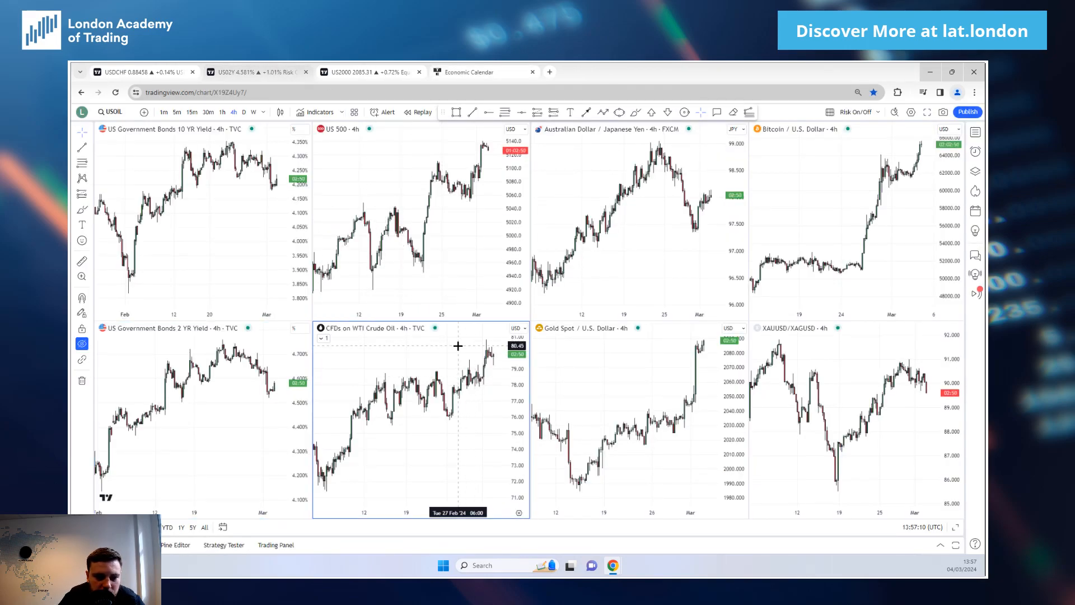
# Change the eight-chart grid's timeframe from 4h to 1h.
pyautogui.click(222, 112)
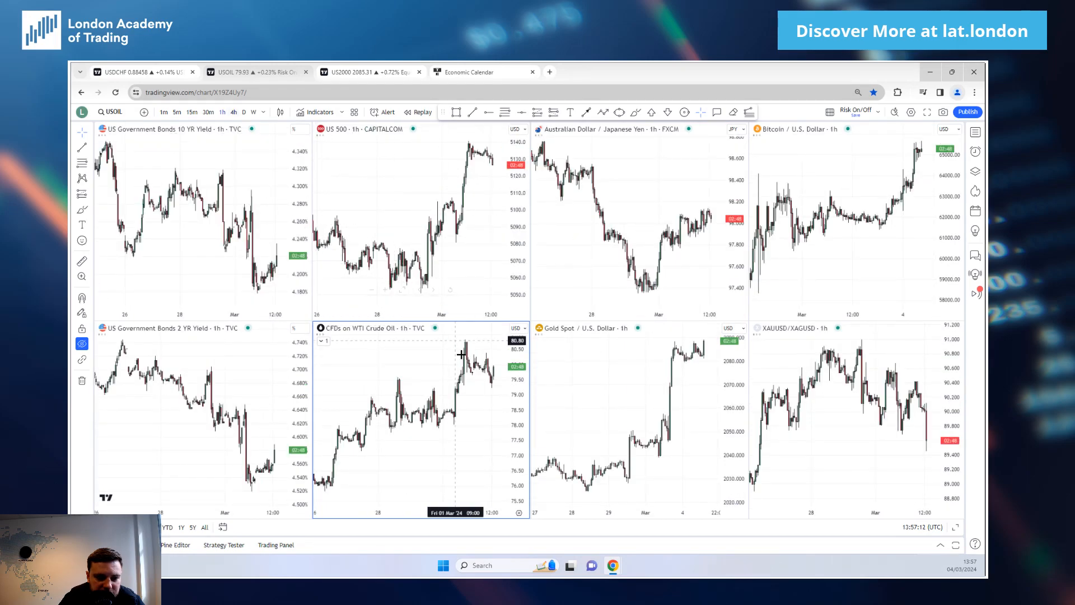
pyautogui.moveTo(461, 388)
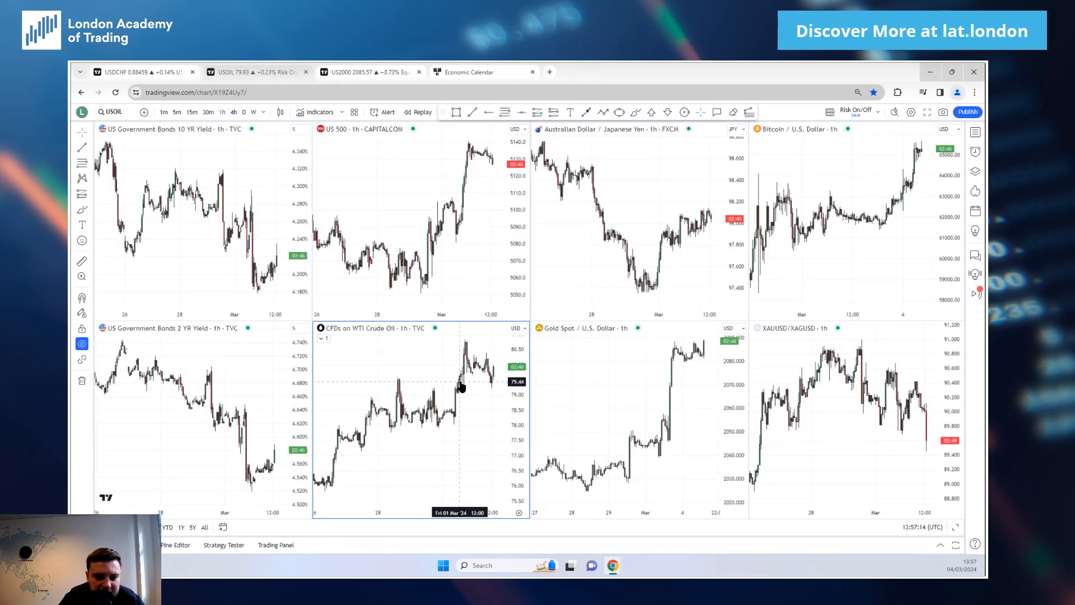
pyautogui.moveTo(495, 375)
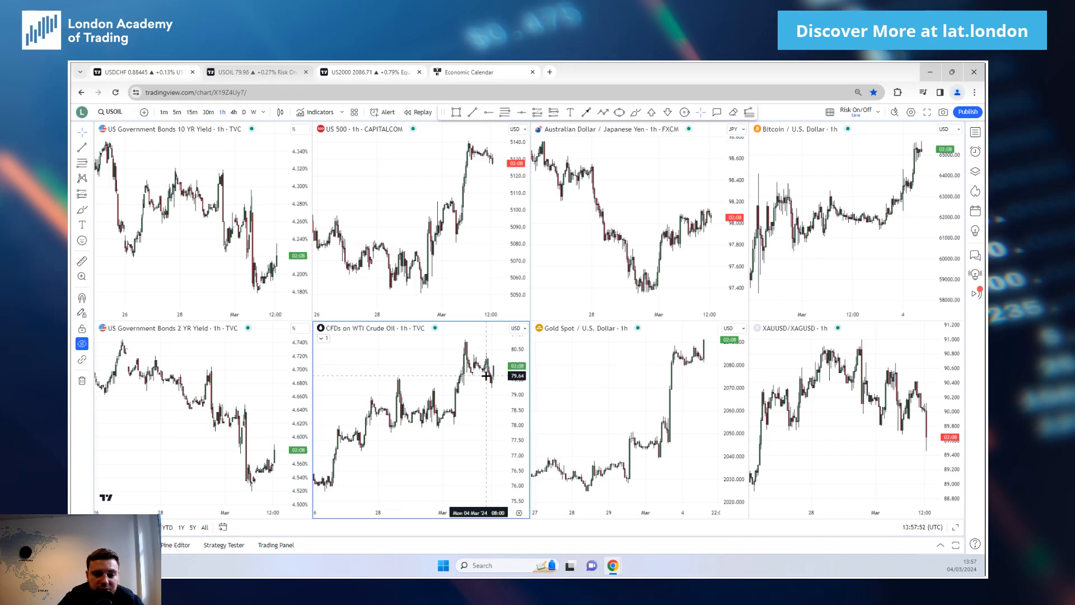
pyautogui.moveTo(476, 425)
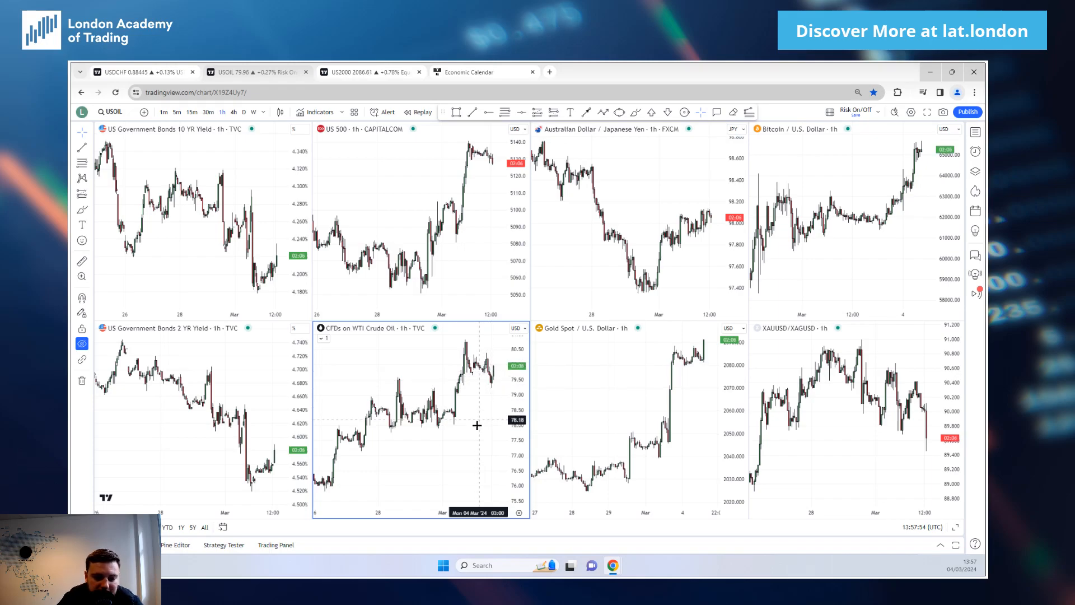
pyautogui.moveTo(481, 395)
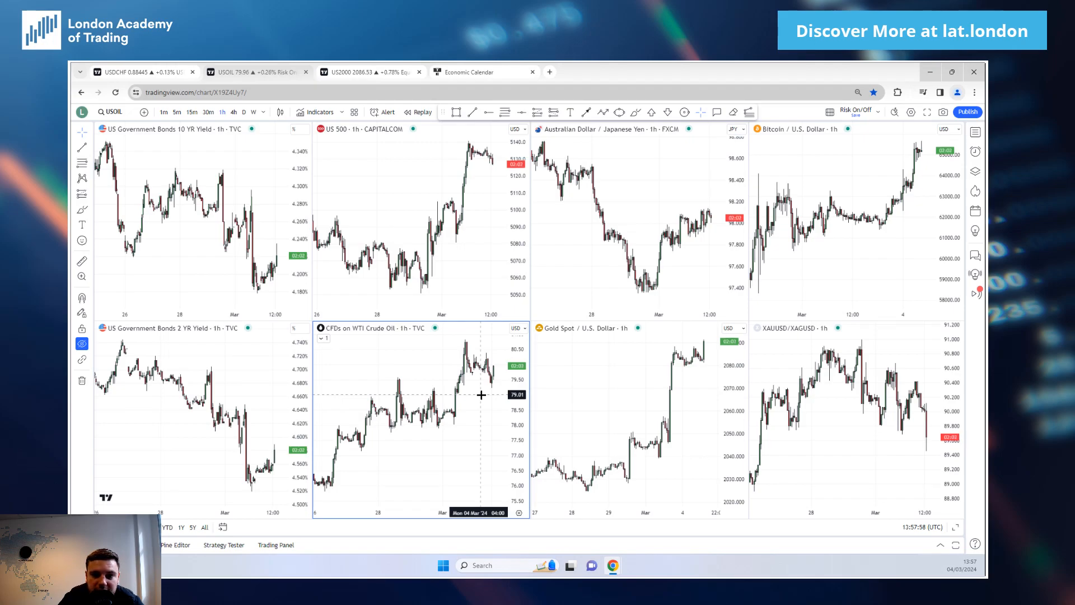
pyautogui.moveTo(488, 403)
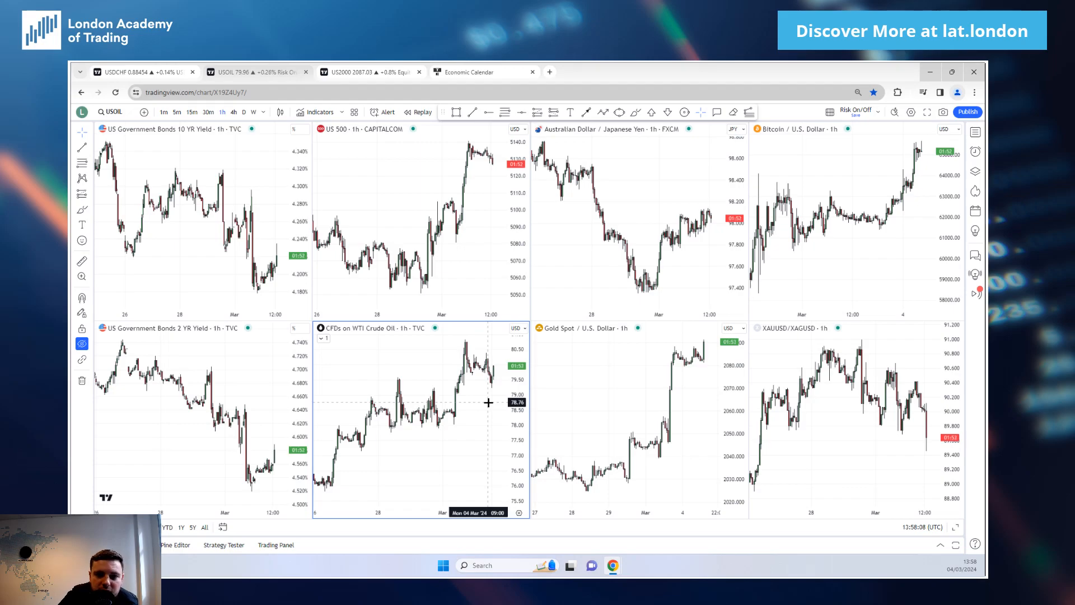
pyautogui.moveTo(670, 359)
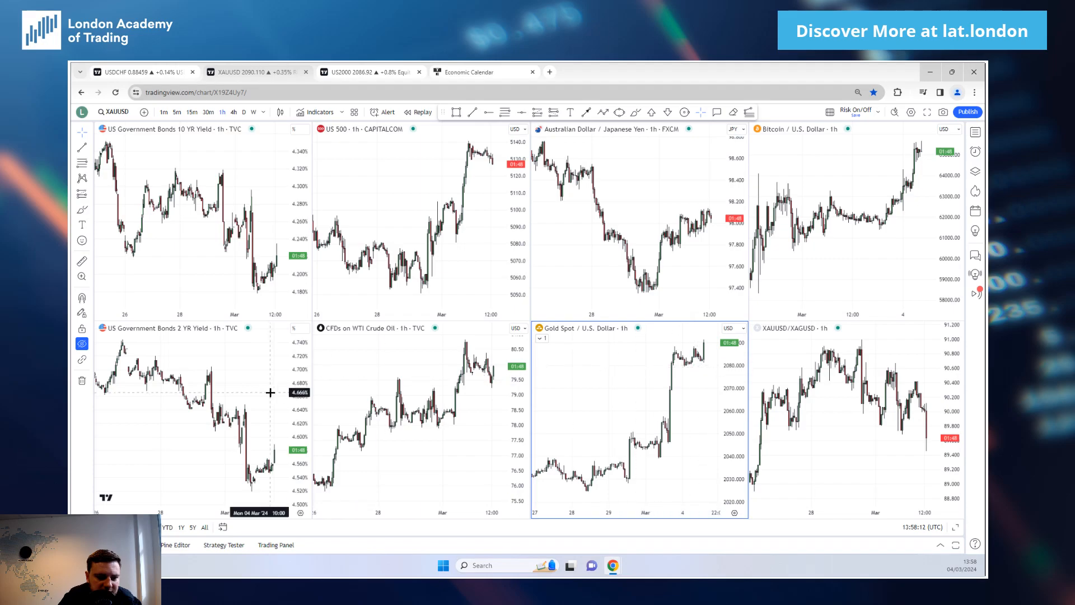
pyautogui.moveTo(673, 381)
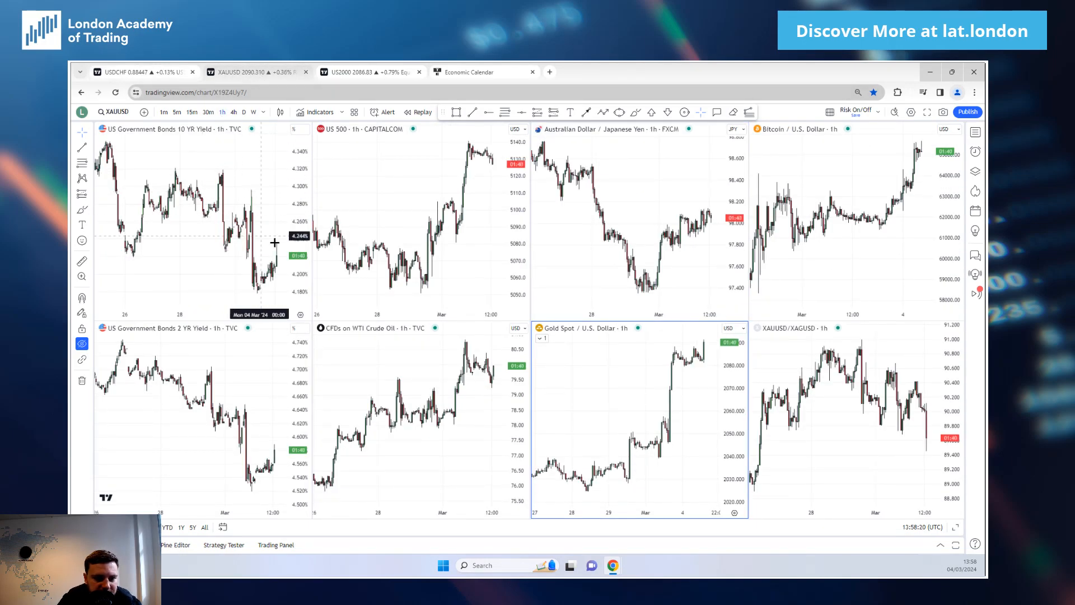
pyautogui.moveTo(659, 357)
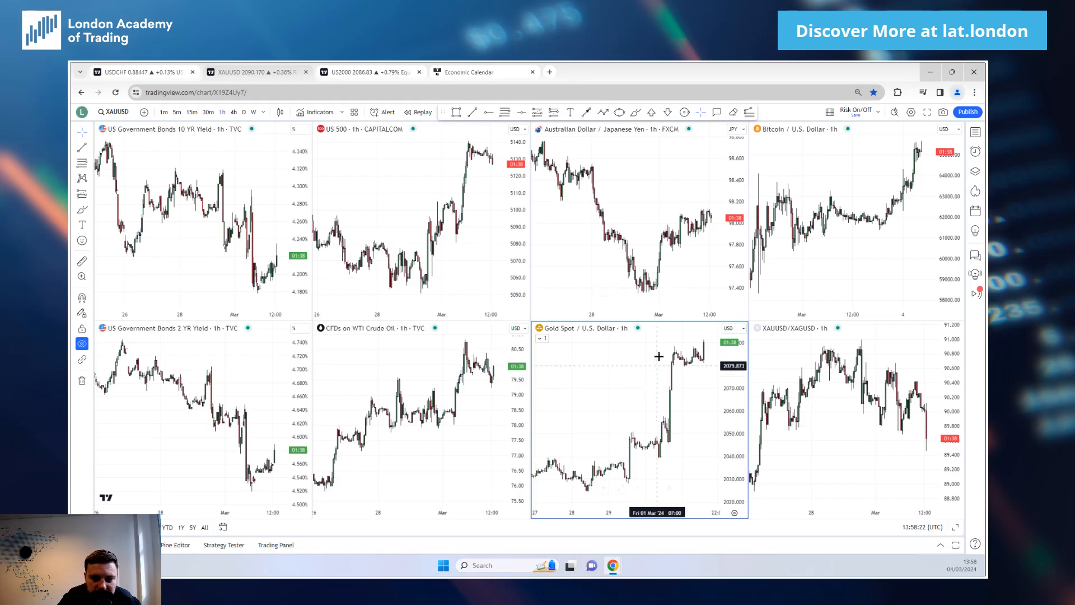
pyautogui.moveTo(868, 241)
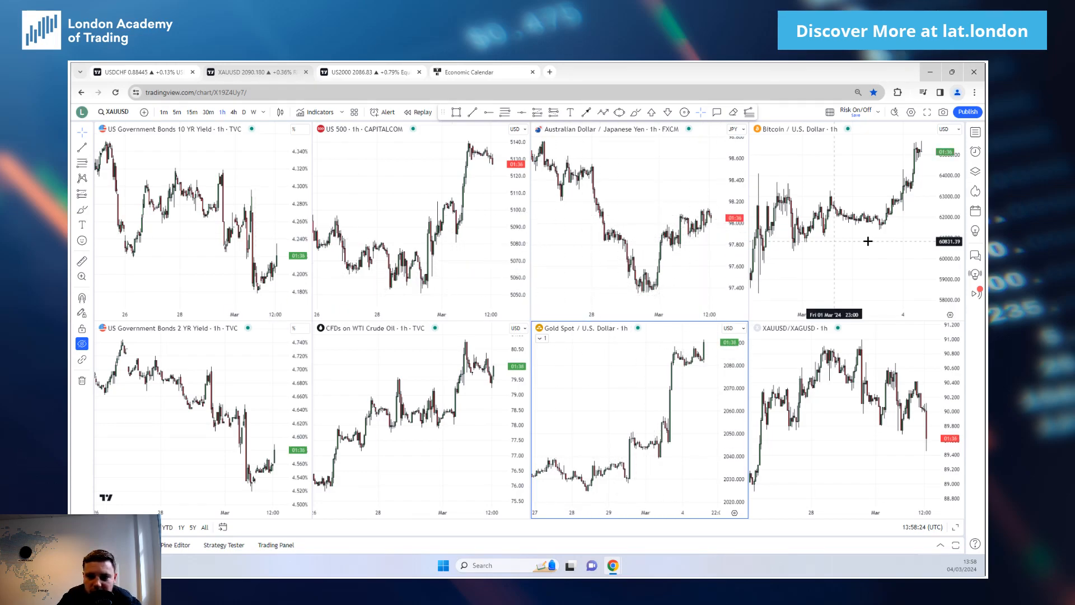
pyautogui.moveTo(913, 203)
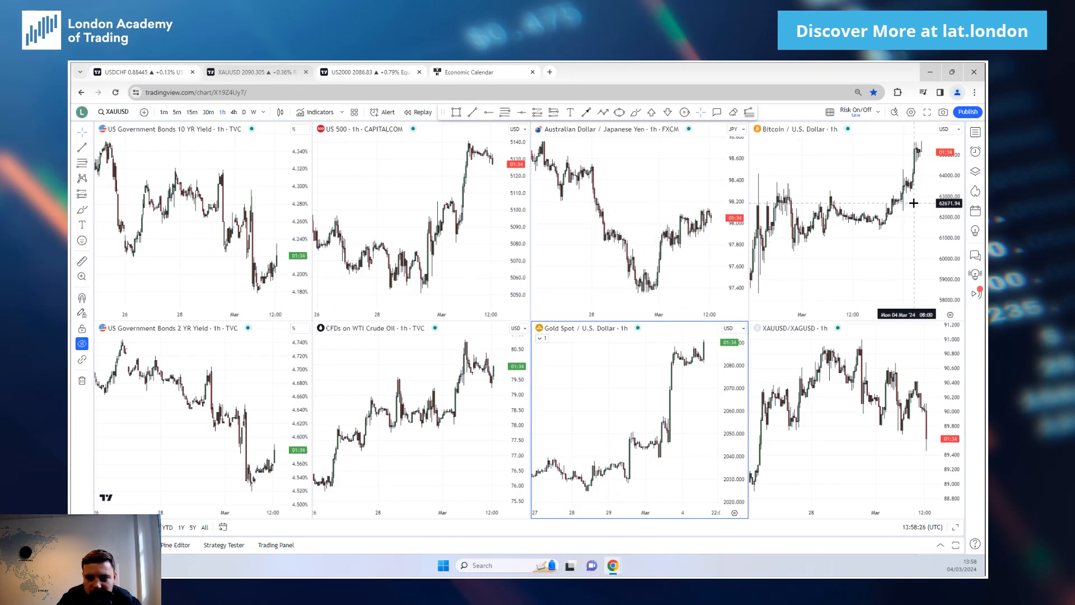
pyautogui.moveTo(898, 246)
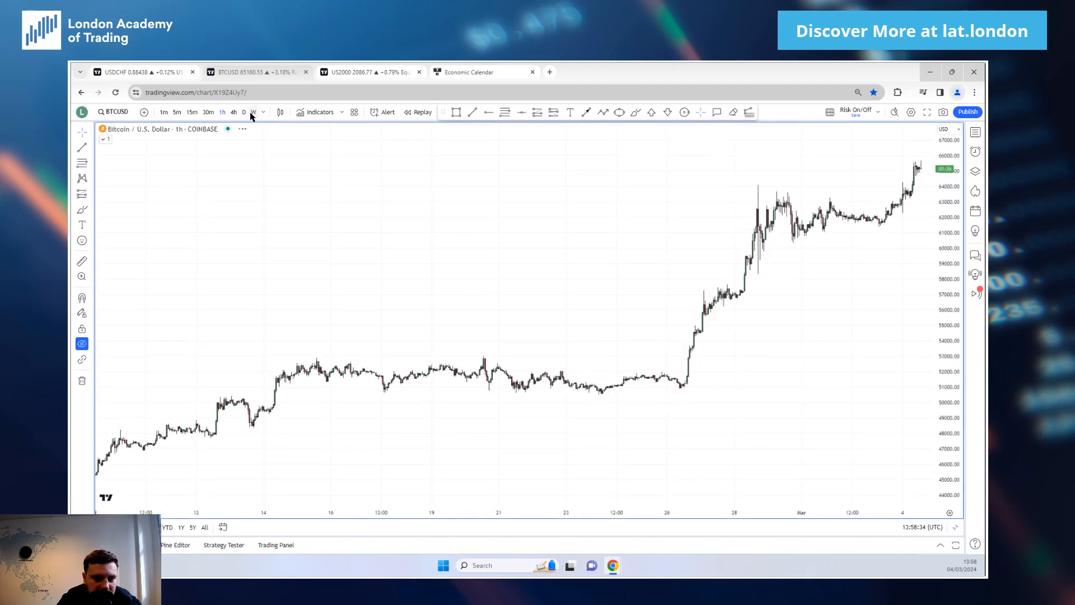
# View Bitcoin on the weekly, then daily timeframe, and return to the economic calendar.
pyautogui.click(255, 112)
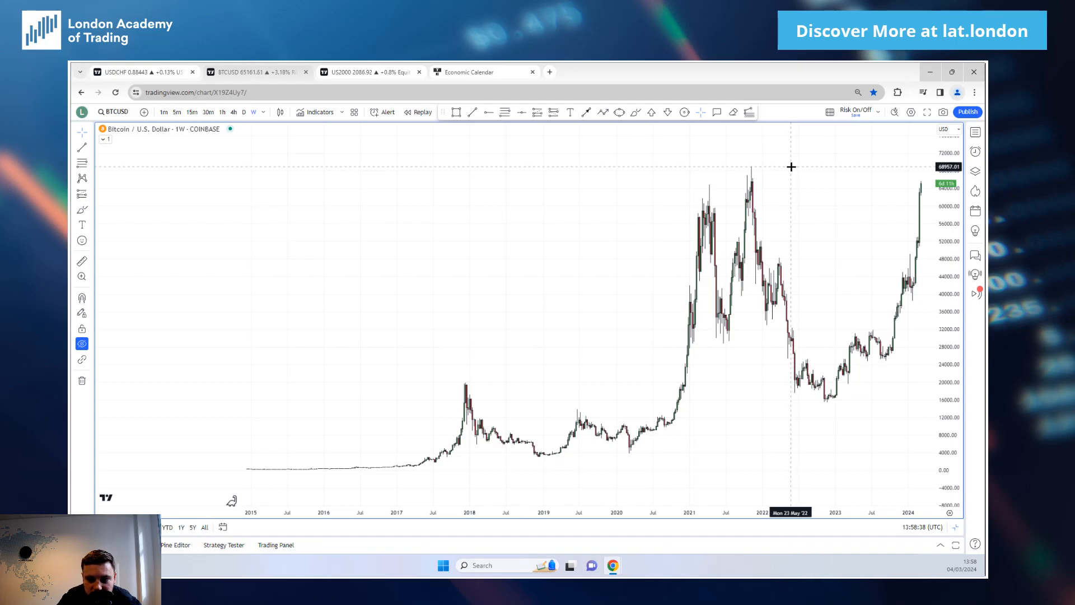
pyautogui.moveTo(839, 289)
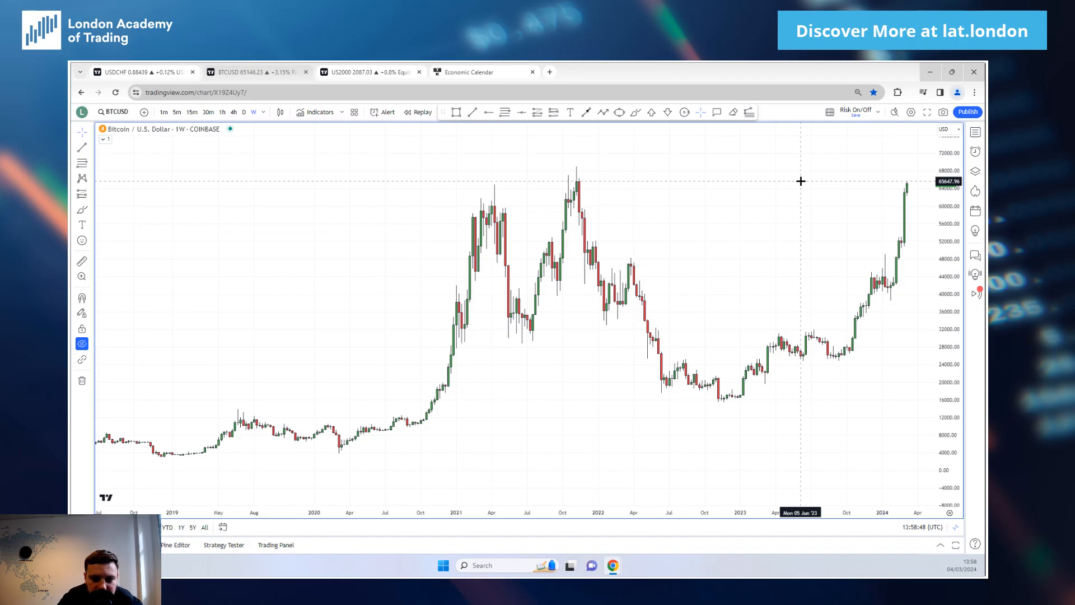
pyautogui.moveTo(799, 185)
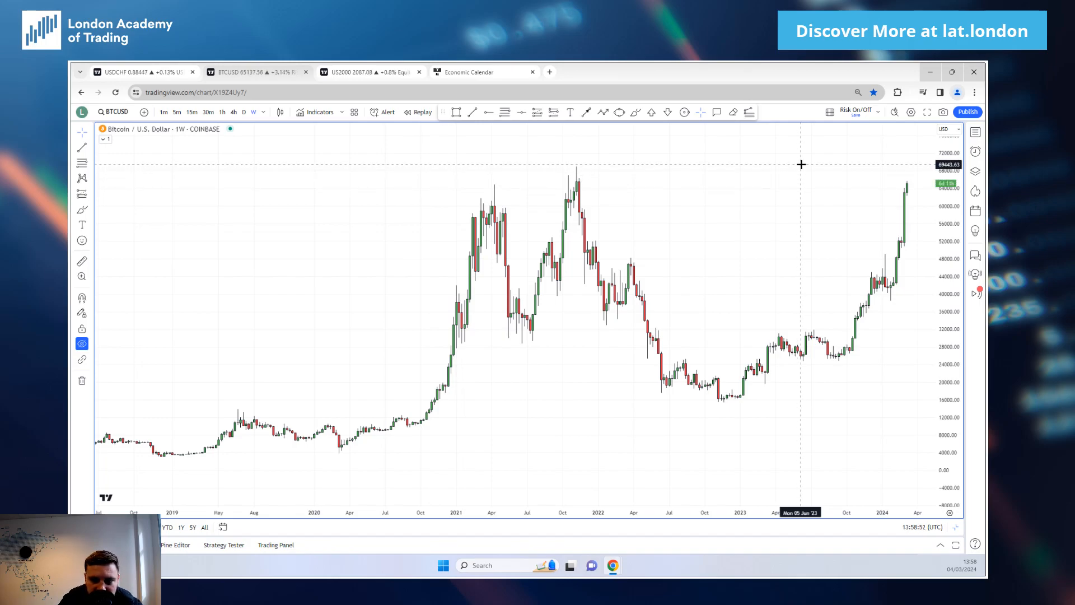
pyautogui.moveTo(795, 160)
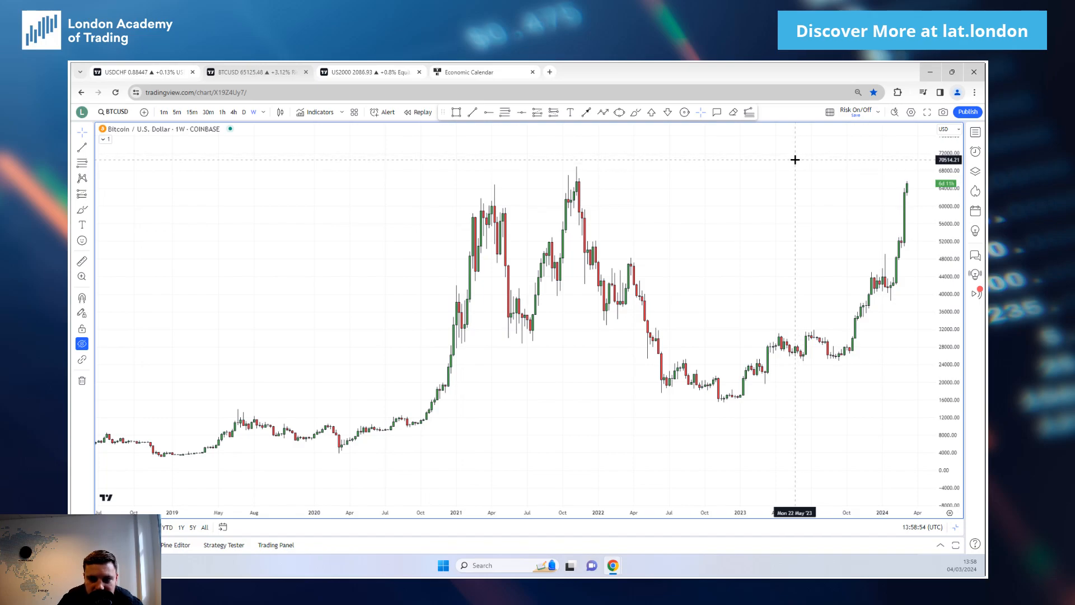
pyautogui.click(245, 112)
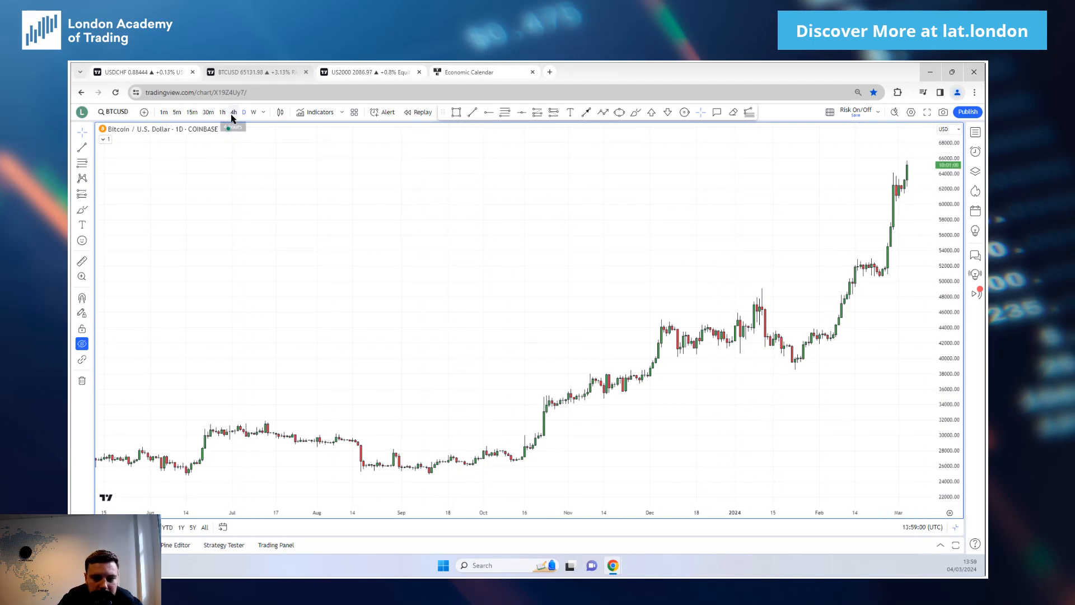
pyautogui.moveTo(426, 174)
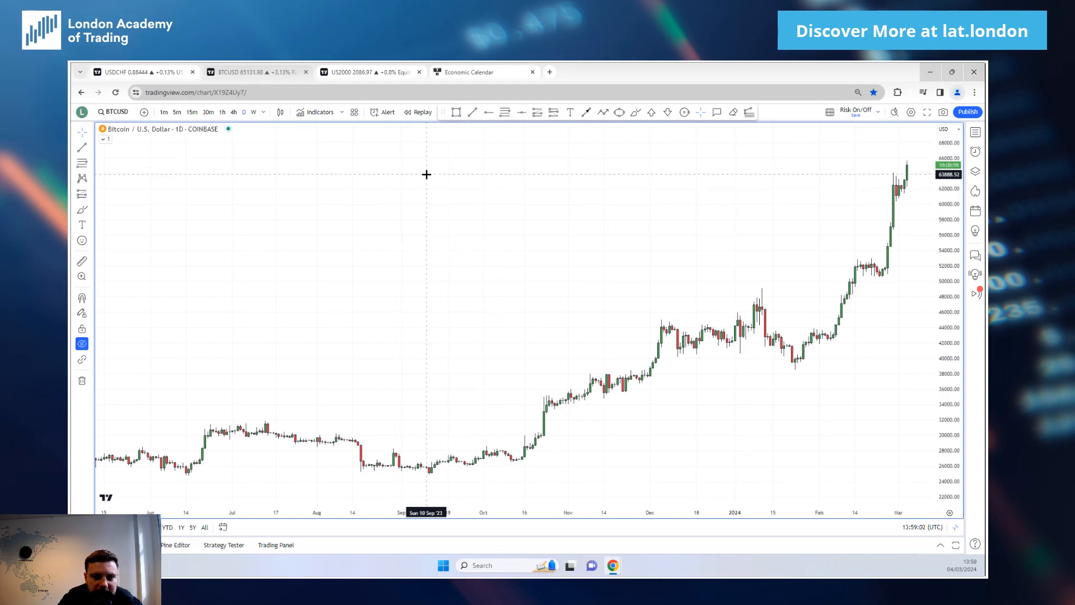
pyautogui.click(469, 71)
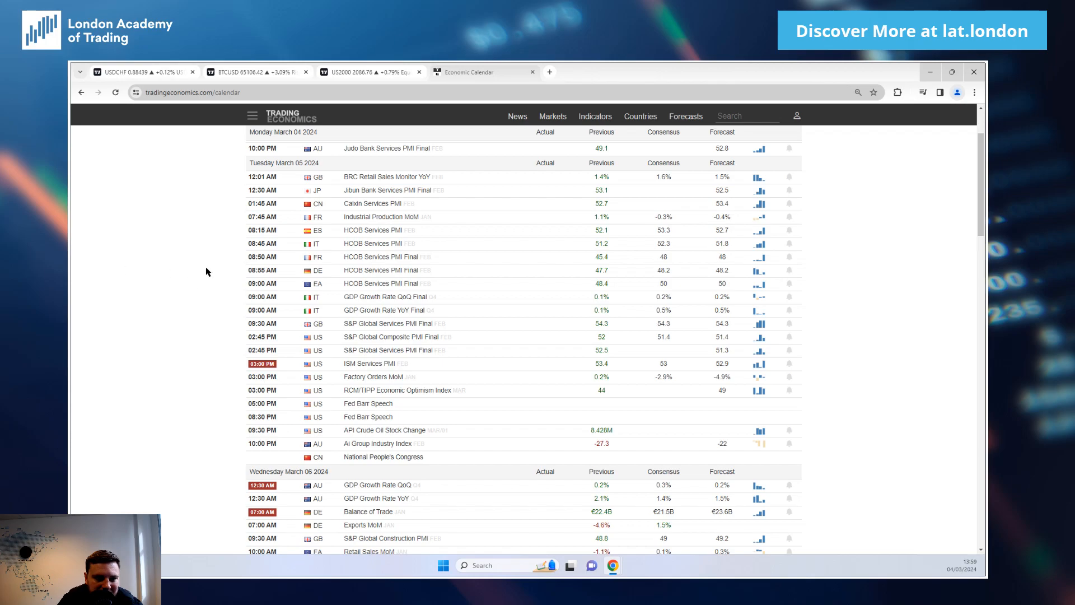
pyautogui.moveTo(232, 348)
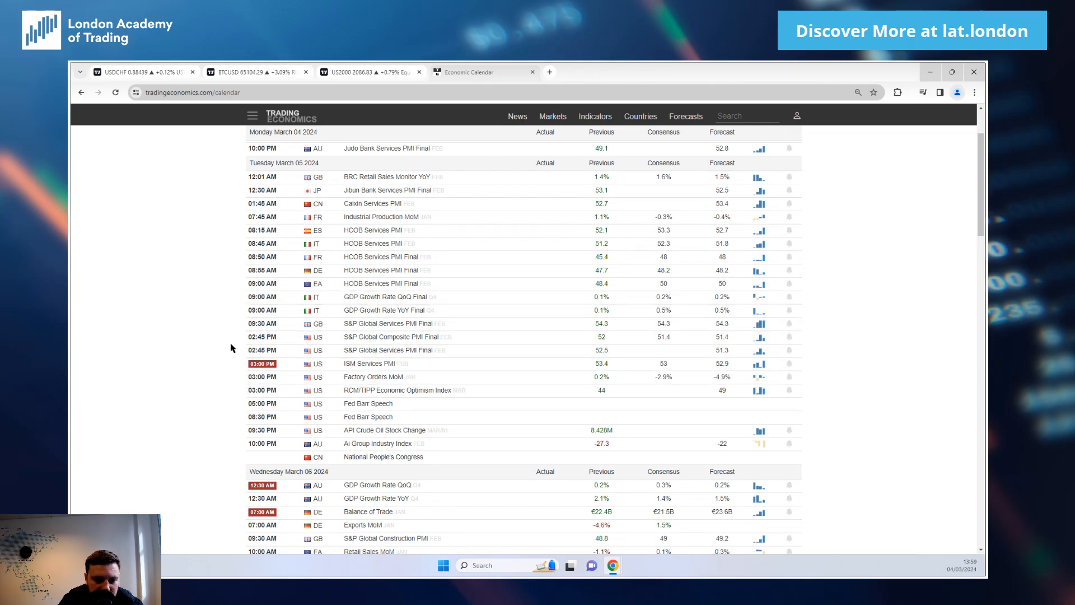